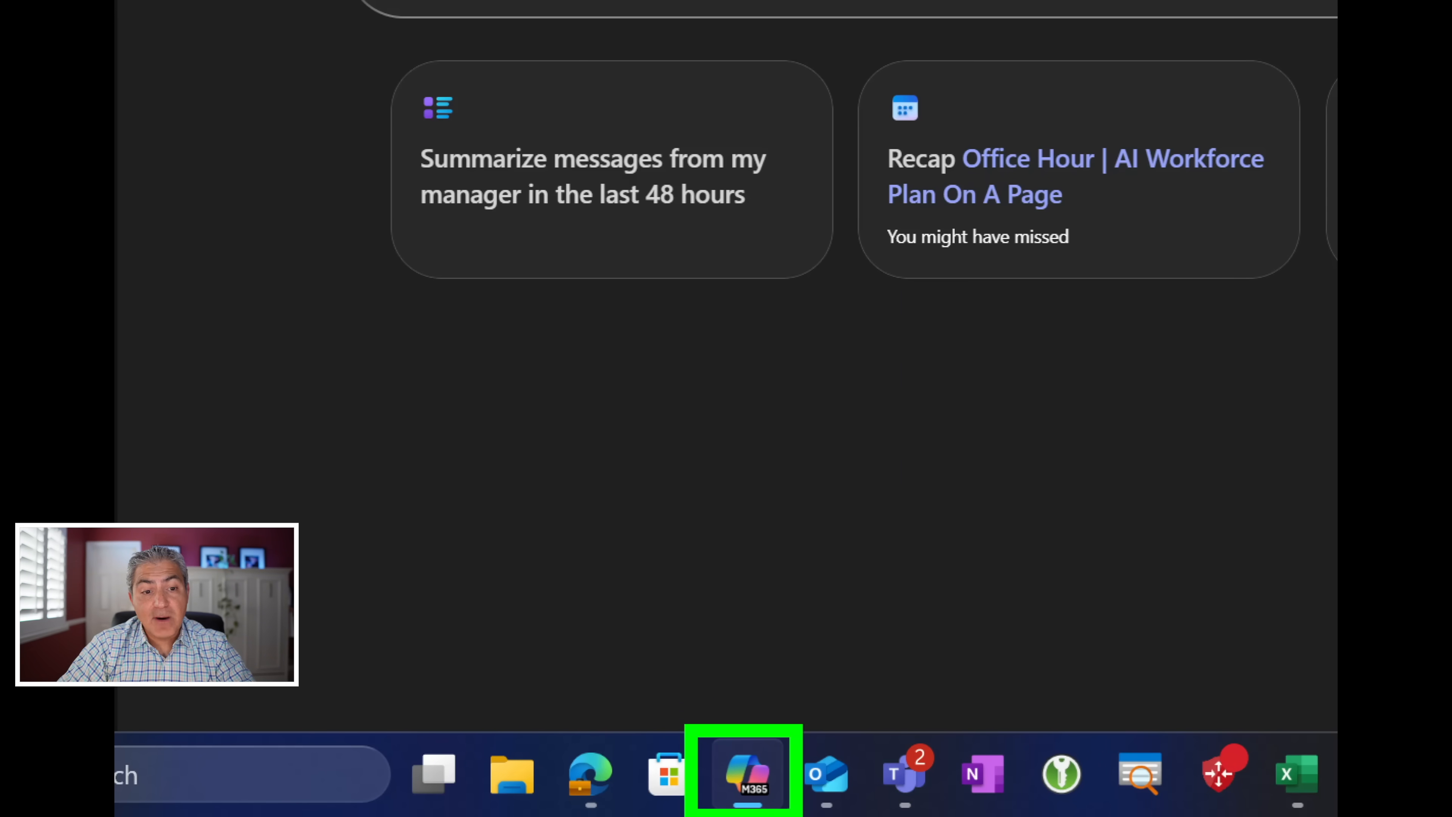
# Launch Microsoft 365 Copilot via the taskbar and m365copilot.com, landing on the chat home screen.
pyautogui.click(744, 773)
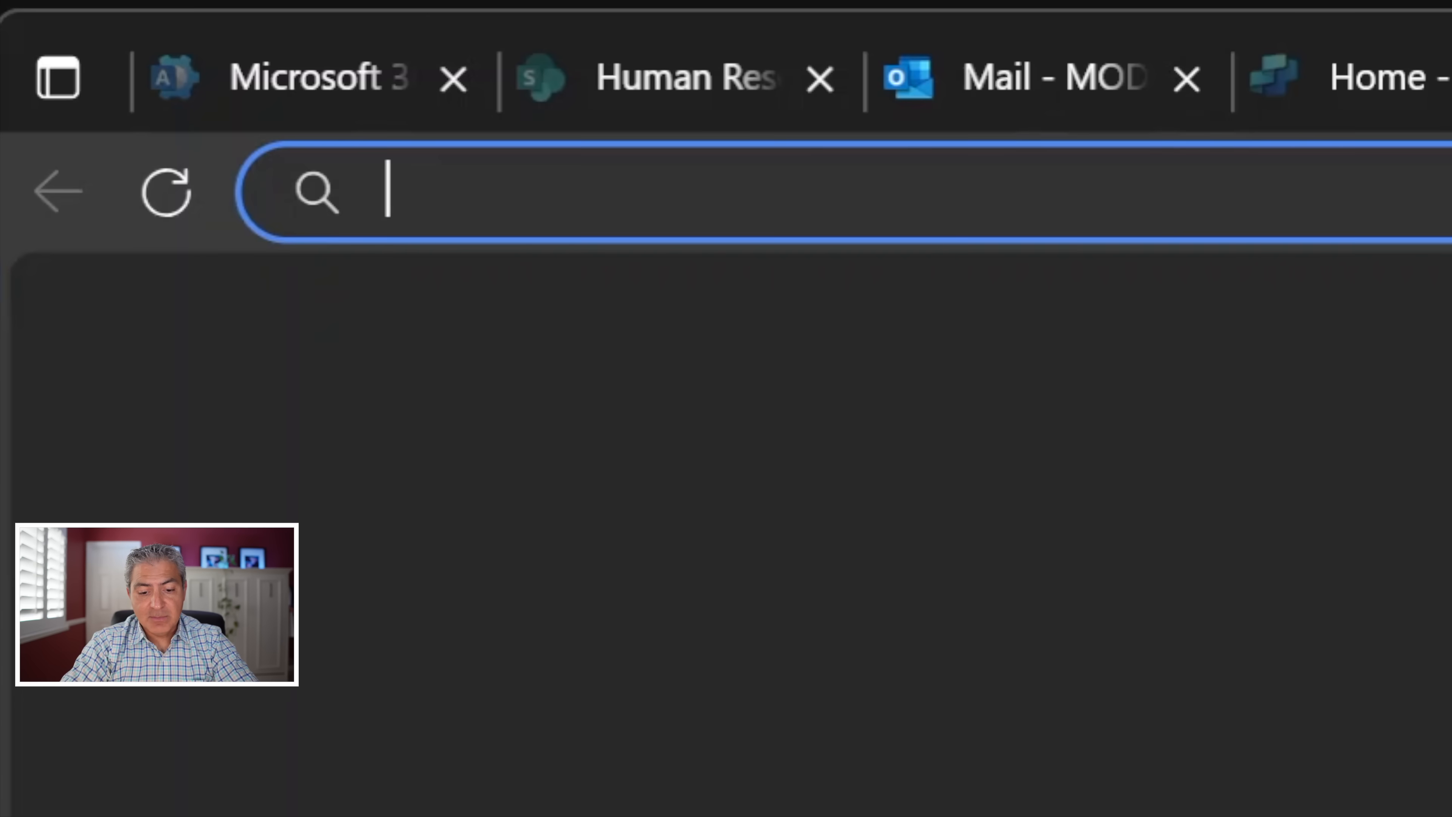
pyautogui.write('m3')
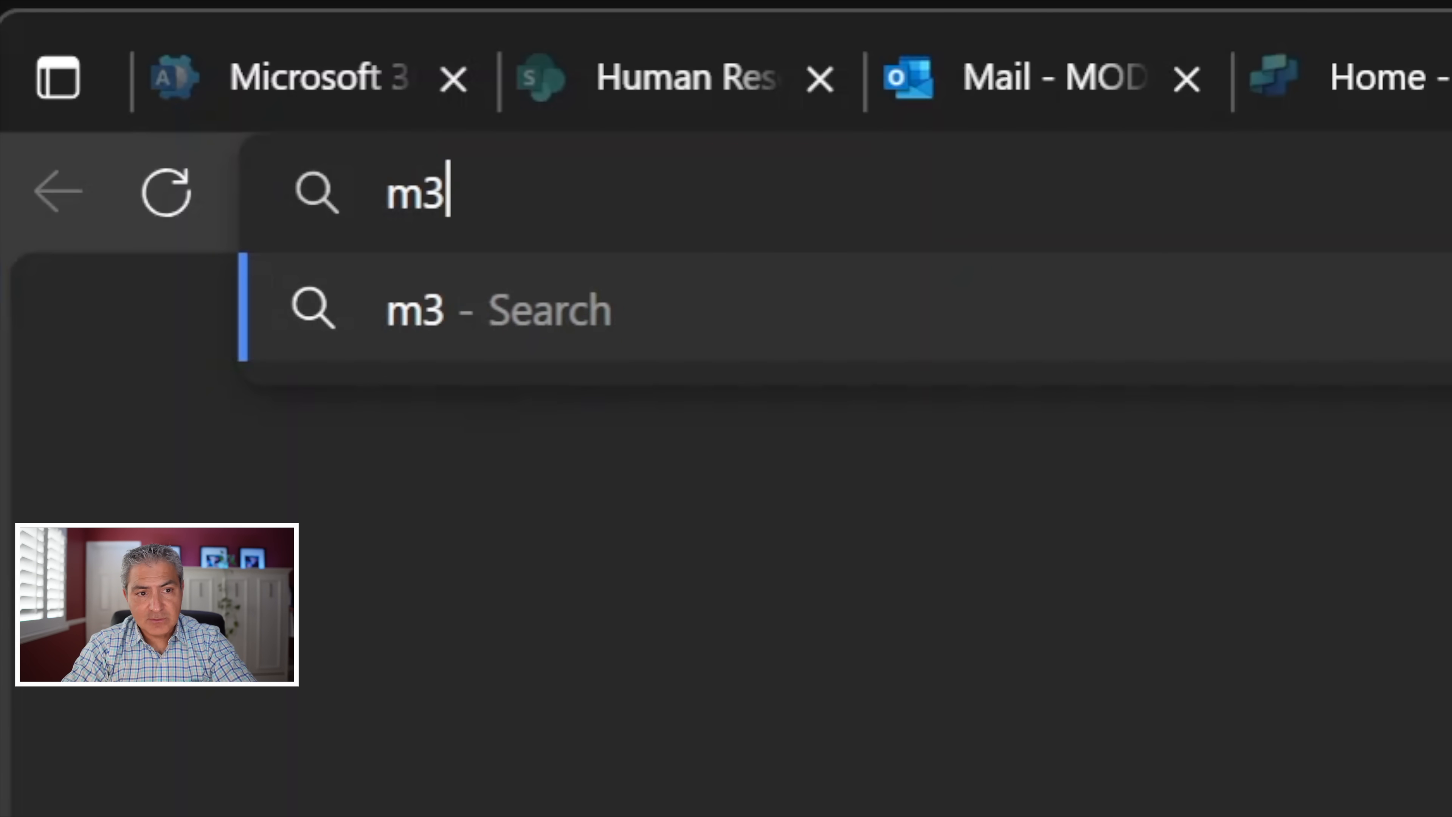
pyautogui.write('65copilot.com')
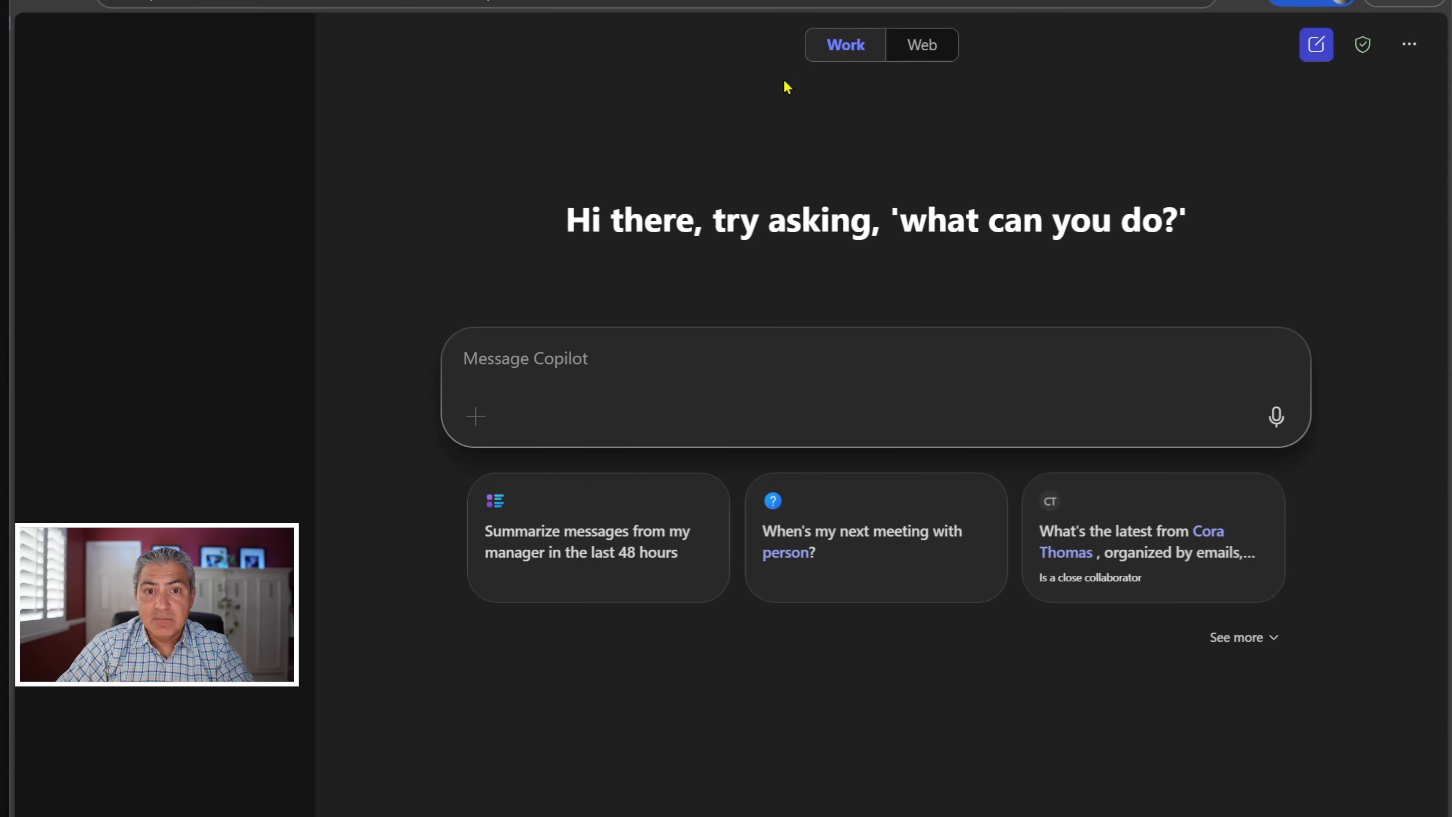
pyautogui.click(277, 45)
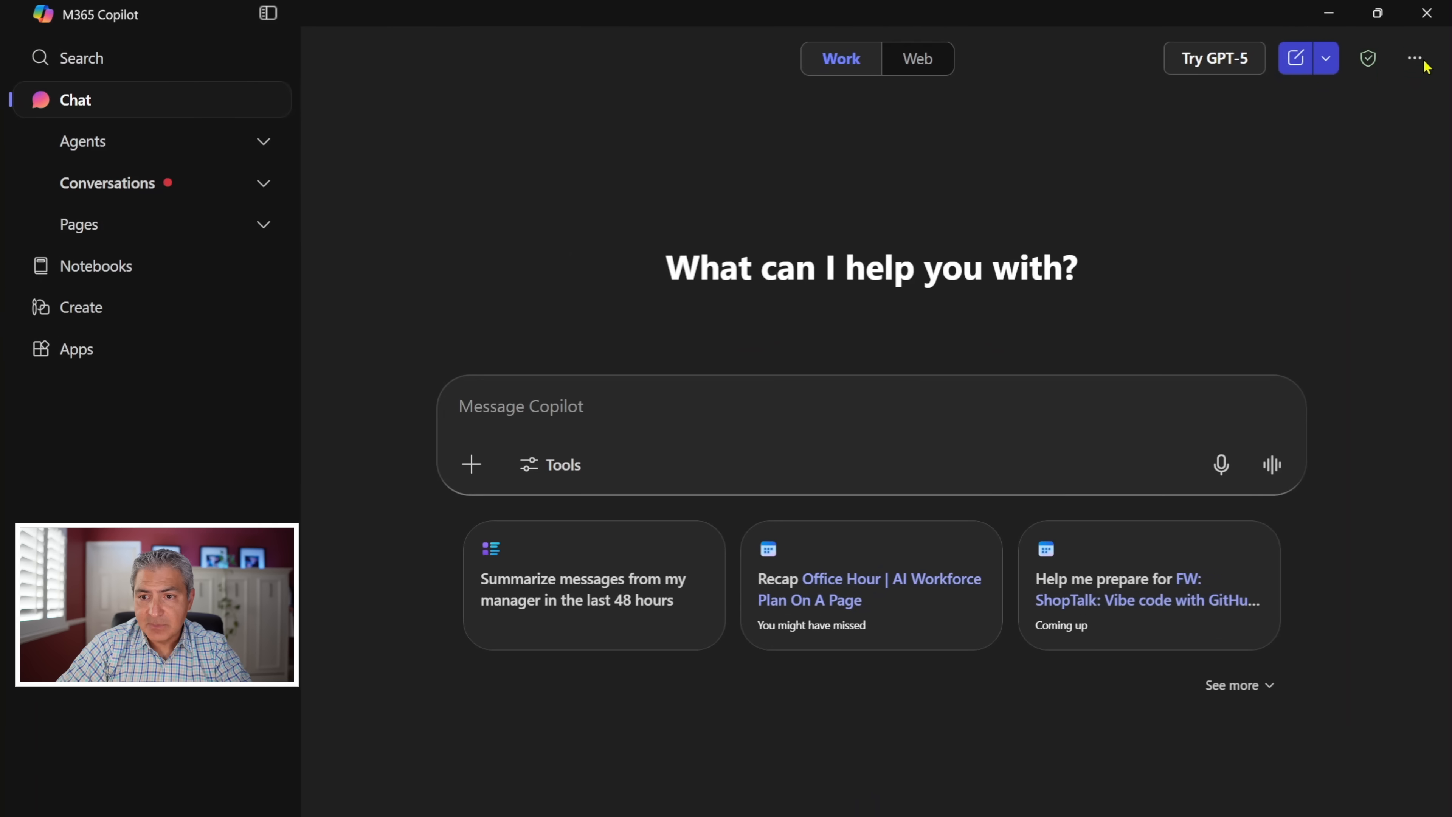
pyautogui.click(1414, 58)
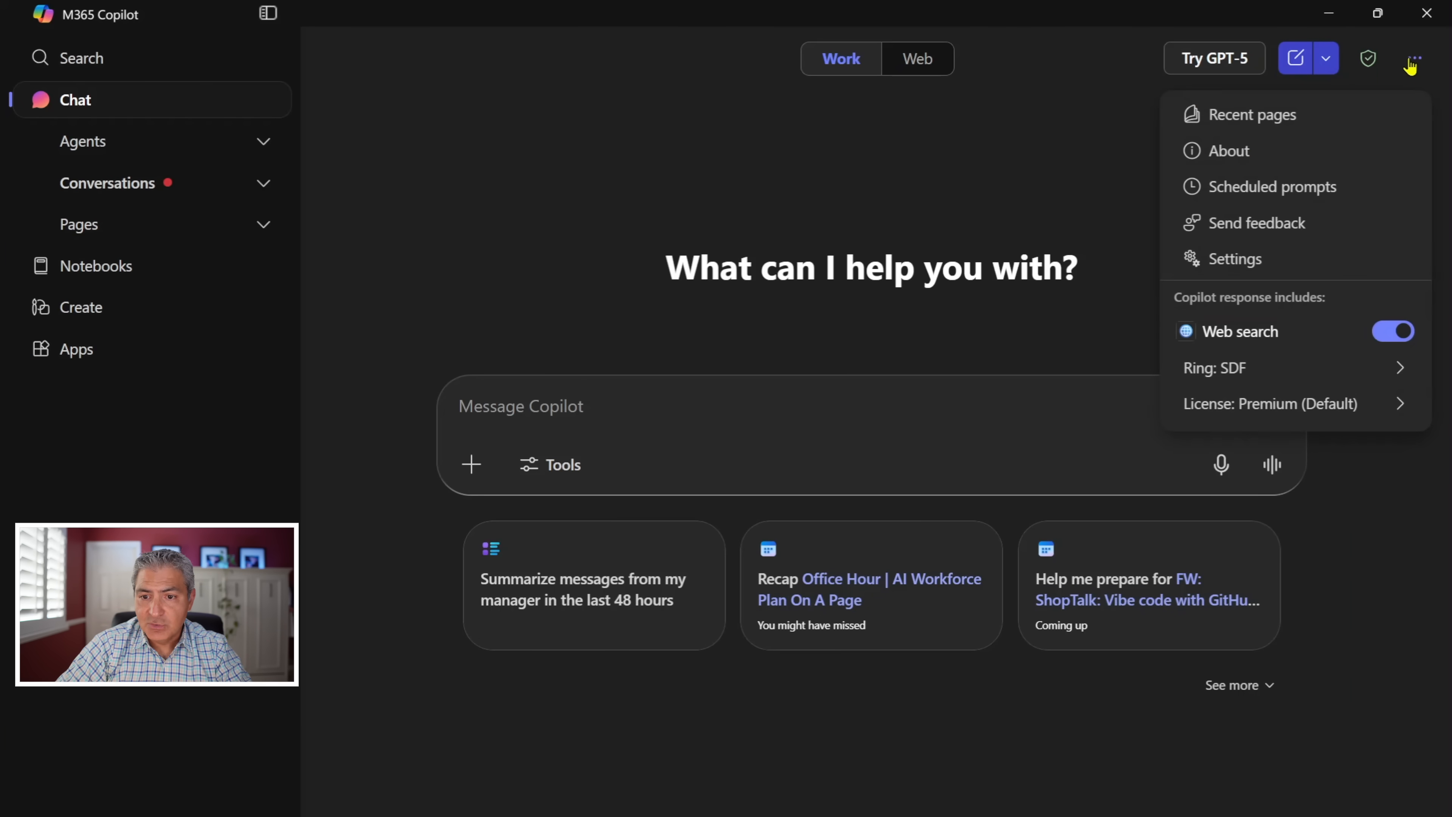
pyautogui.moveTo(1234, 258)
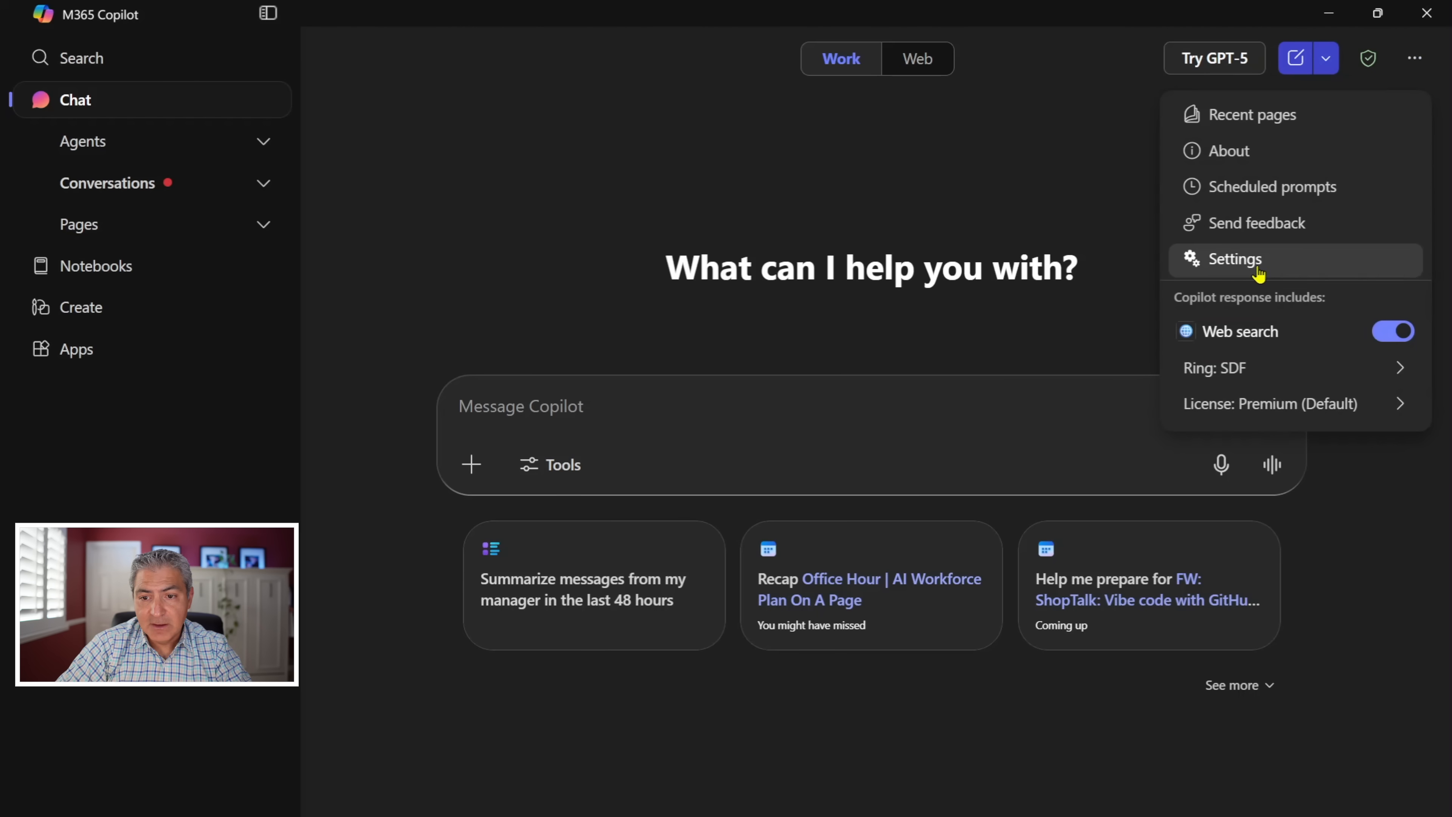
pyautogui.click(1233, 259)
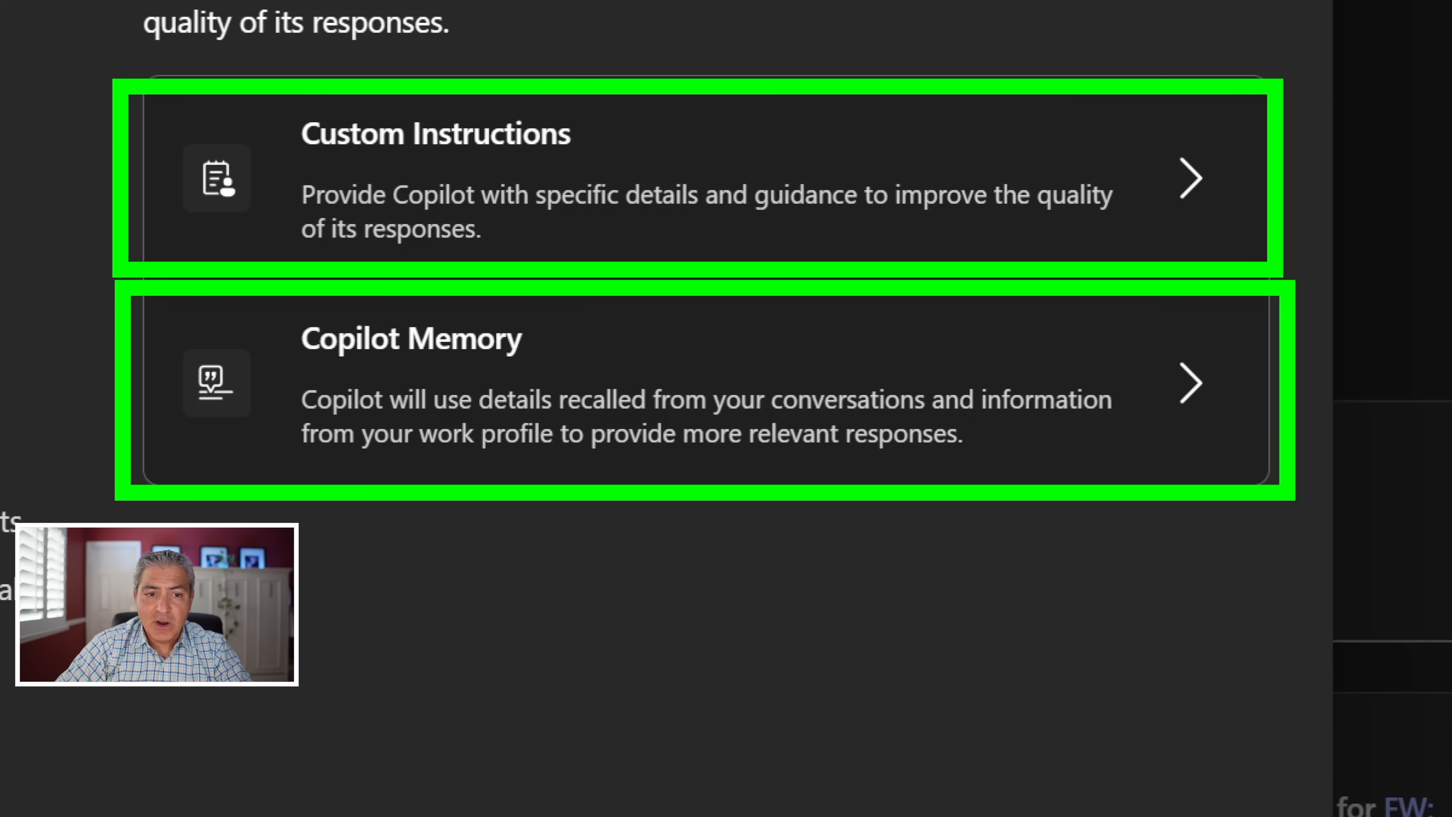
pyautogui.scroll(-3)
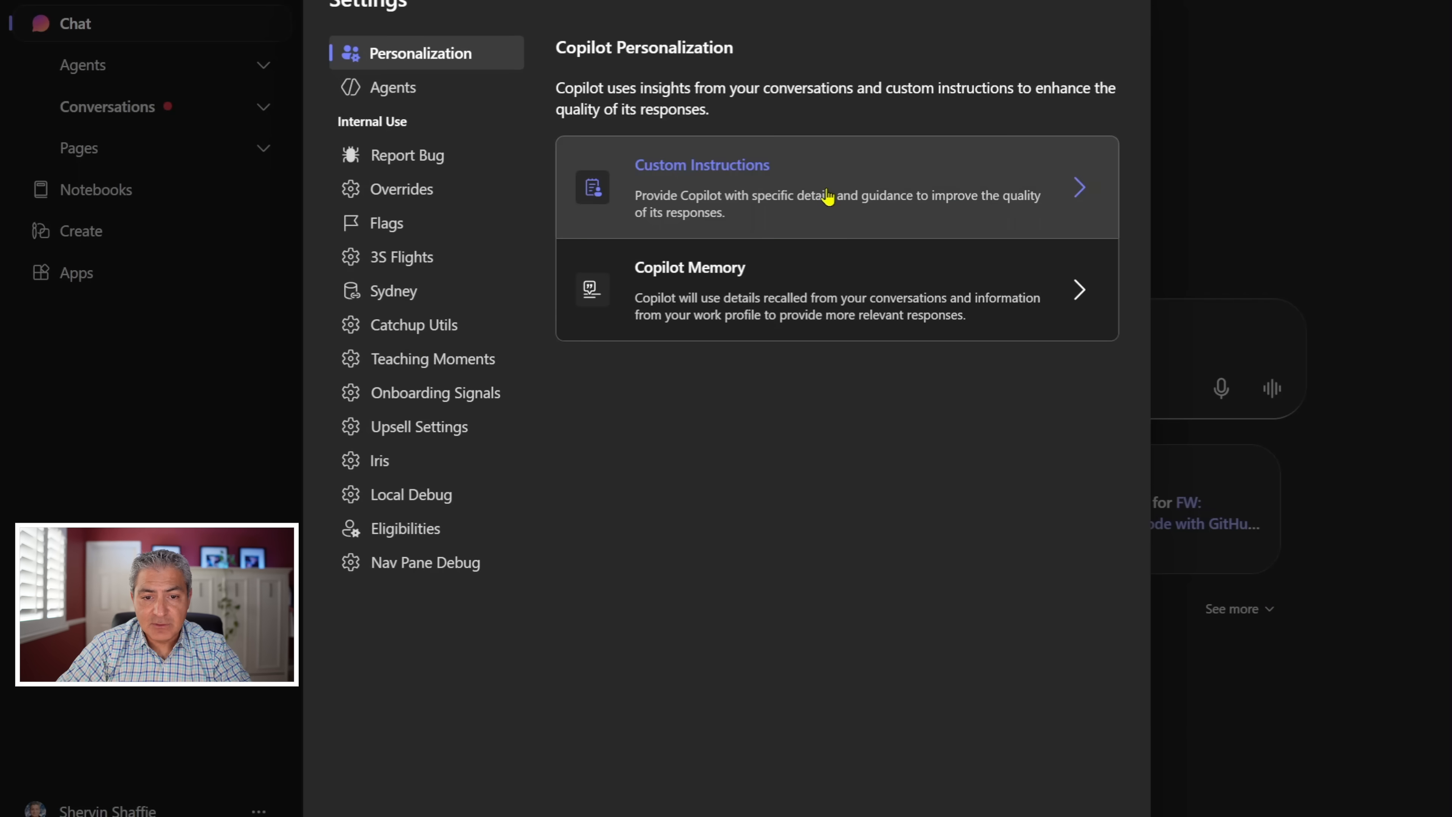
pyautogui.click(701, 186)
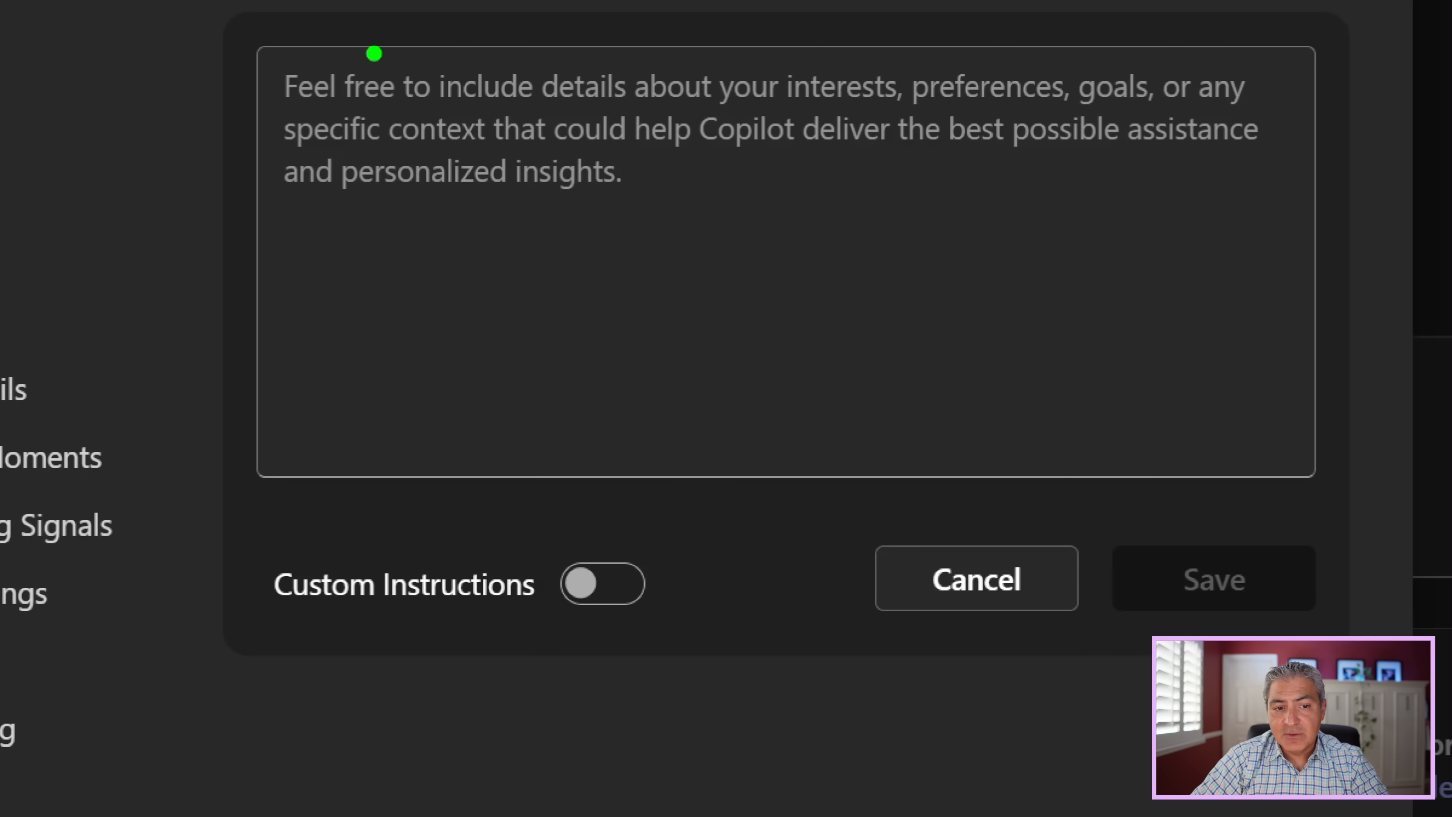
pyautogui.moveTo(246, 536)
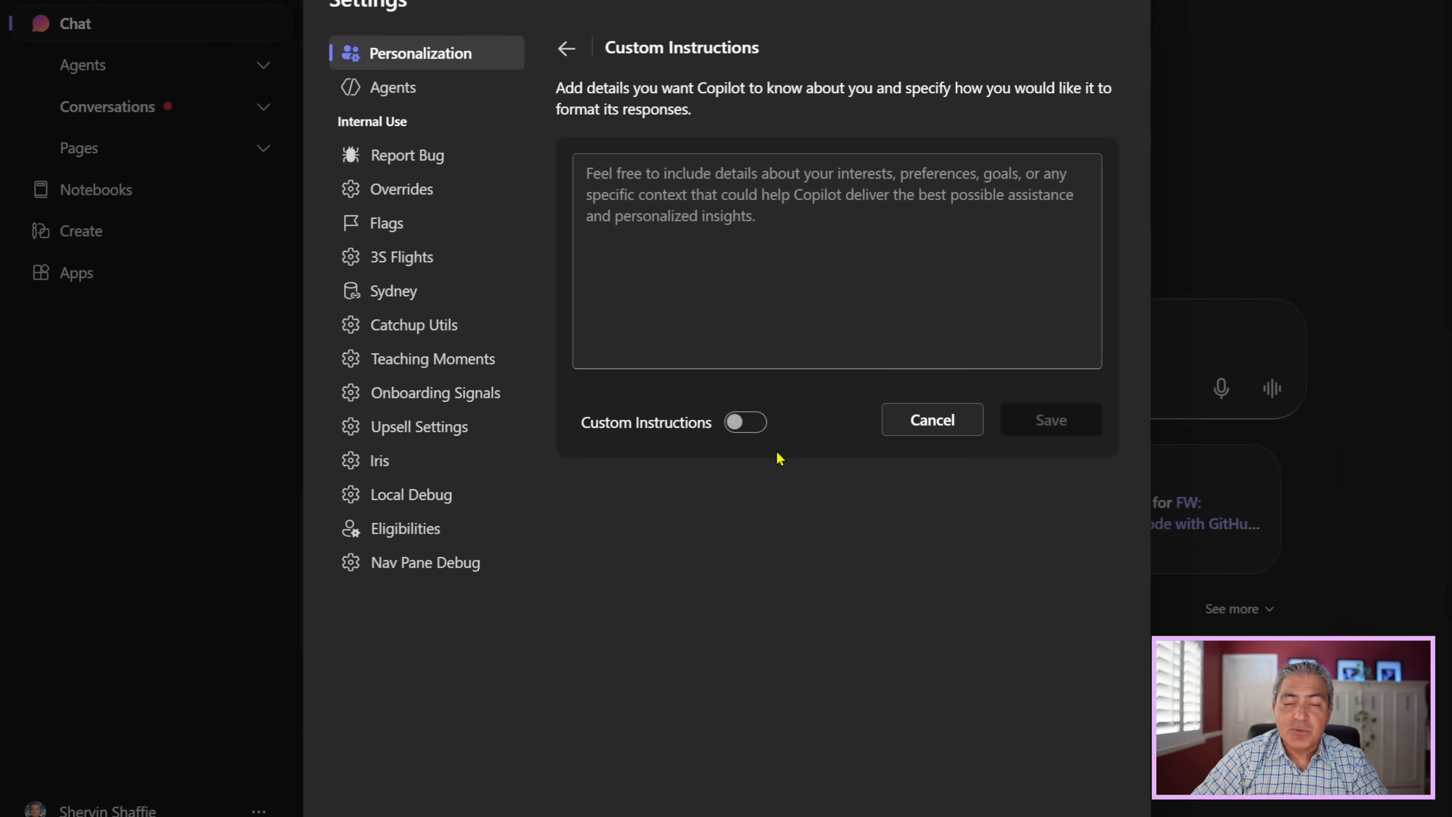
pyautogui.moveTo(773, 466)
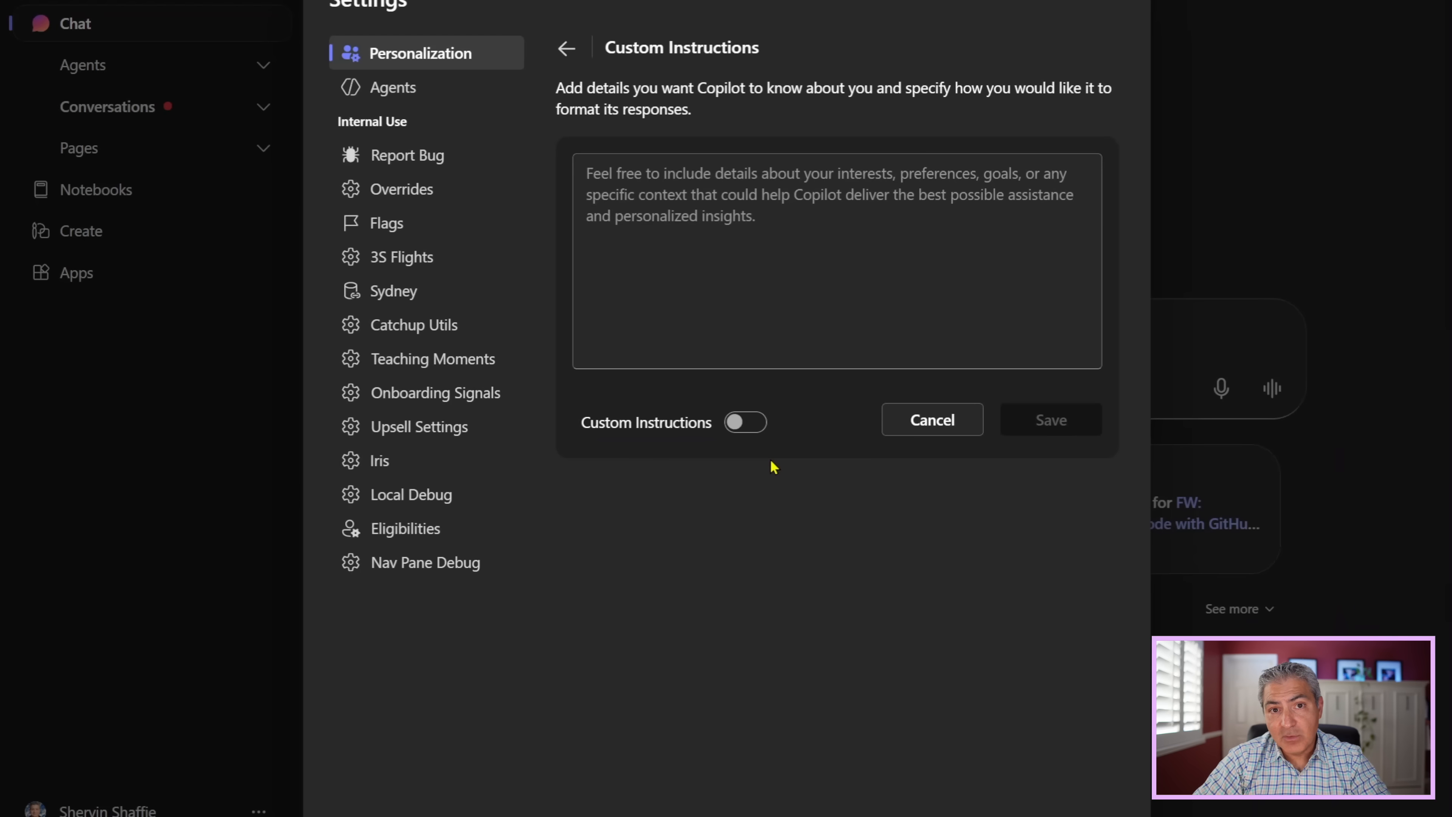
pyautogui.moveTo(802, 466)
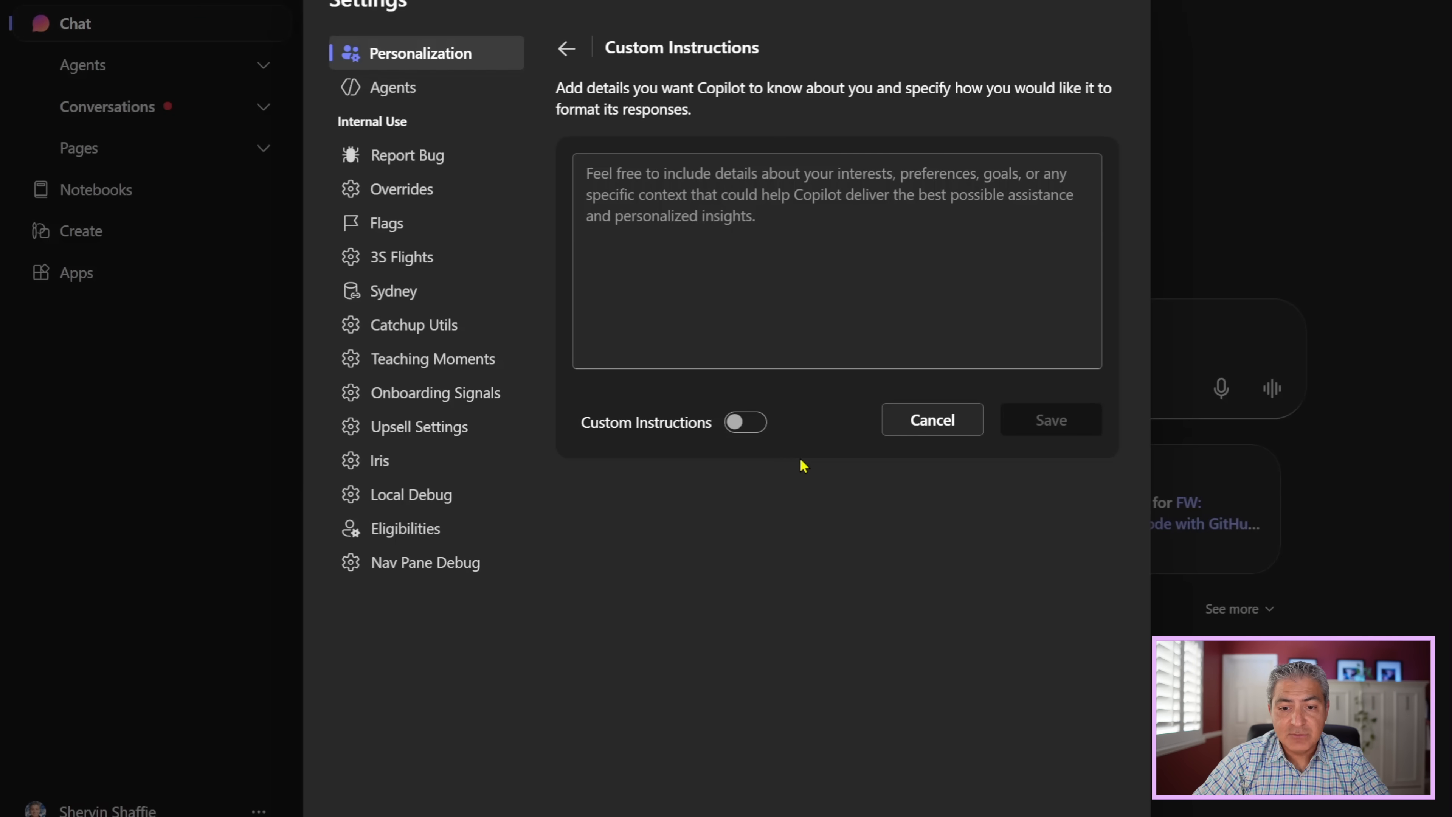
pyautogui.click(566, 47)
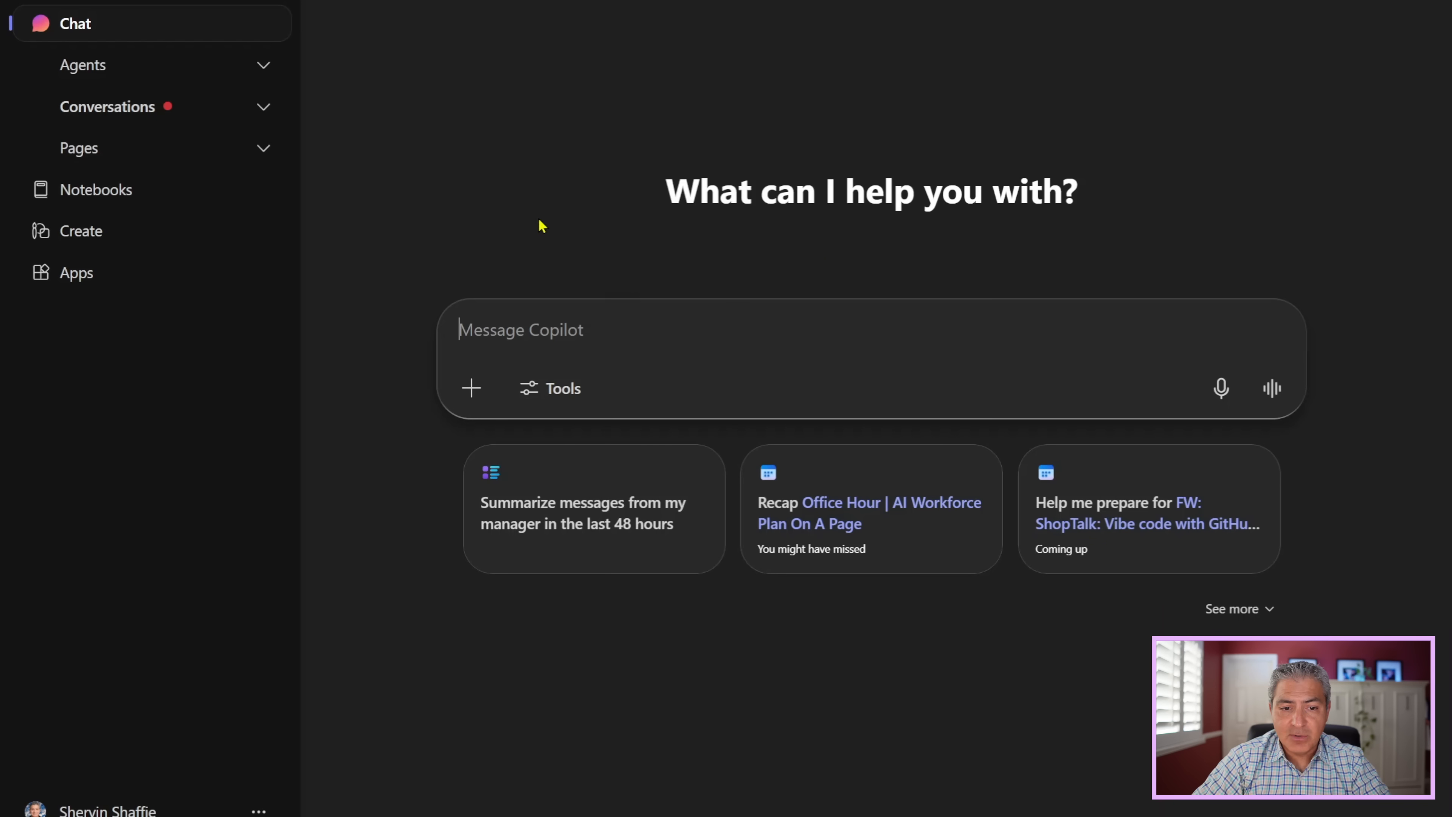
# Ask Copilot 'Tell me more about what gpt-5 benefits are in copilot' and highlight the reply's first paragraph.
pyautogui.write('Tell me more about what')
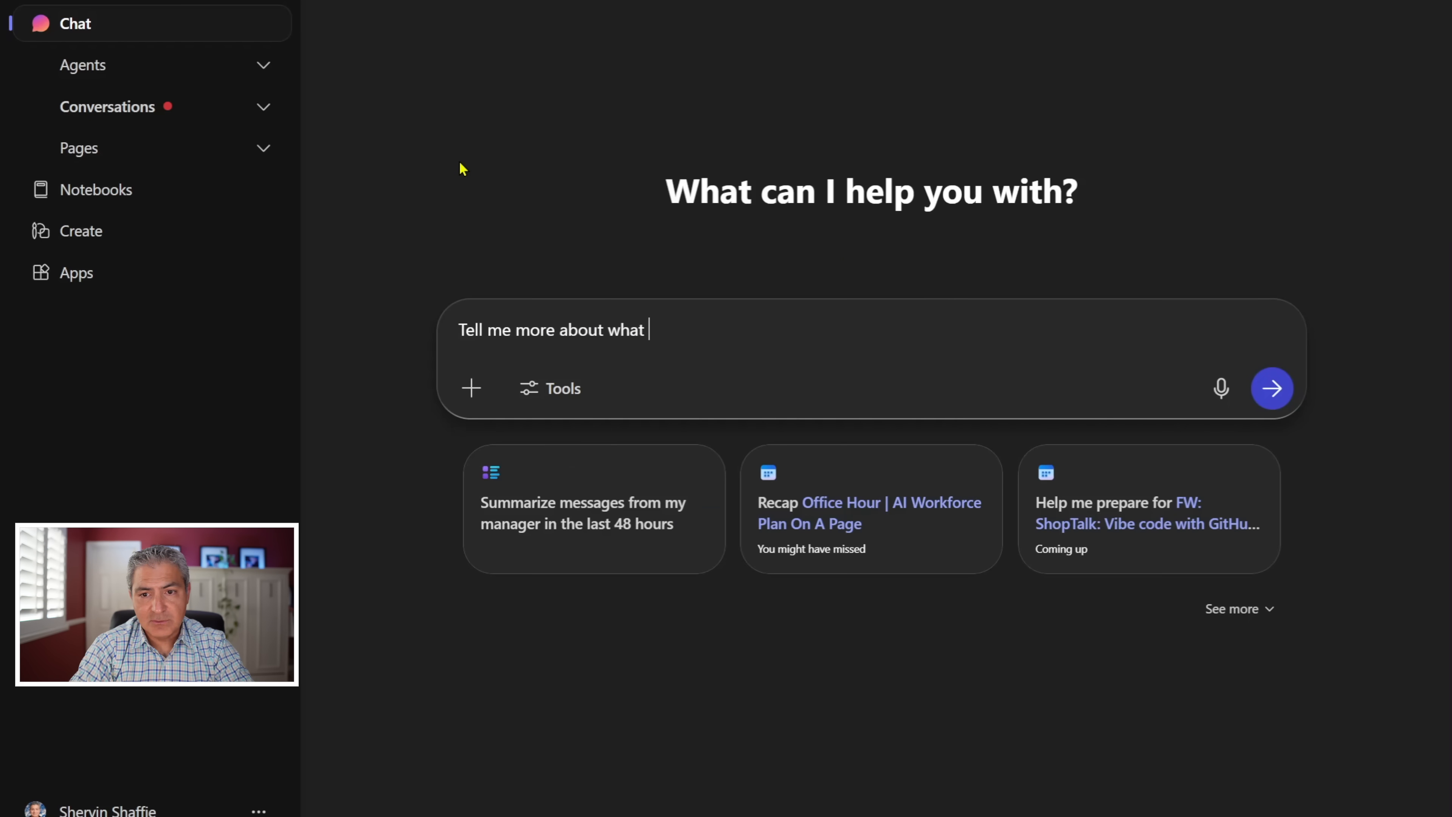
pyautogui.write('gpt-5')
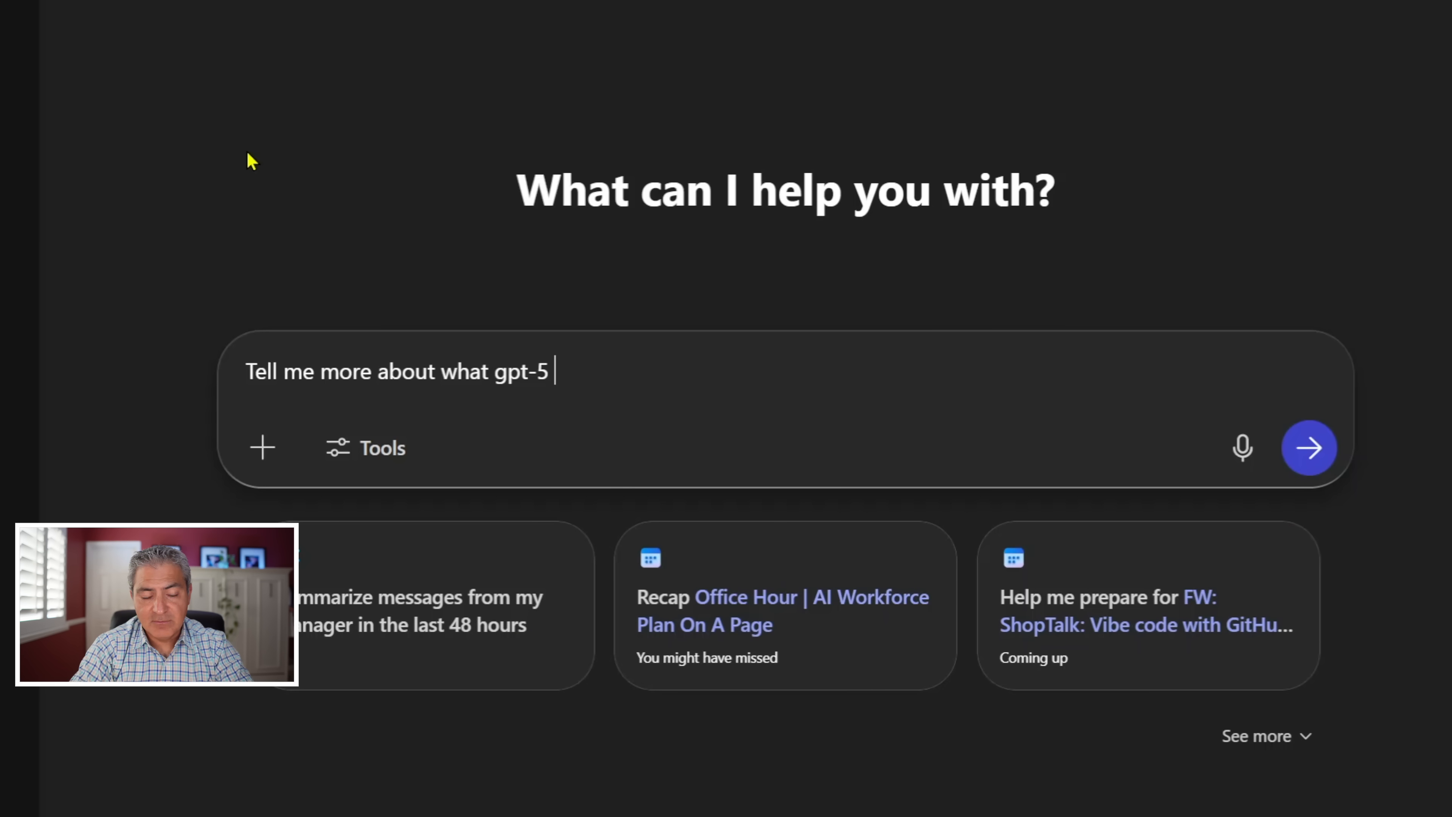
pyautogui.write('benefits are in copilot')
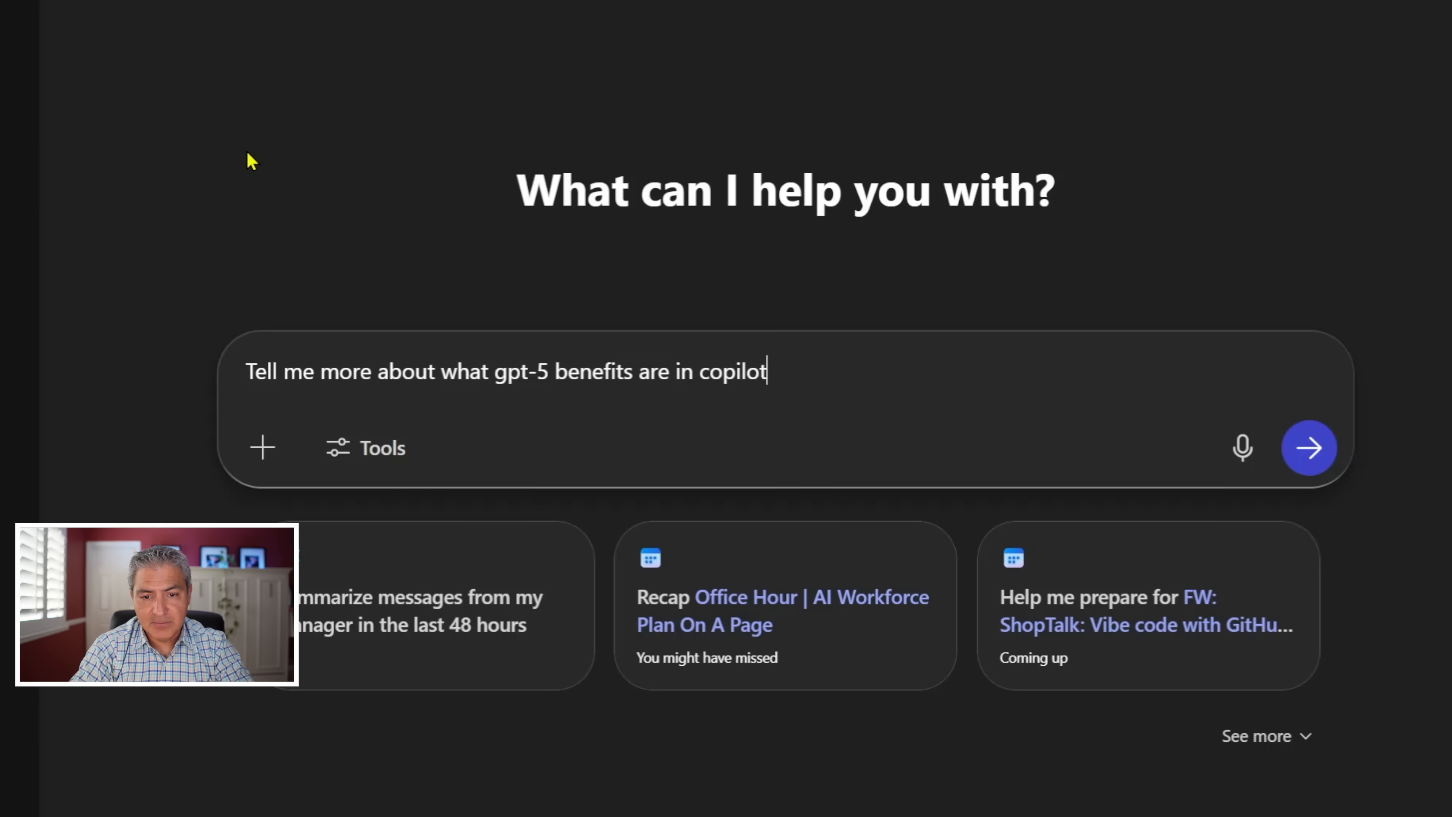
pyautogui.click(1308, 447)
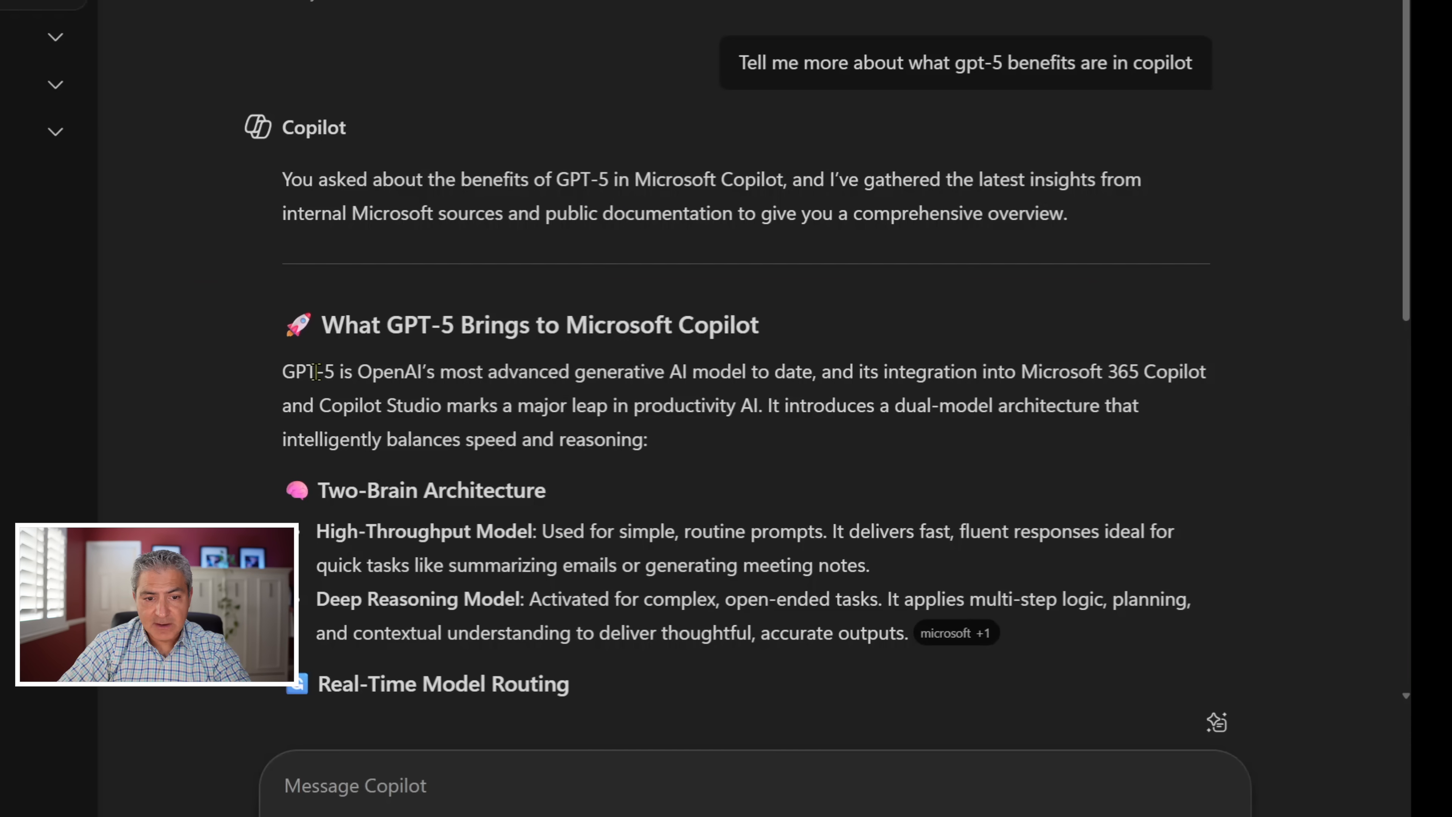
pyautogui.moveTo(282, 371); pyautogui.dragTo(560, 371)
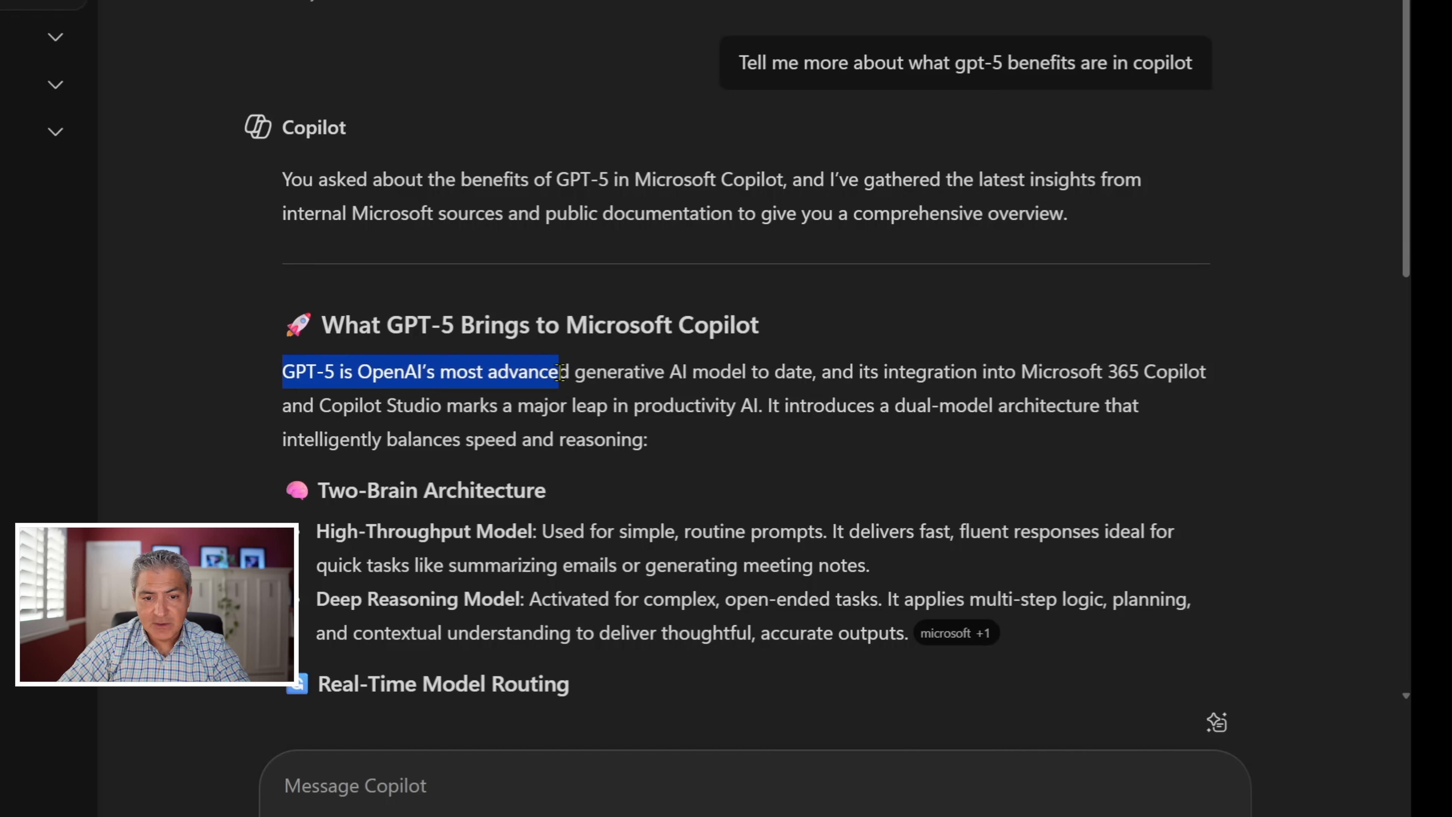
pyautogui.moveTo(556, 371); pyautogui.dragTo(972, 405)
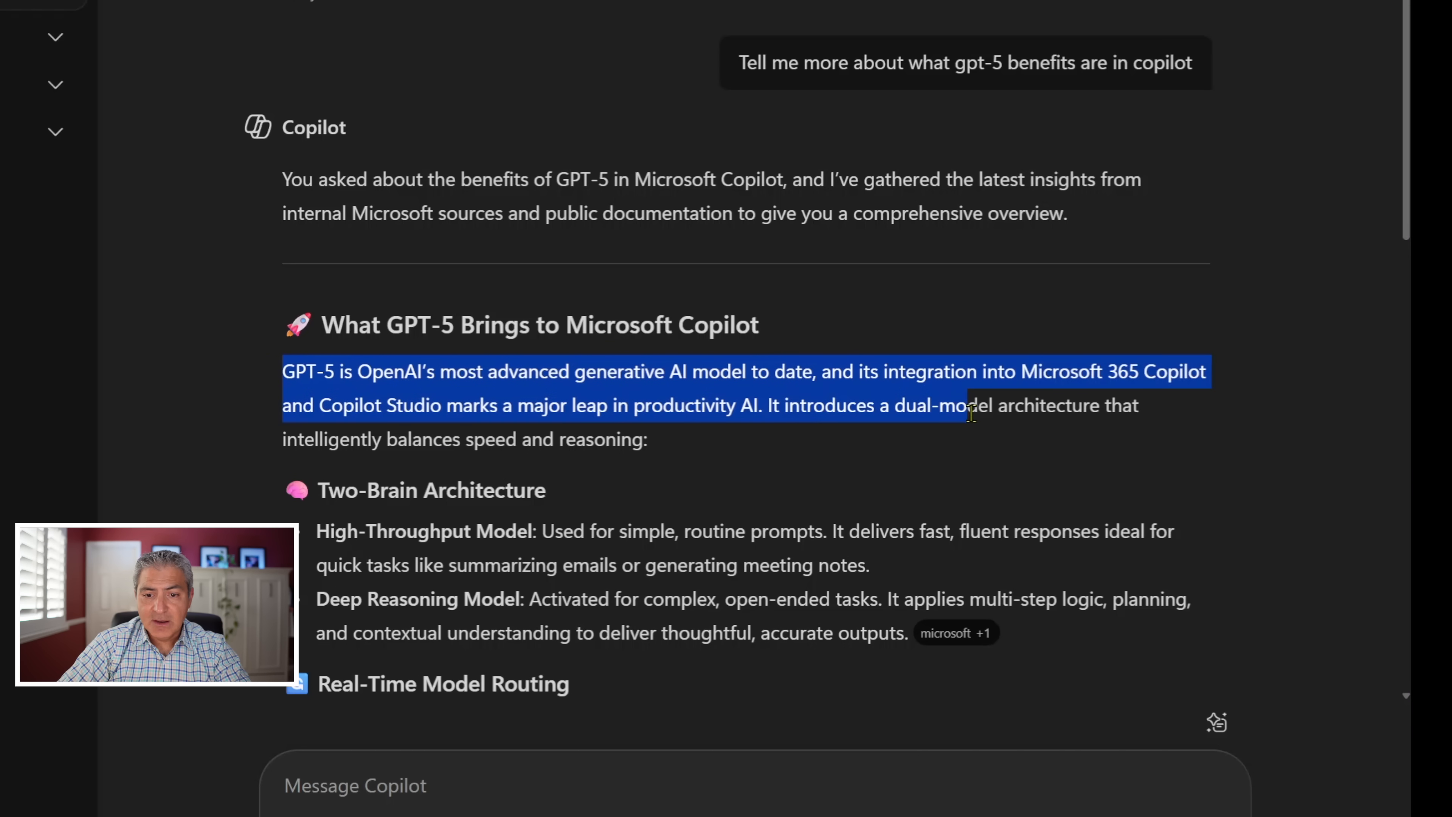
pyautogui.click(791, 455)
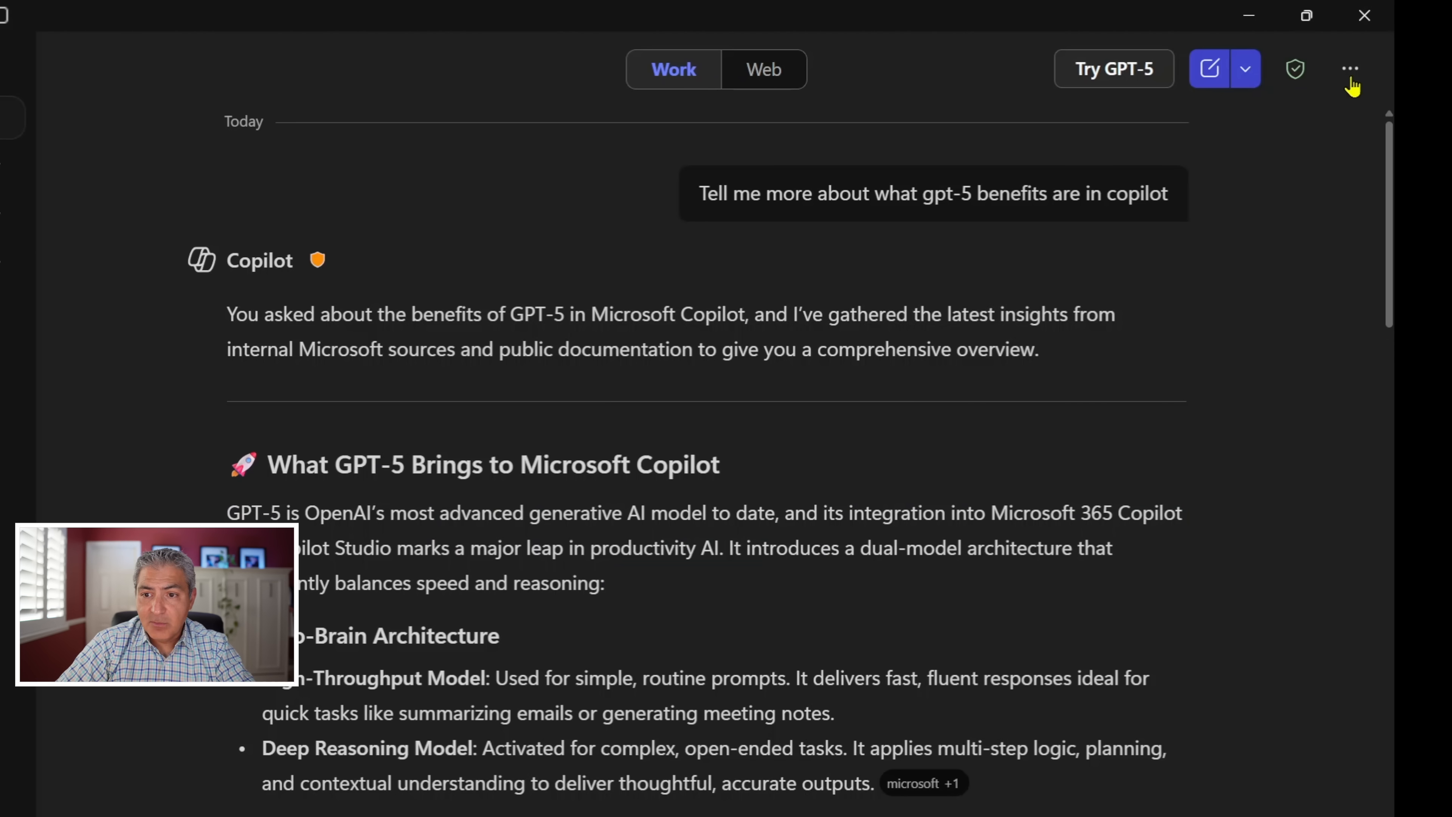
# Save an enabled custom instruction 'Every time you respond, do so as a cheery poem.'.
pyautogui.click(1350, 69)
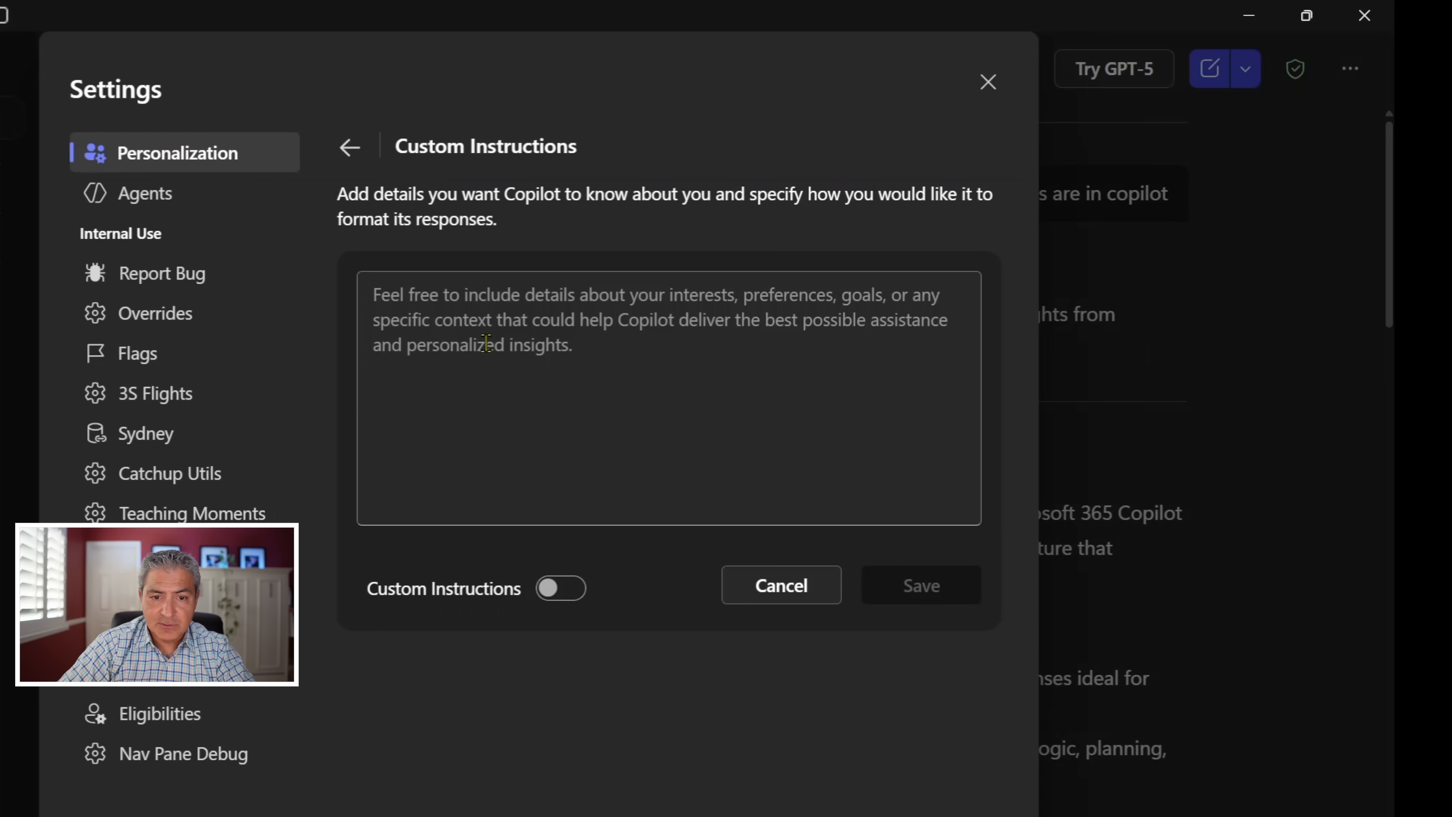
pyautogui.write('Everytime you respon')
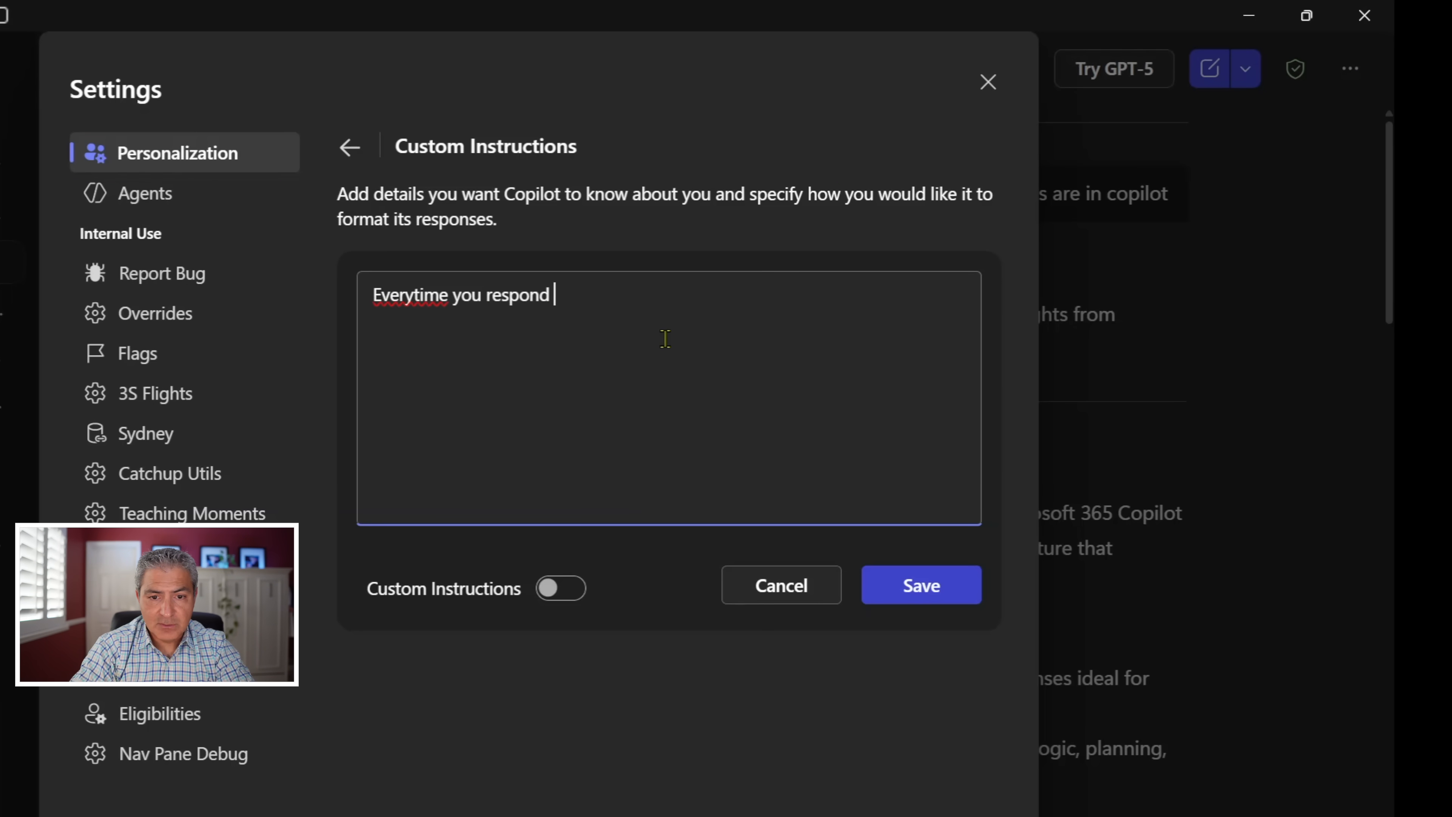
pyautogui.write('do so as a')
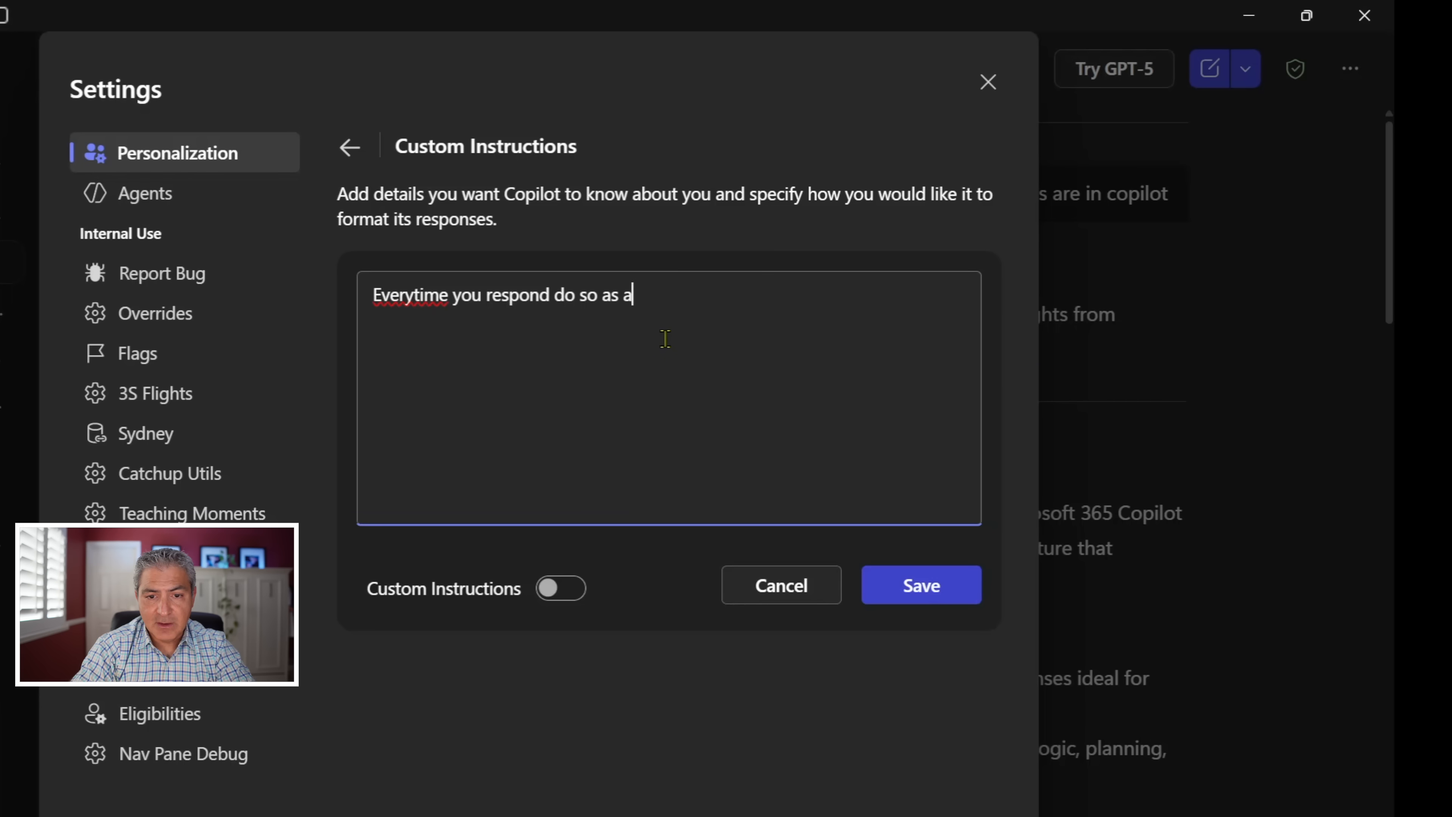
pyautogui.write('cheery poem')
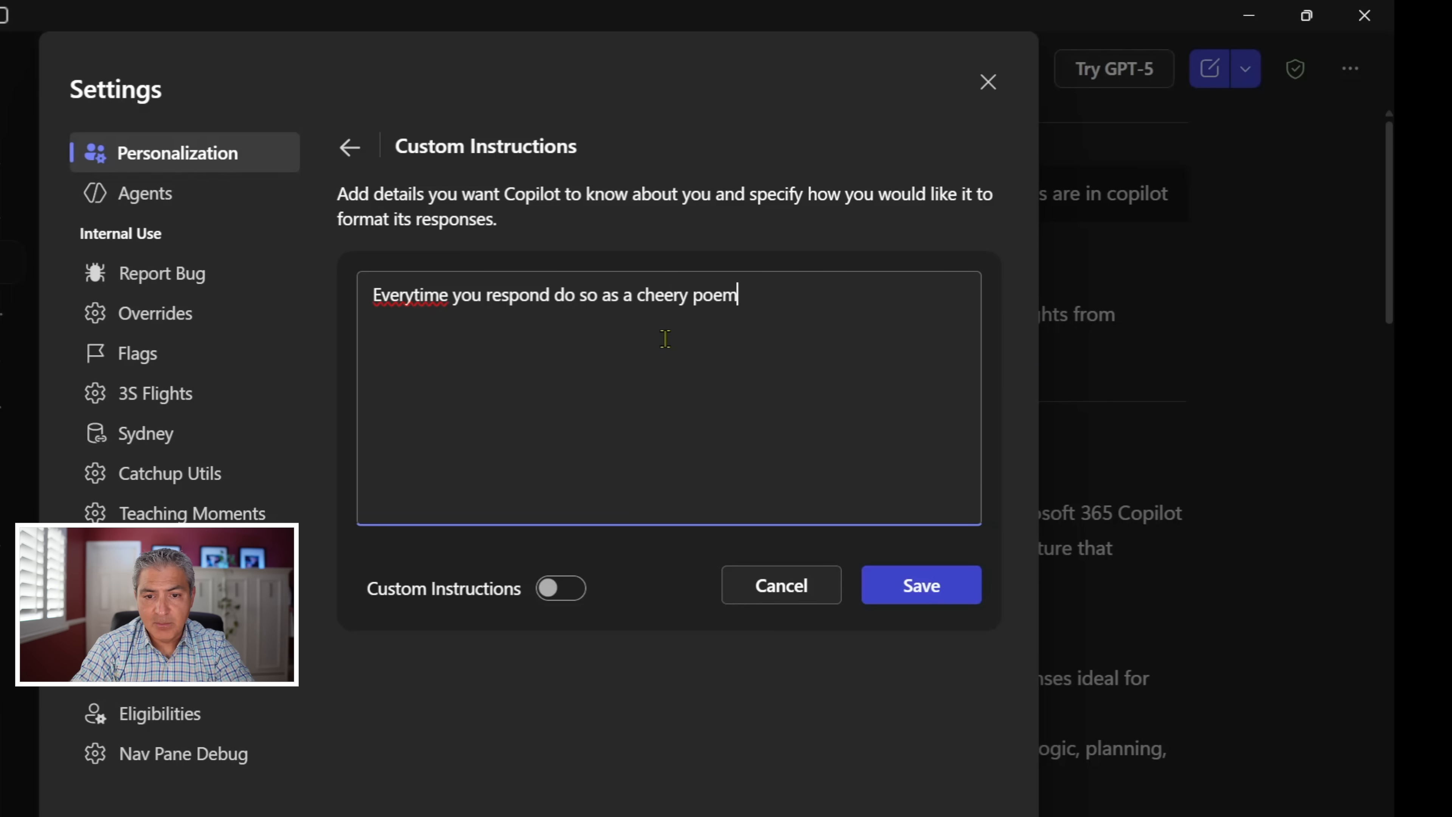
pyautogui.write('.')
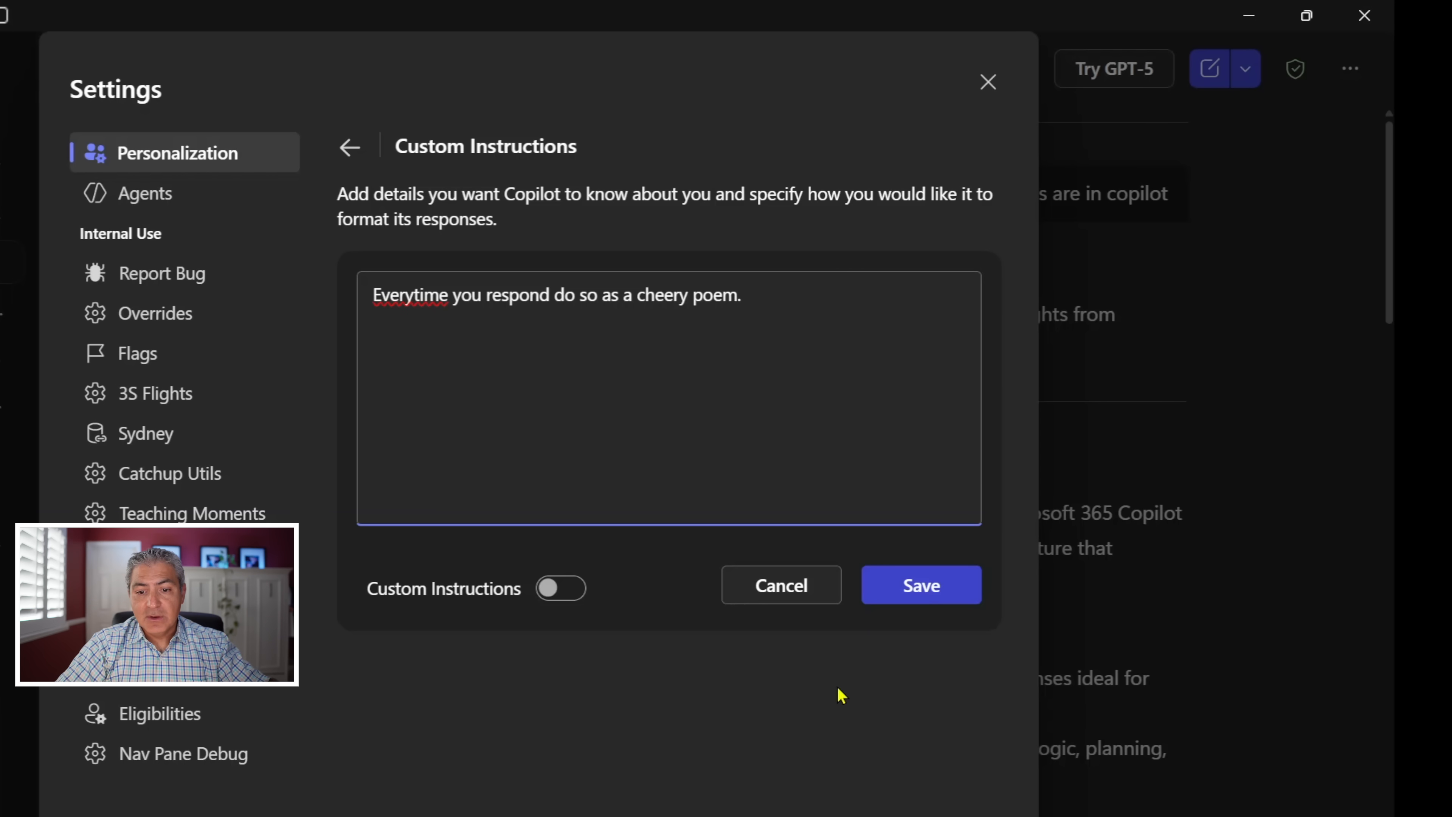
pyautogui.click(560, 588)
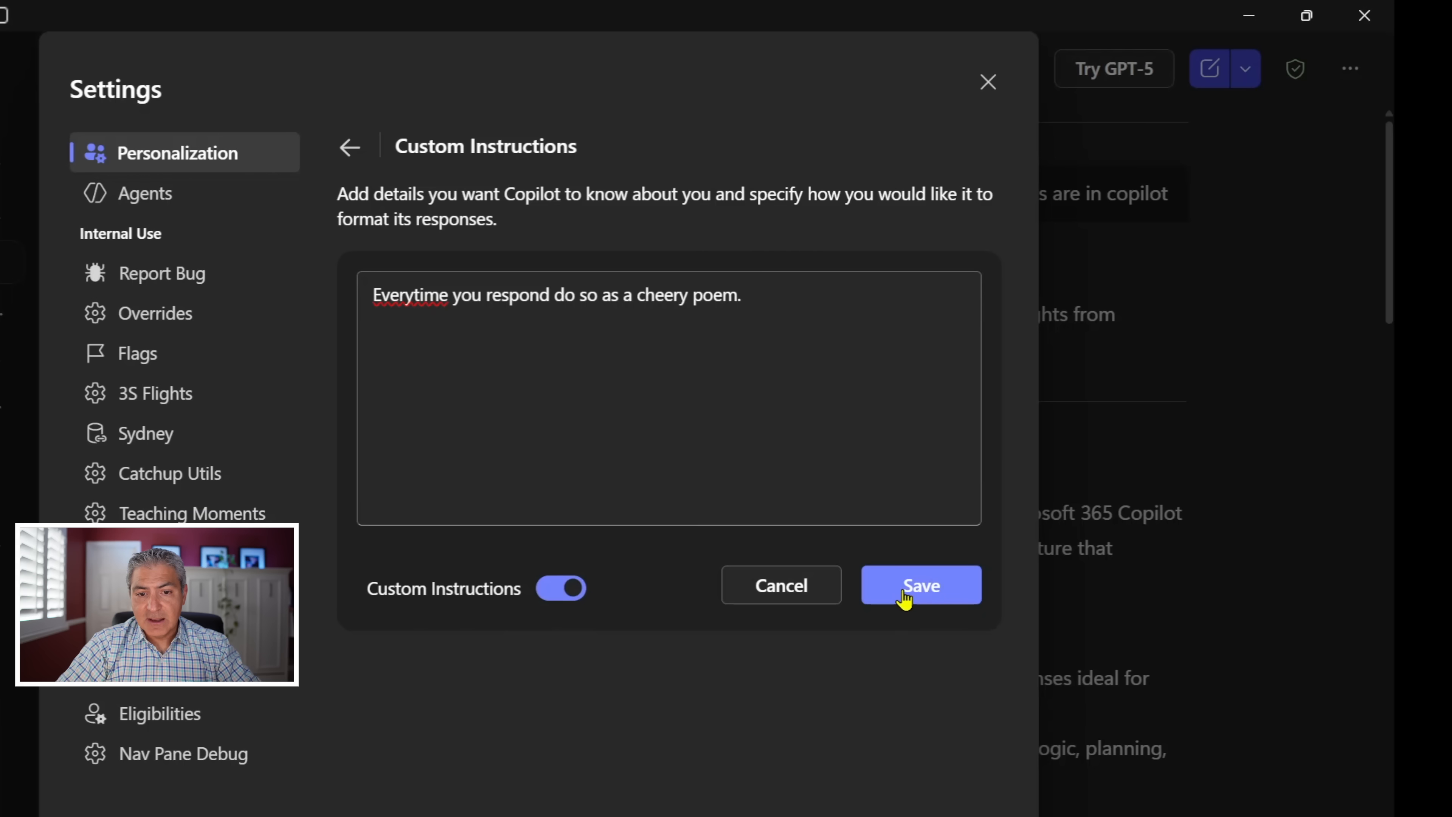
pyautogui.click(920, 584)
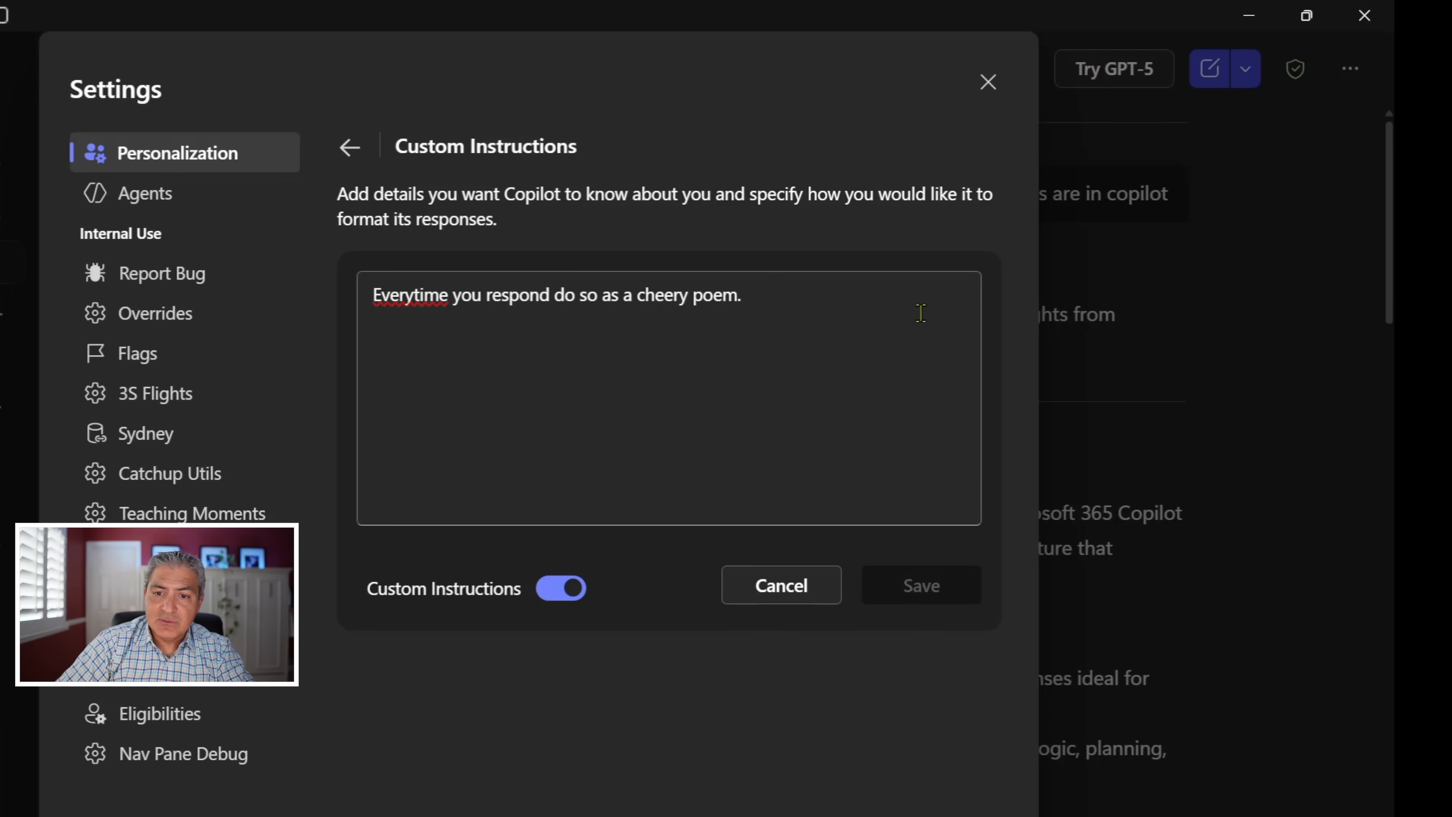
pyautogui.click(986, 82)
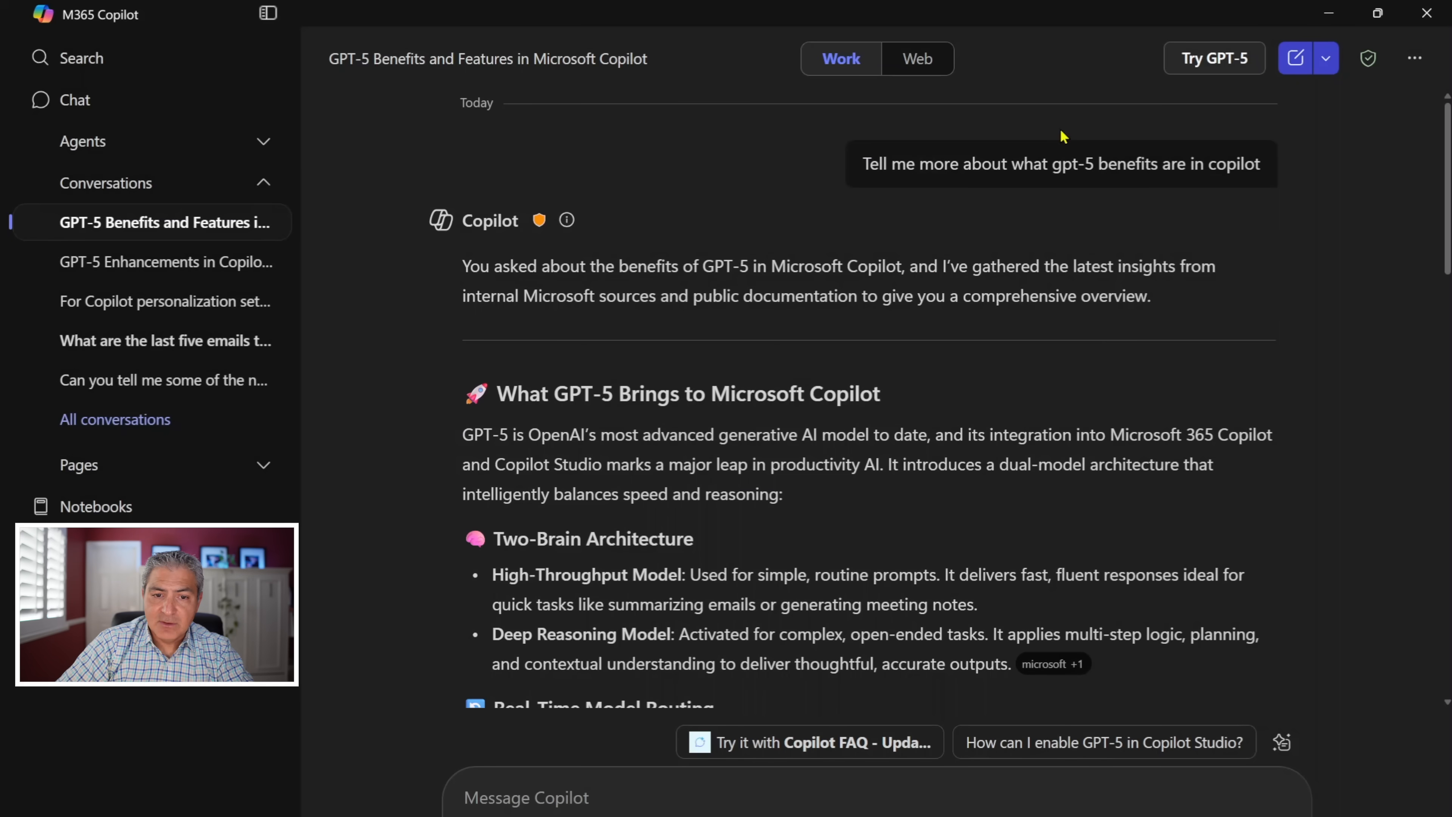
pyautogui.moveTo(1296, 59)
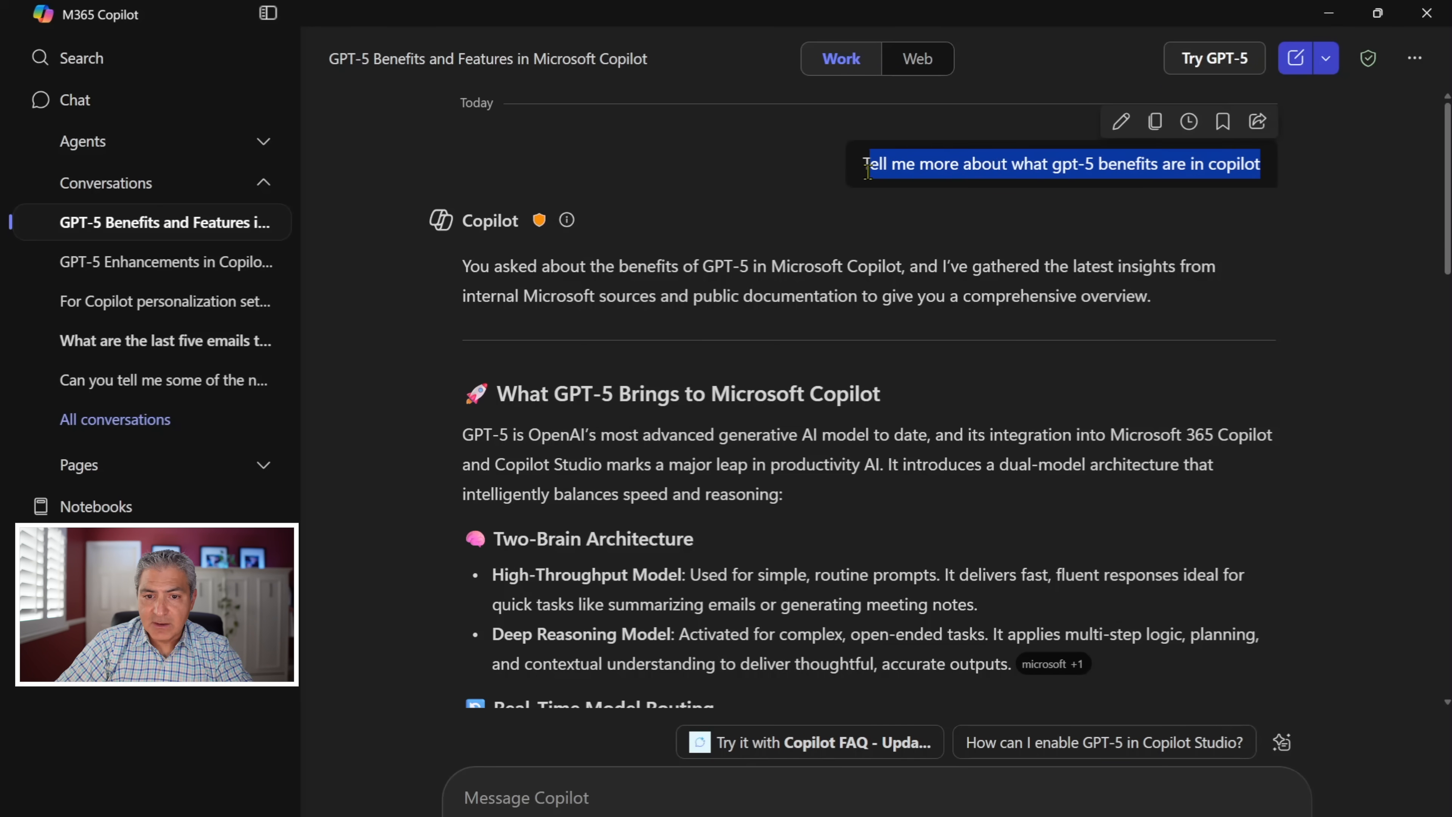
# In a new chat, re-ask the GPT-5 benefits question and read the rhyming-poem answer.
pyautogui.rightClick(1056, 164)
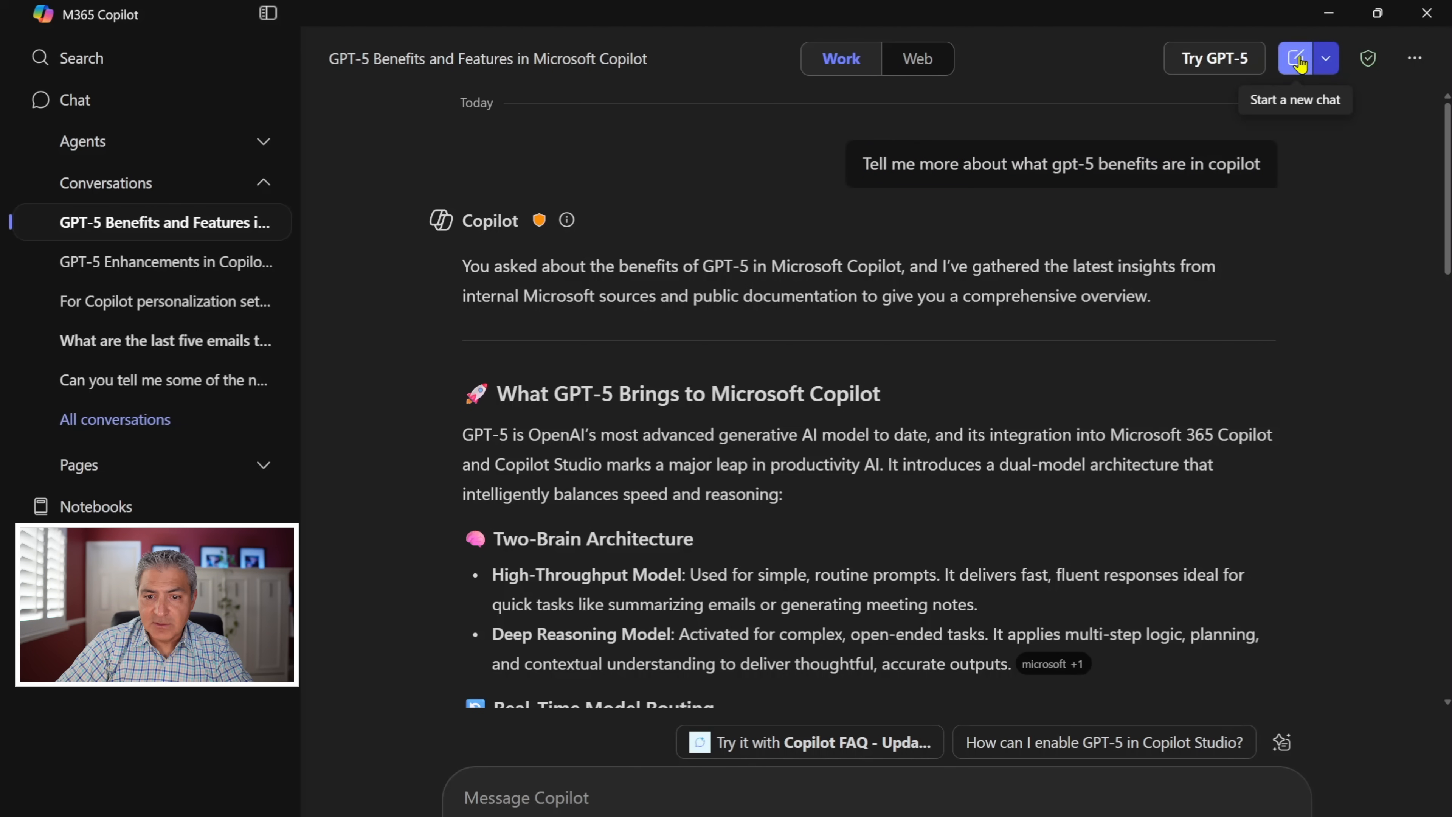
pyautogui.click(1294, 58)
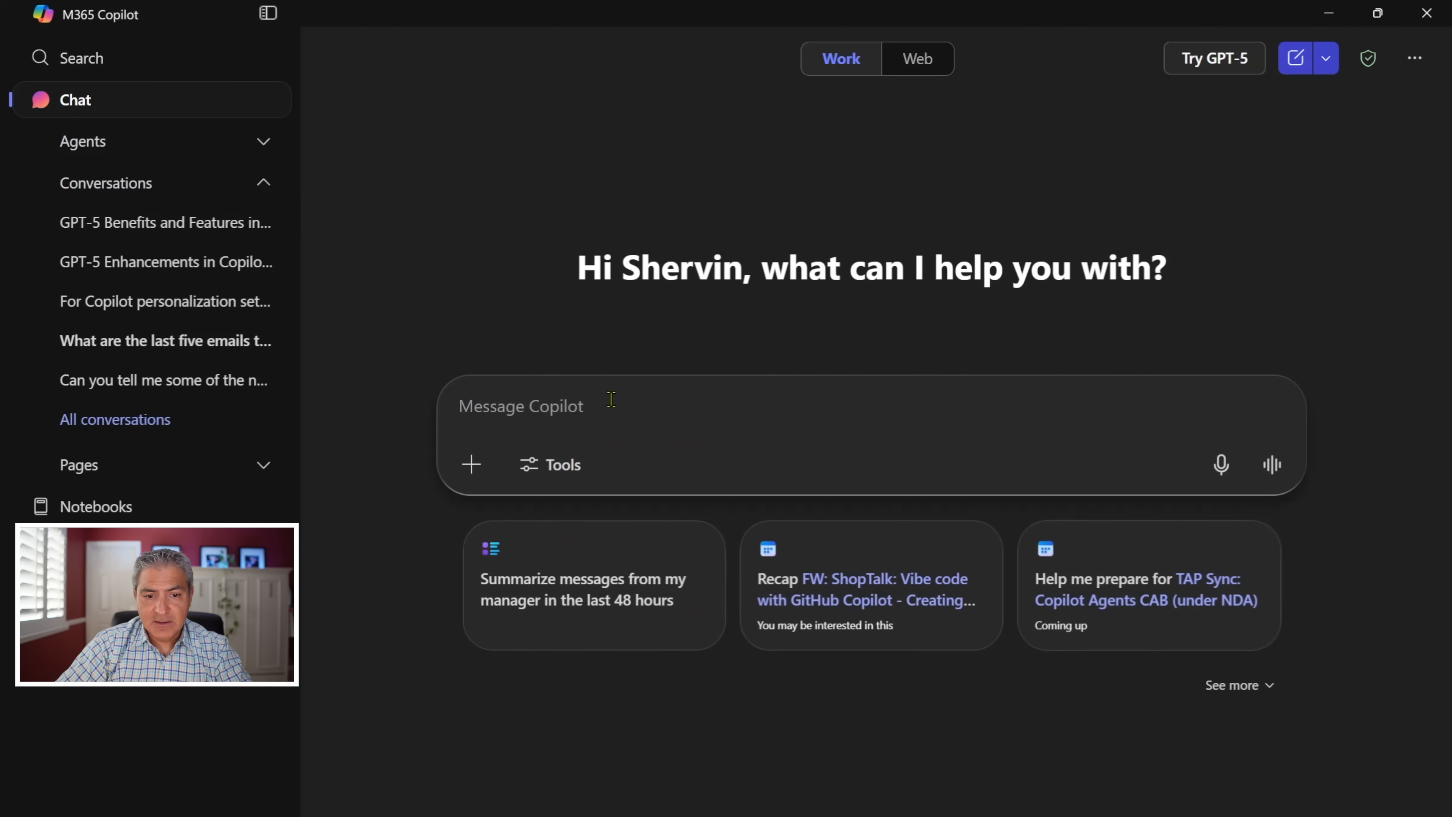
pyautogui.write('Tell me more about what gpt-5 benefits are in copilot')
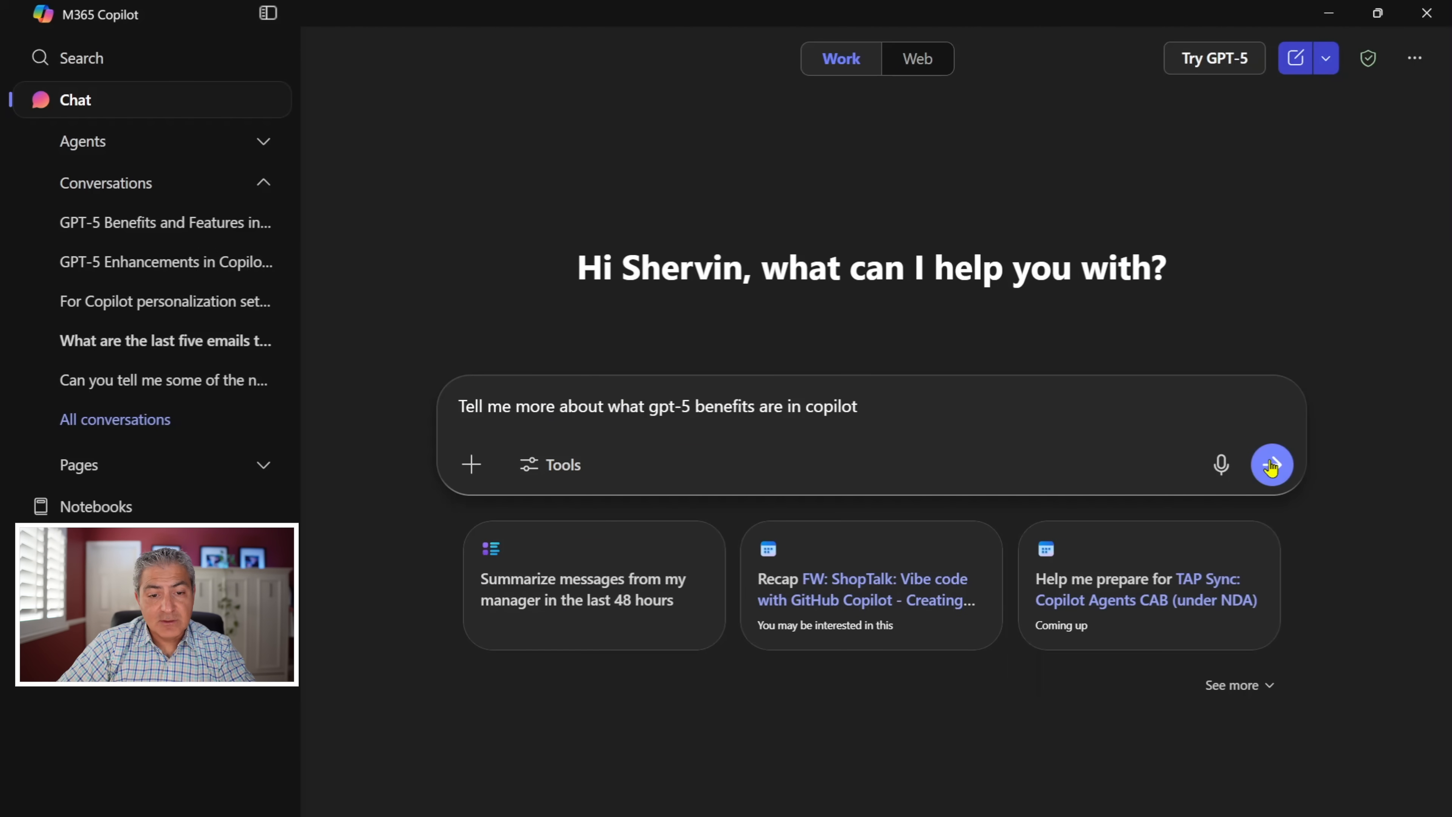
pyautogui.click(1271, 463)
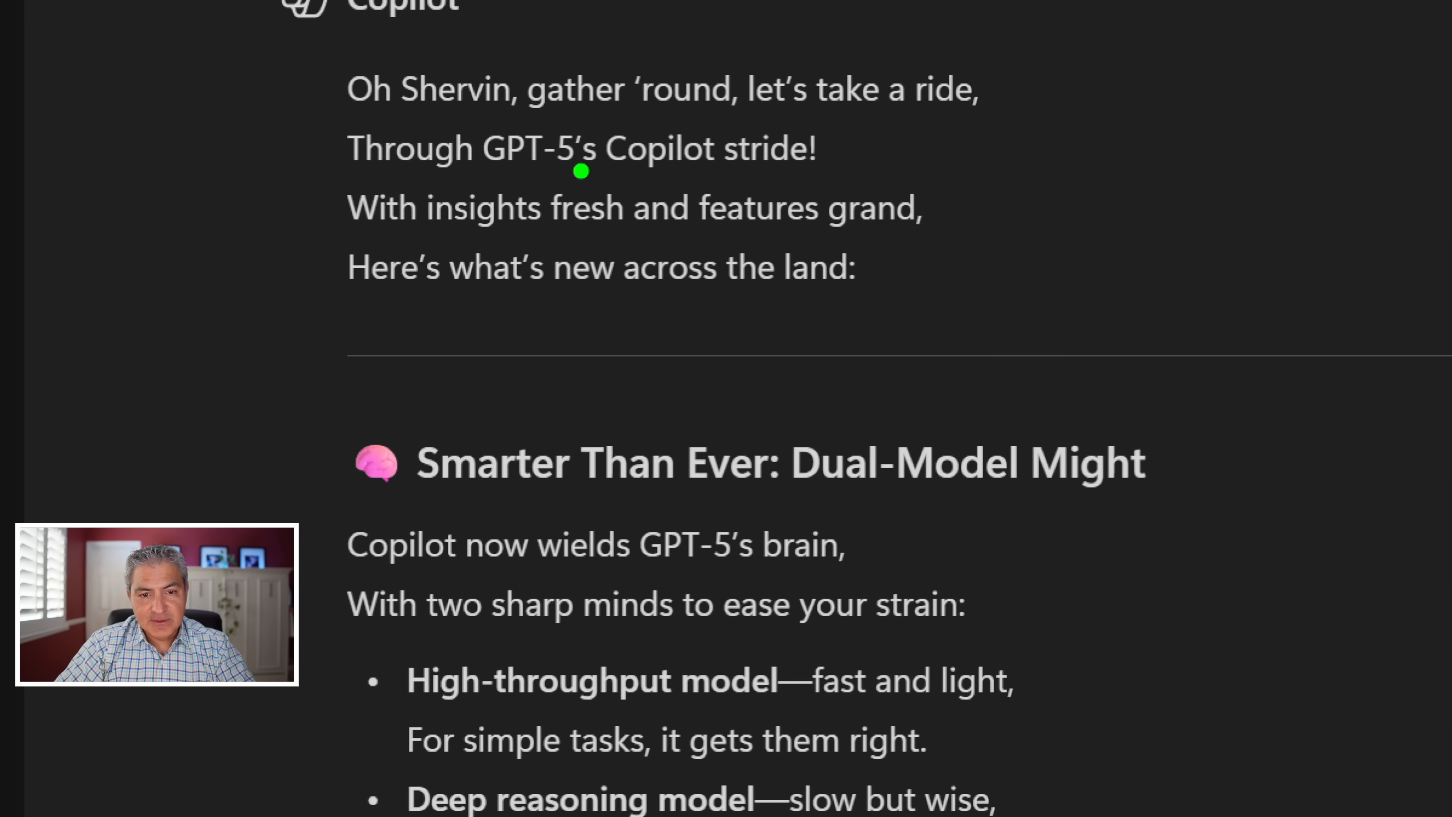
pyautogui.moveTo(613, 250)
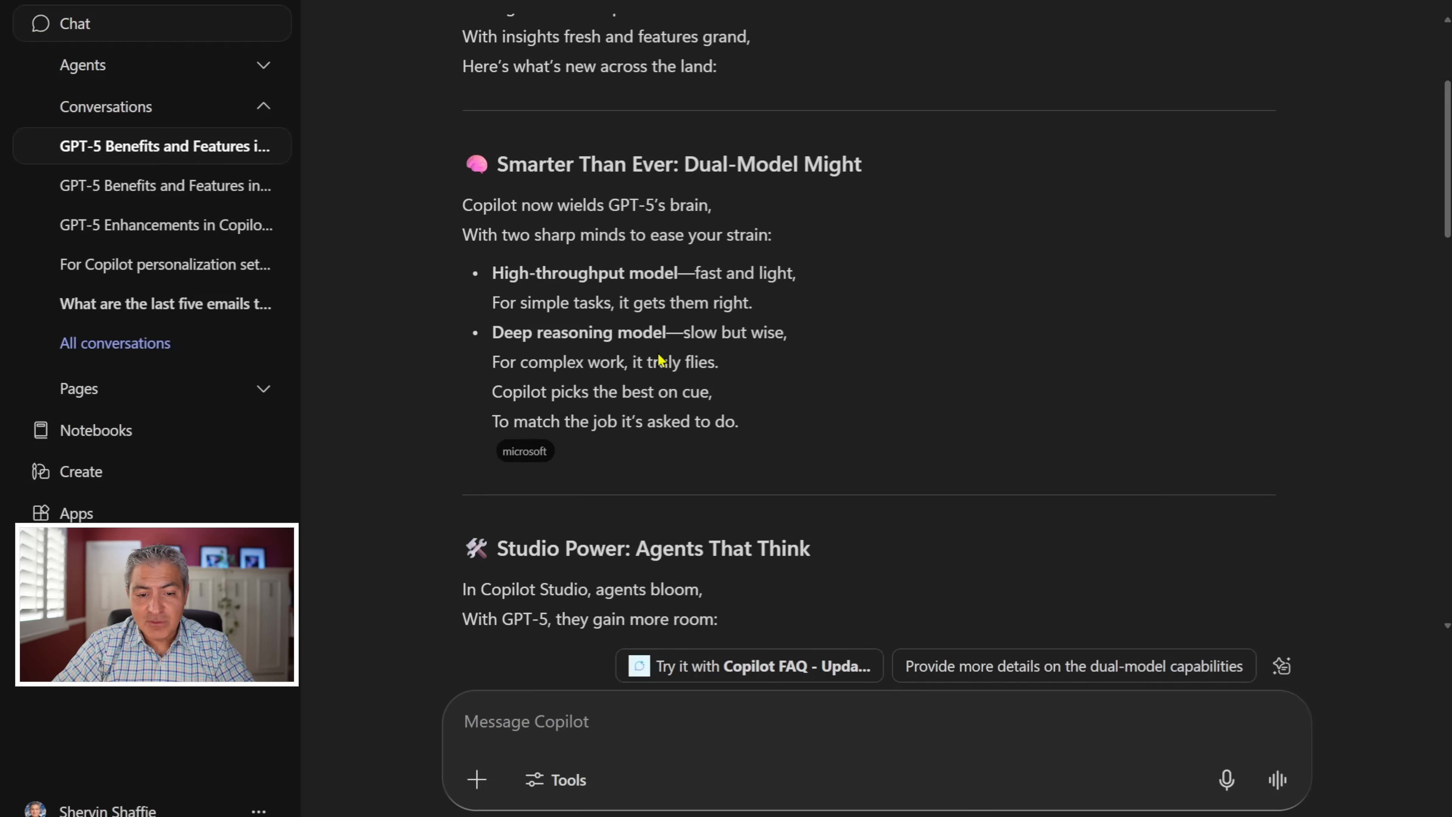
pyautogui.scroll(-3)
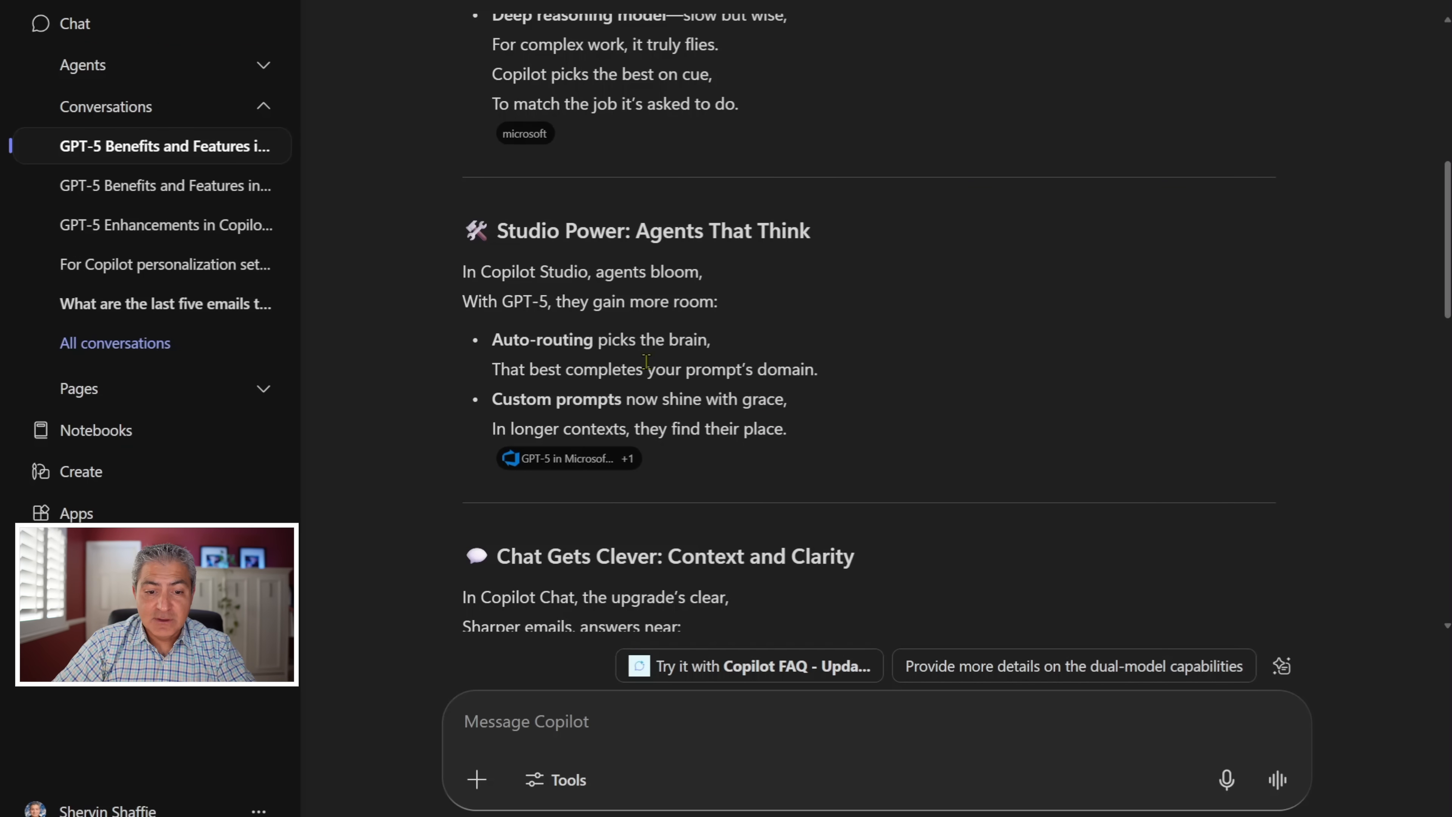
pyautogui.scroll(-3)
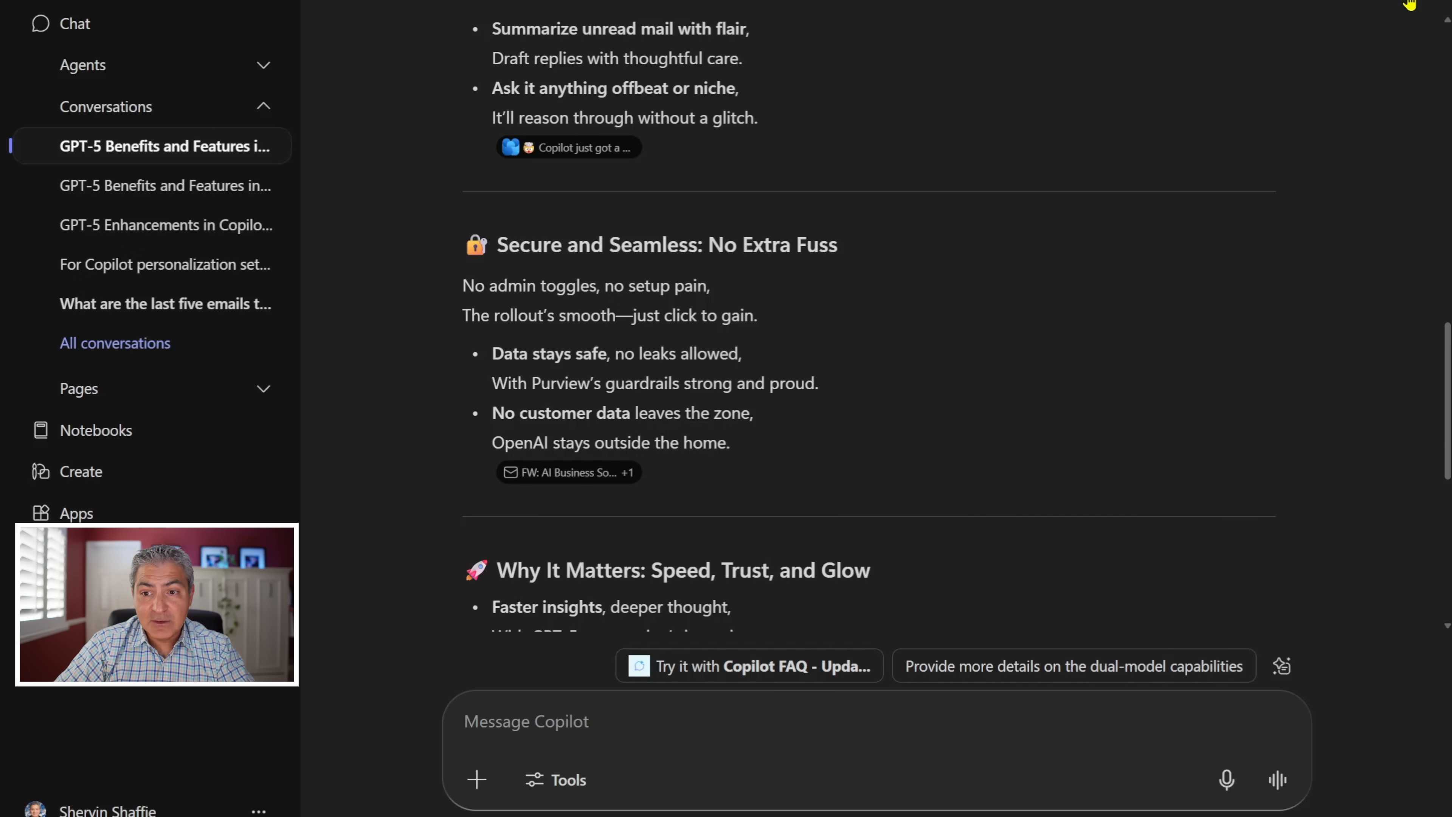
# Reach Settings from the Copilot app's More options menu.
pyautogui.click(1405, 7)
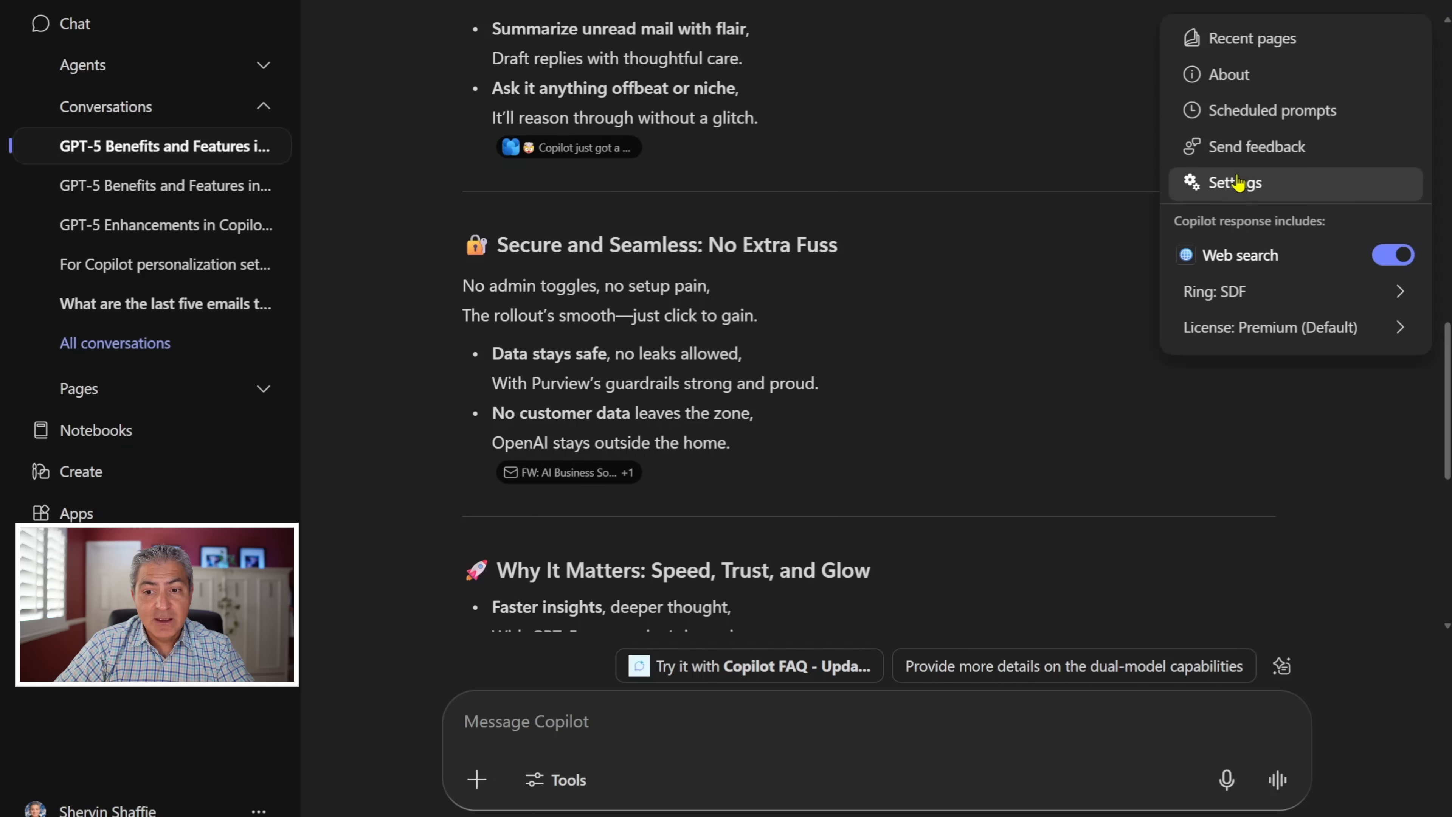
pyautogui.click(1234, 183)
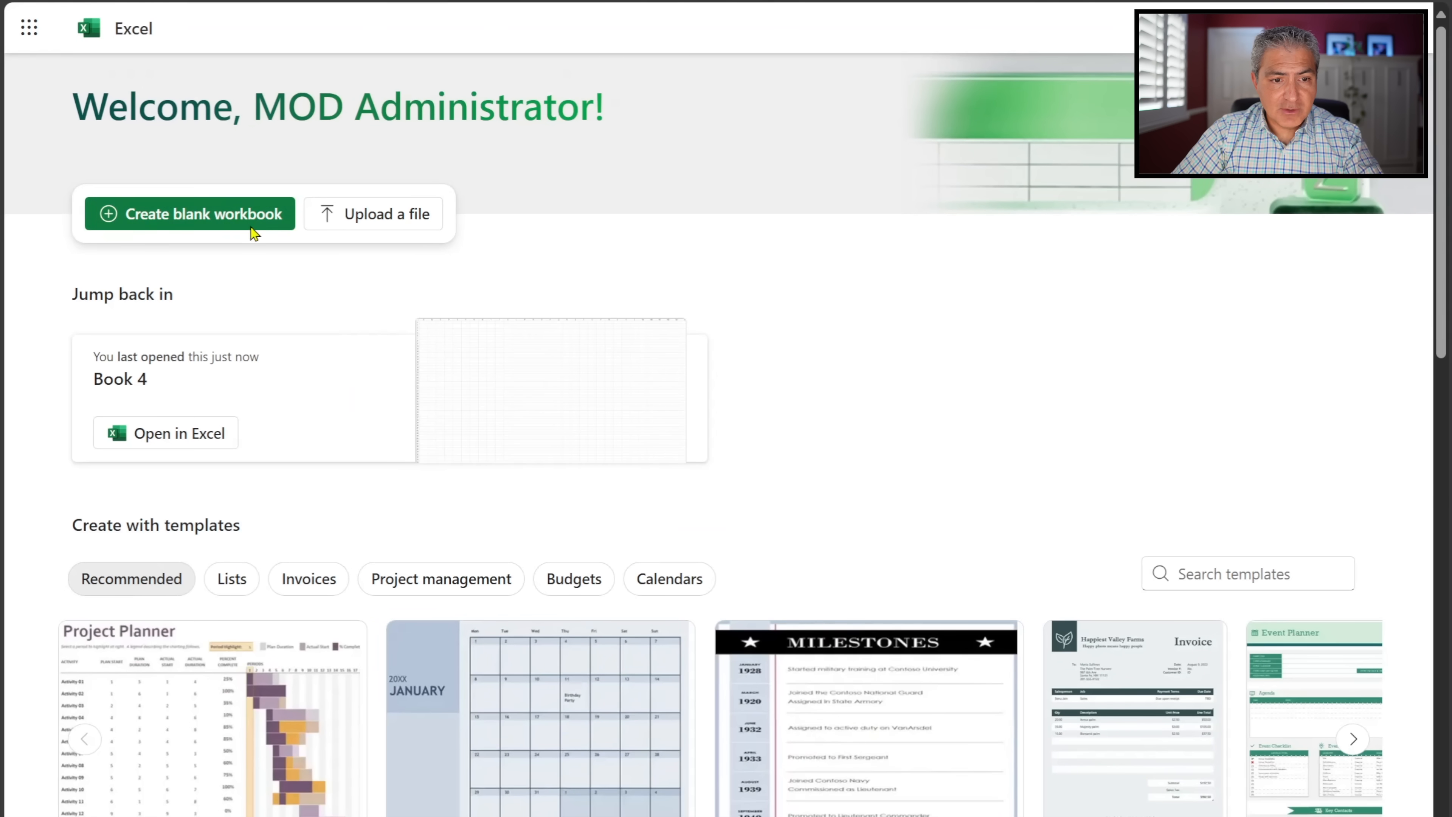
# In a new blank workbook, enter =copilot("list all the ingredients for this food", H2) in C4.
pyautogui.click(189, 214)
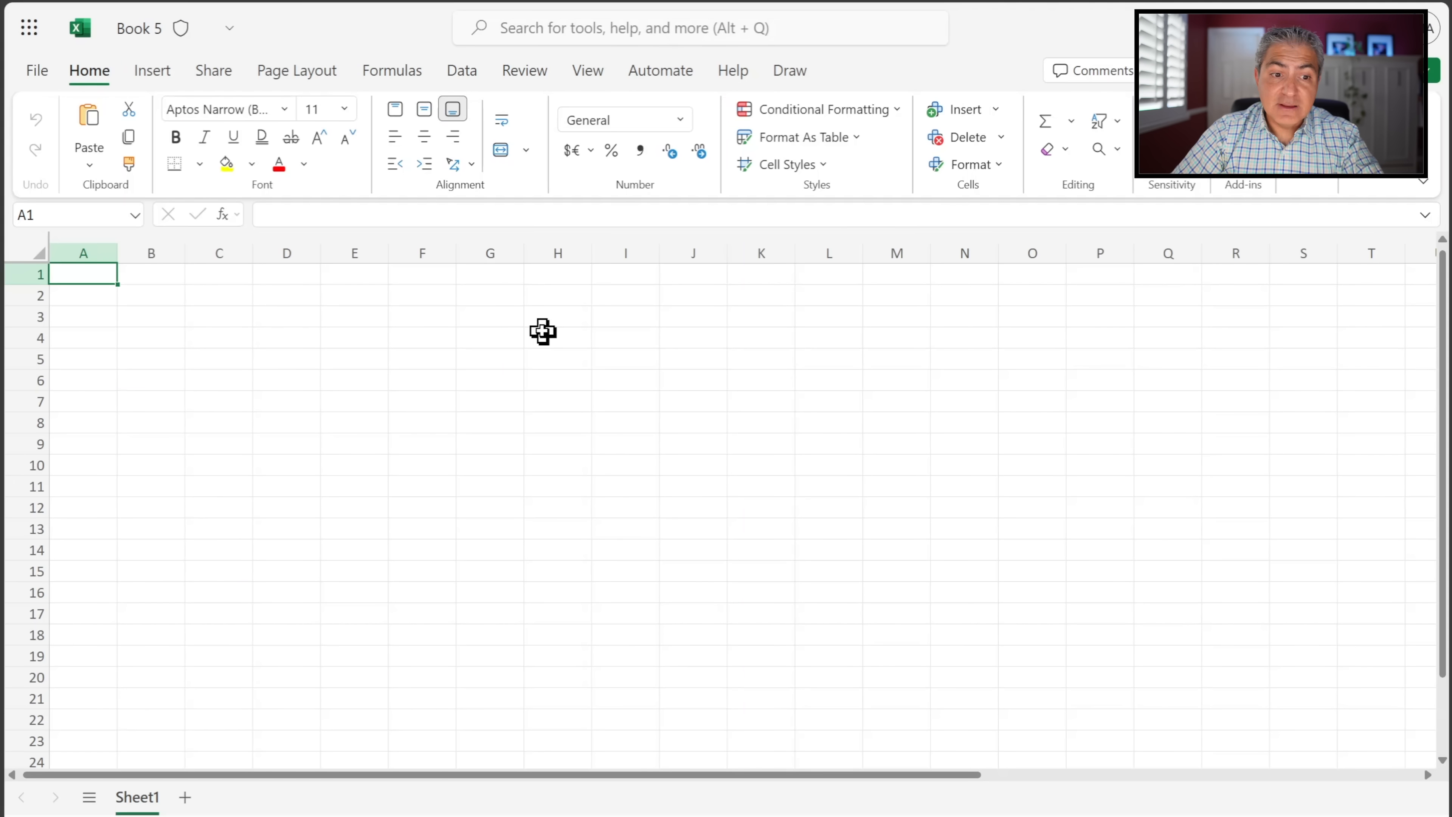
pyautogui.moveTo(296, 326)
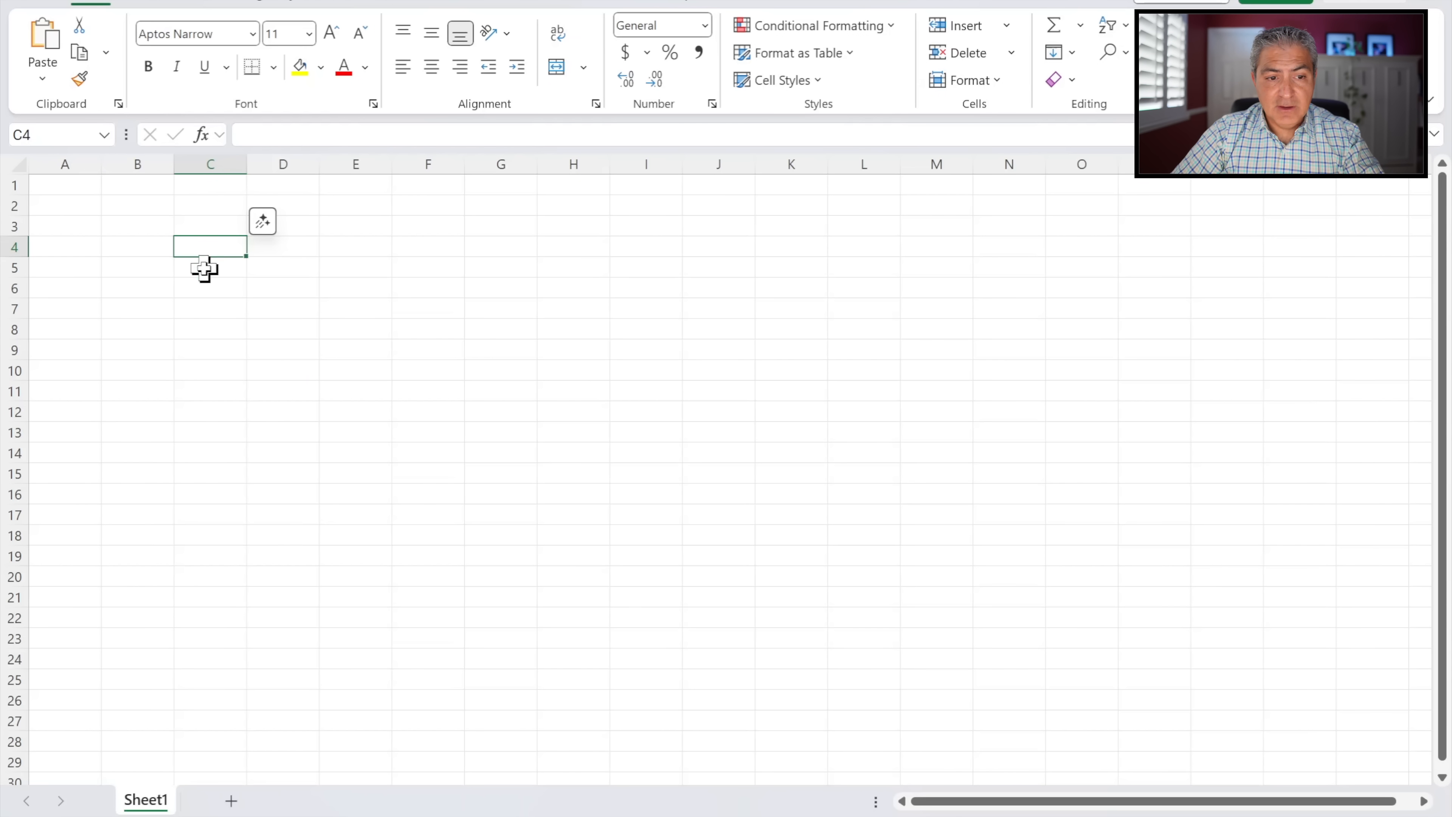
pyautogui.write('=')
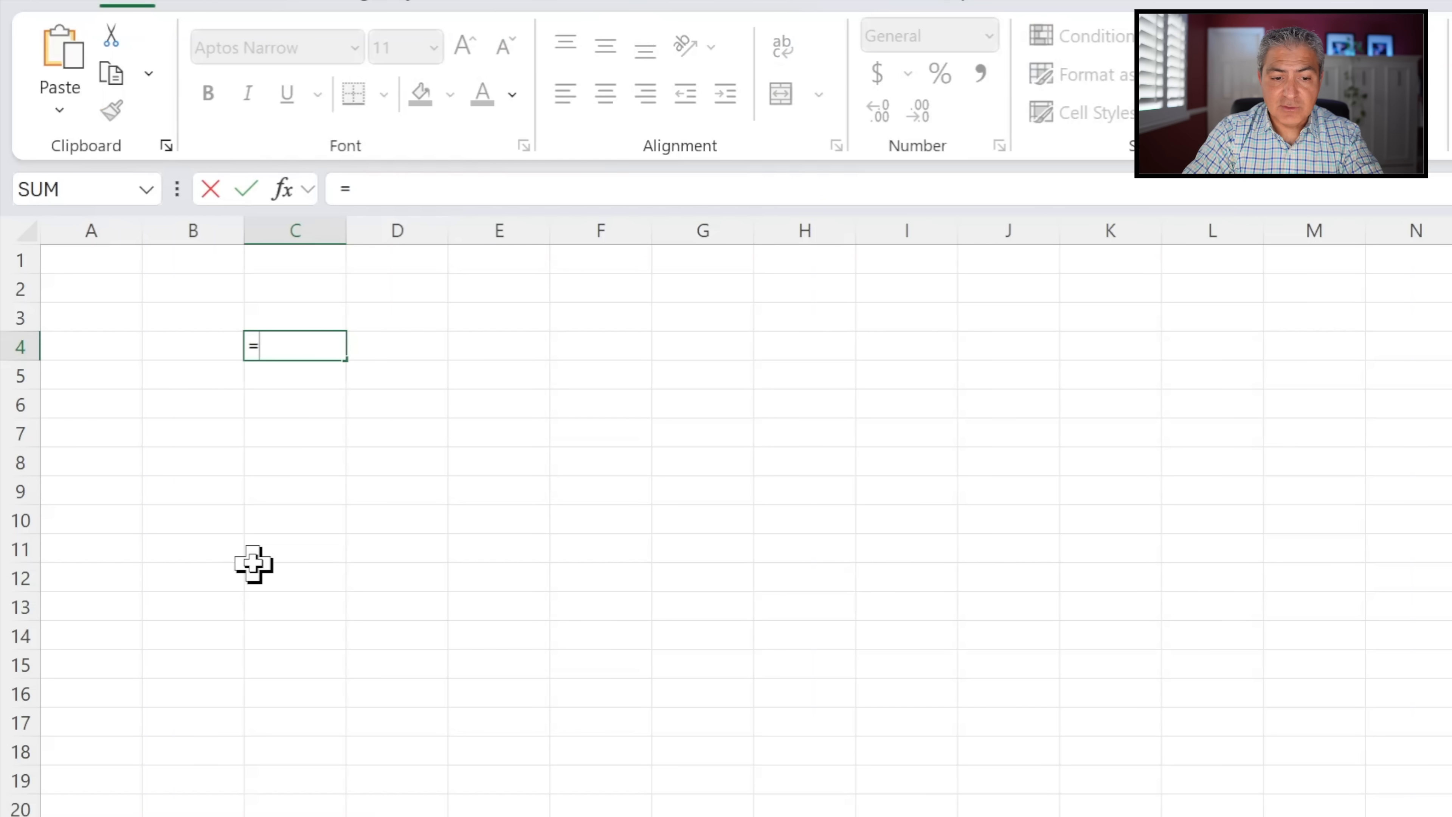
pyautogui.write('copilot')
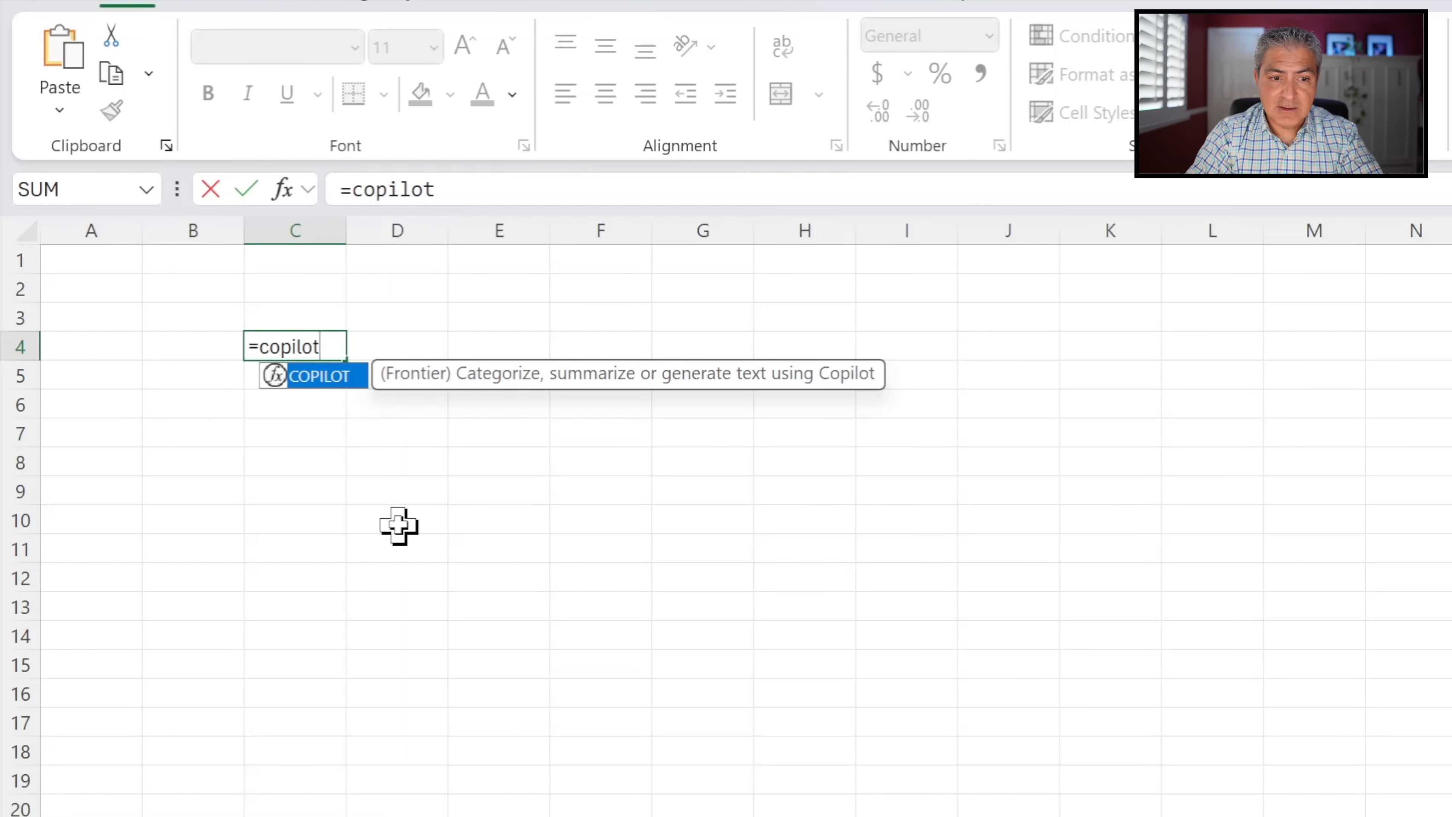
pyautogui.write('(')
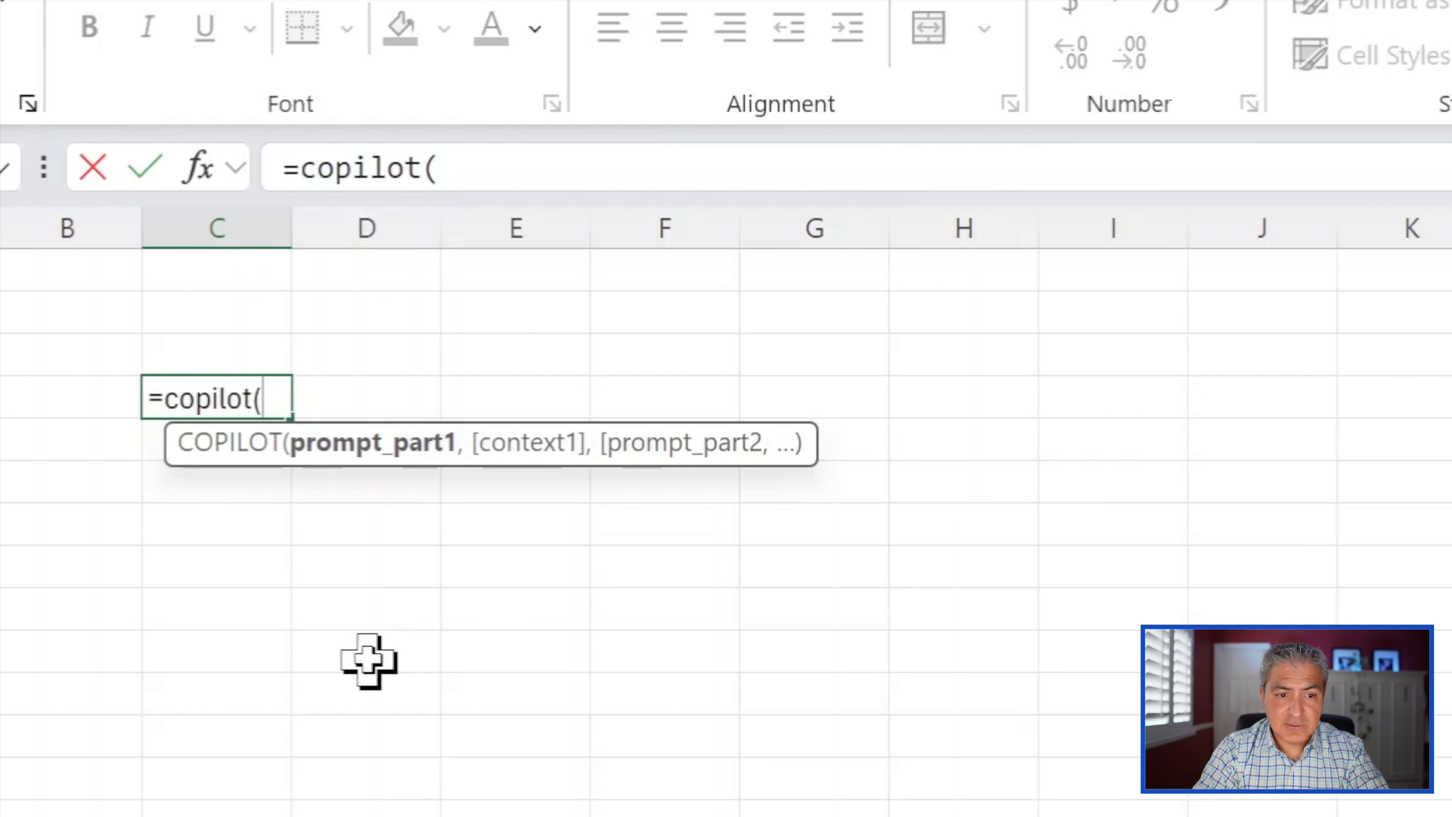
pyautogui.write('"')
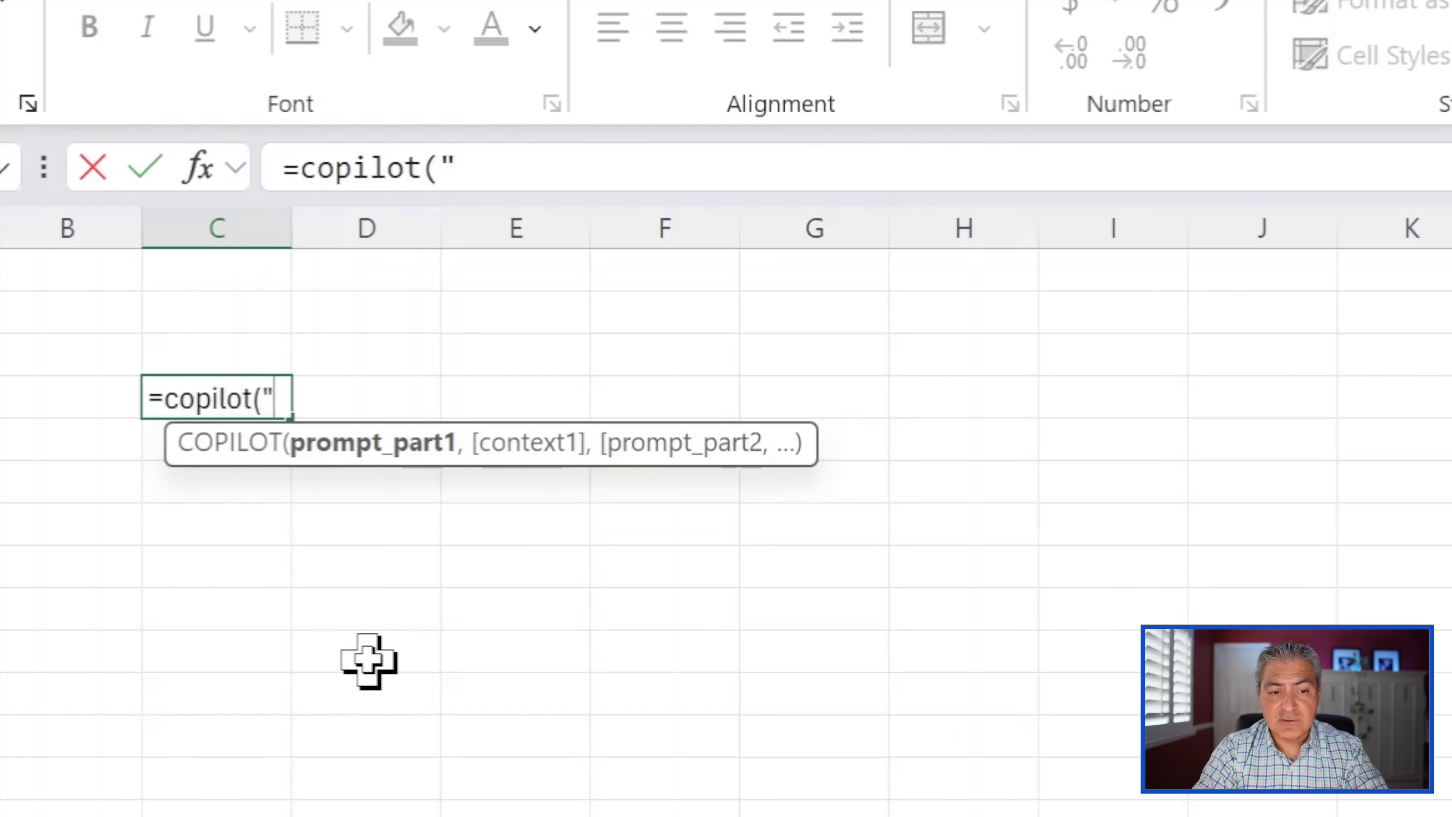
pyautogui.write('list all the')
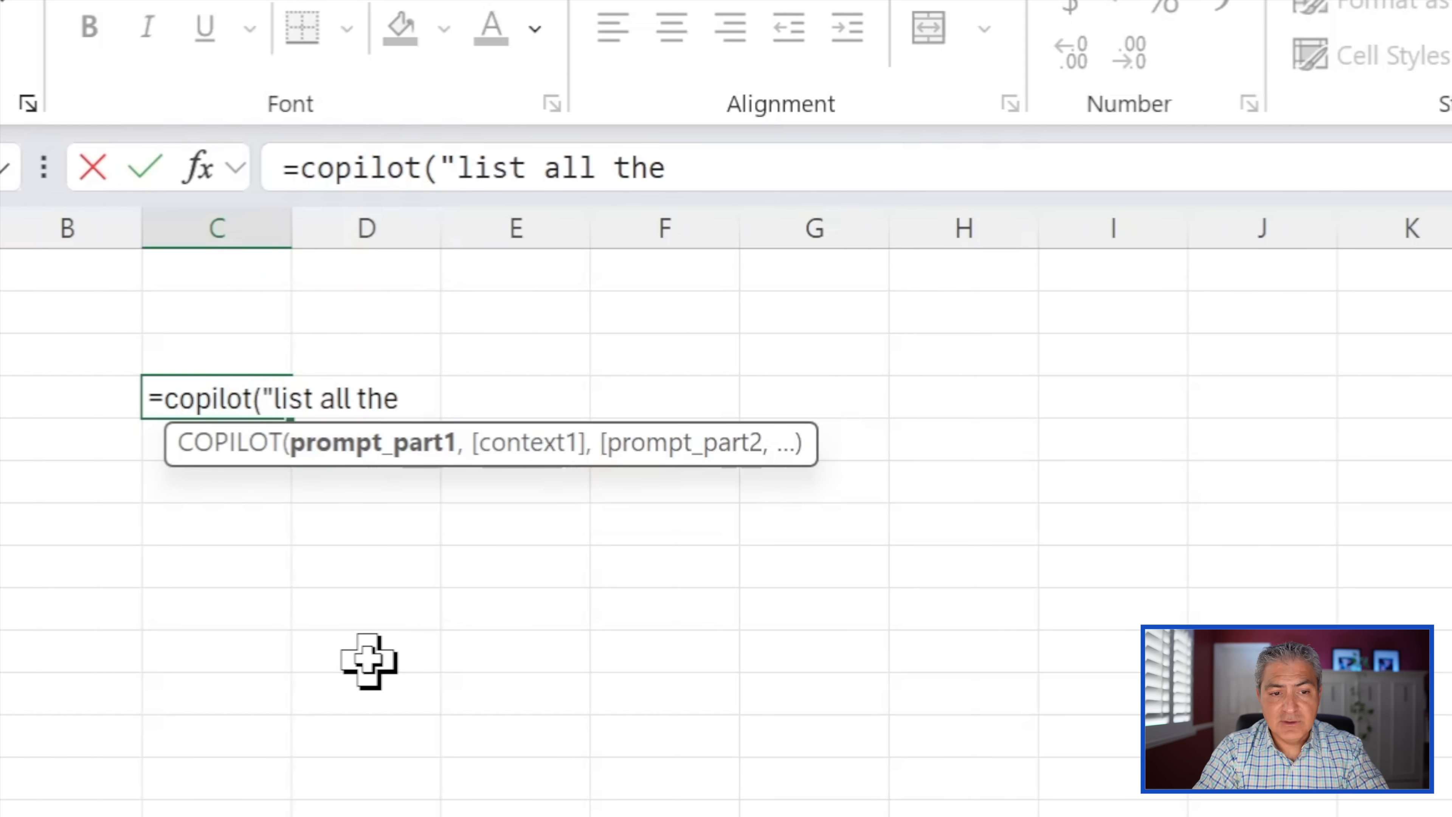
pyautogui.write('ingredients fo')
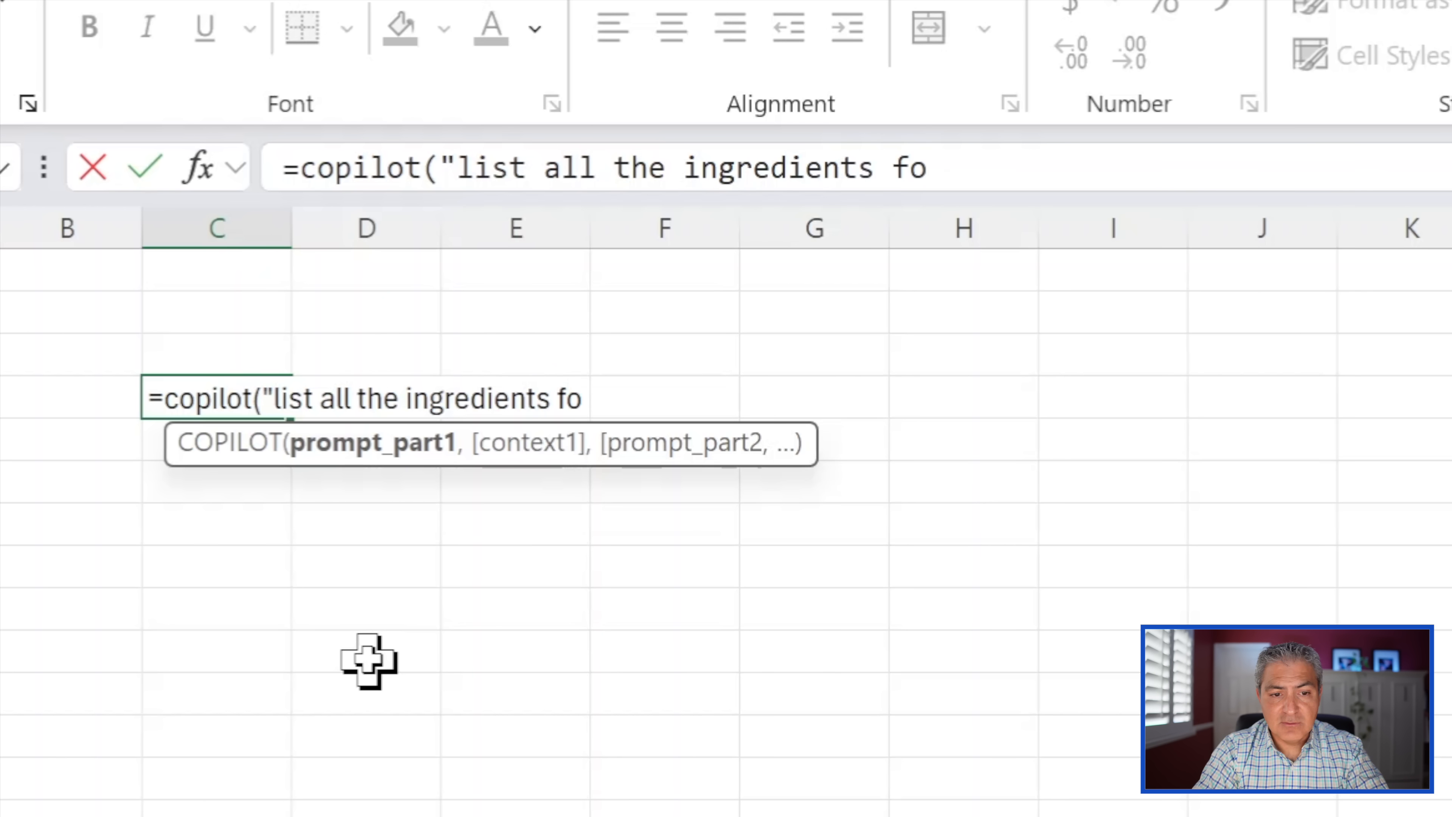
pyautogui.write('r this food')
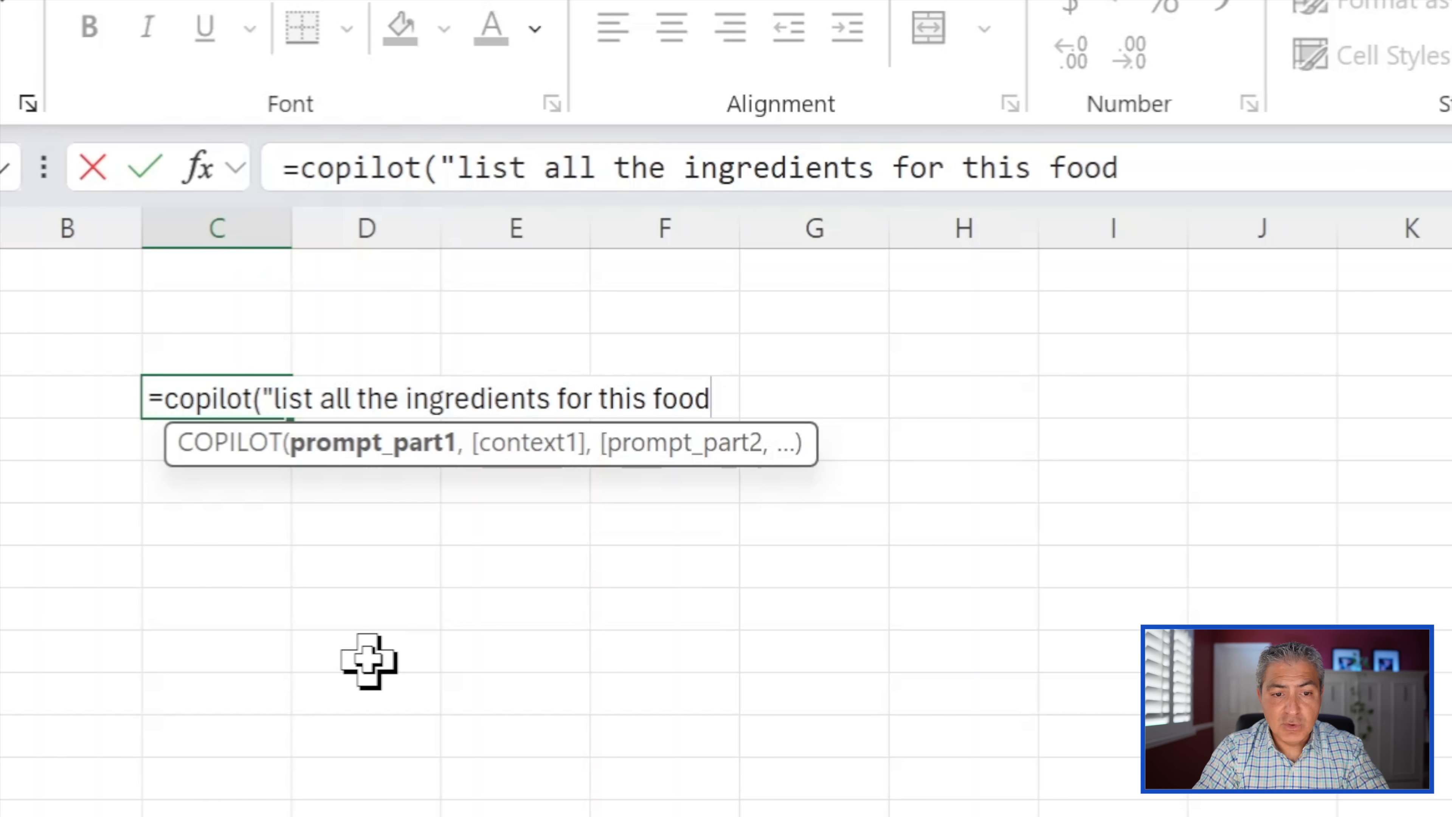
pyautogui.write('"')
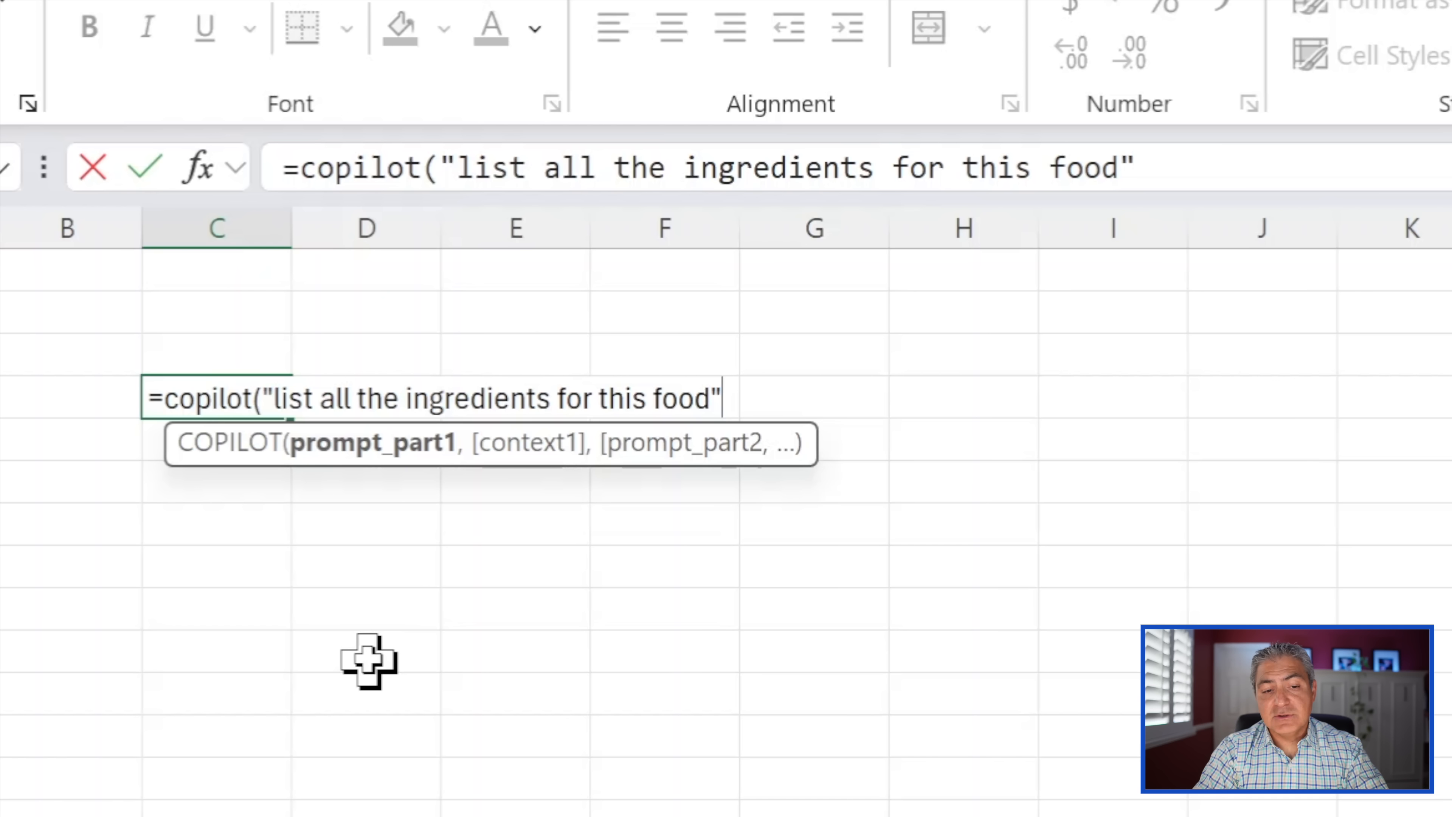
pyautogui.write(',')
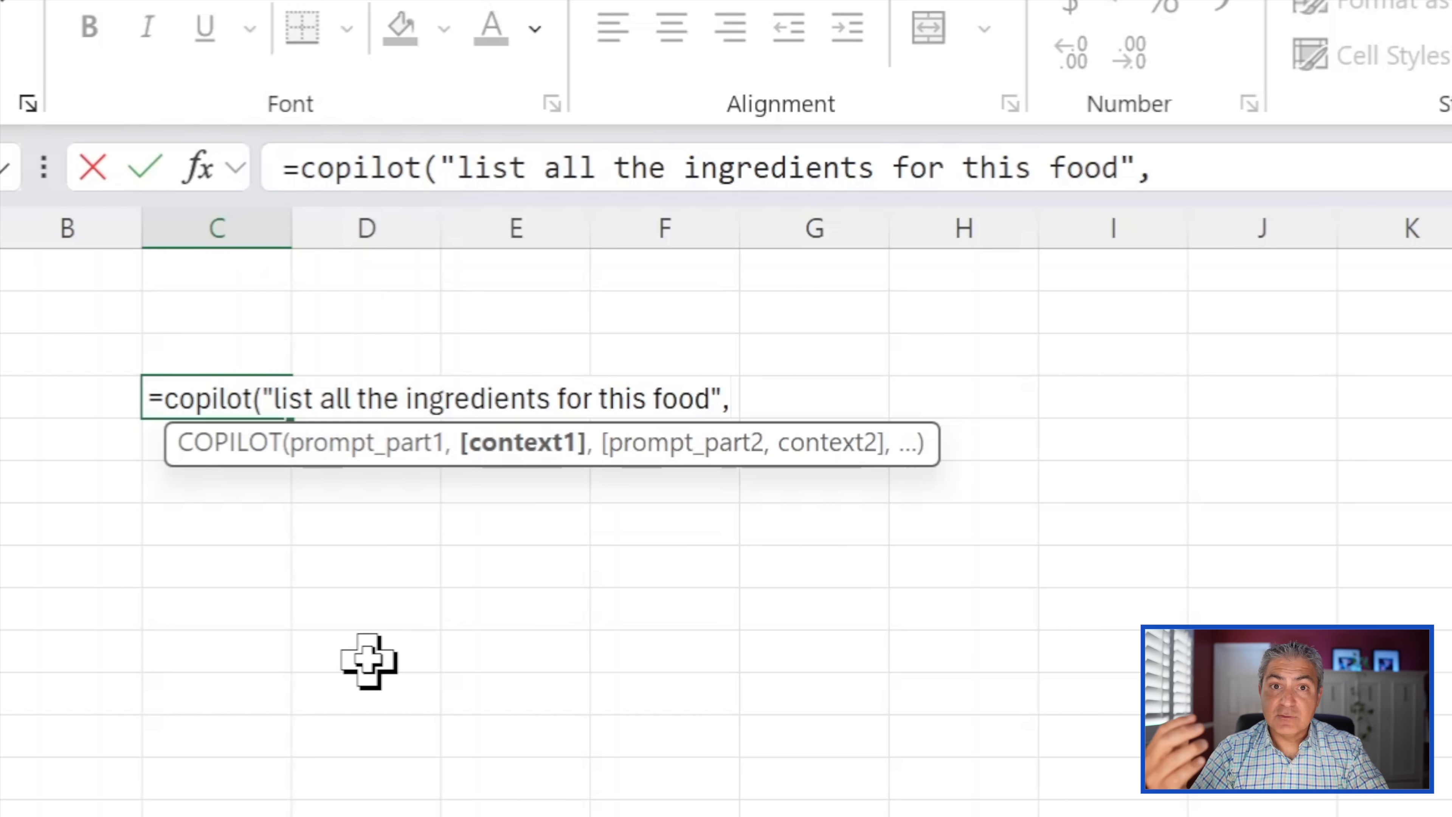
pyautogui.click(962, 313)
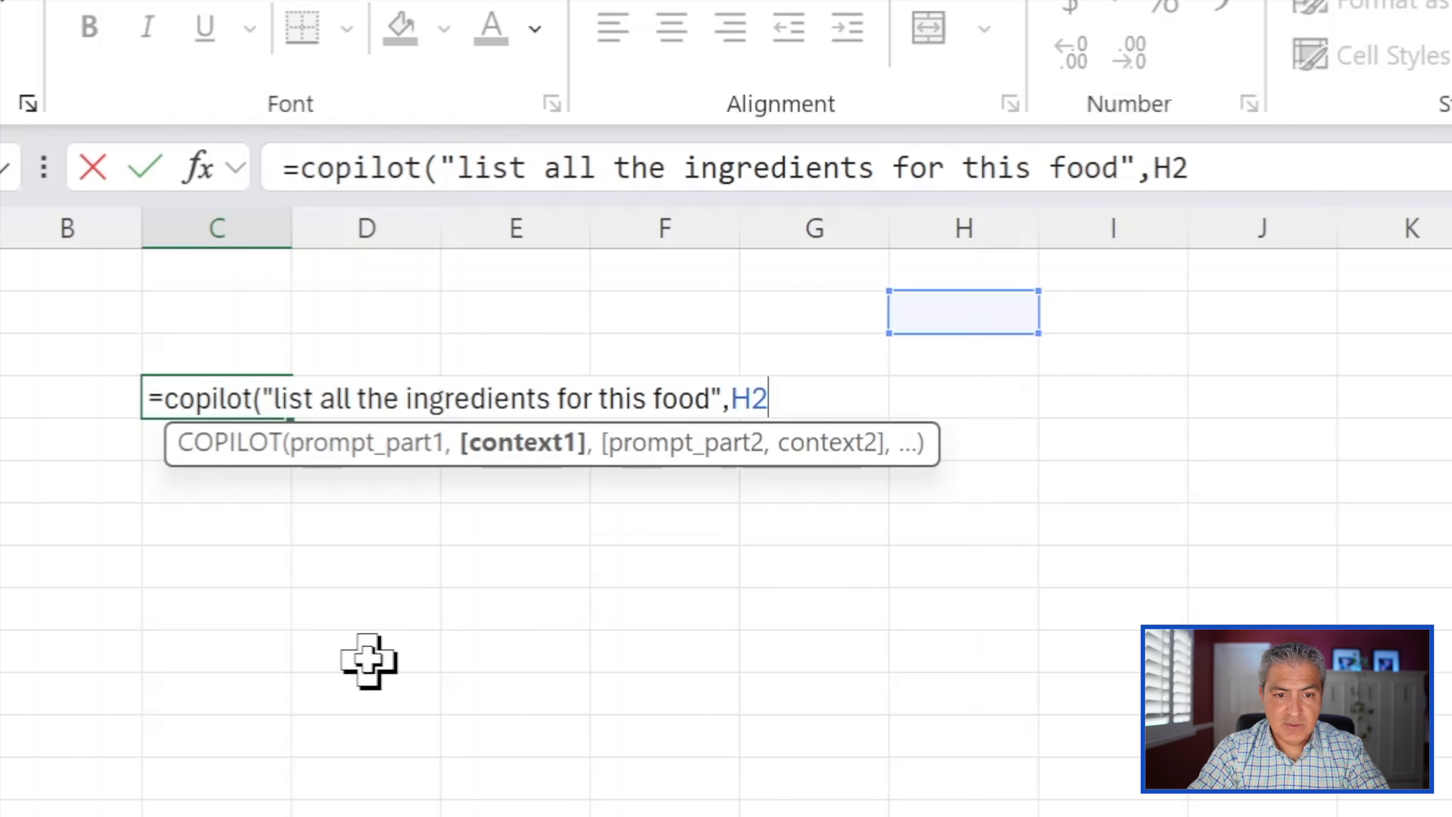
pyautogui.write(')')
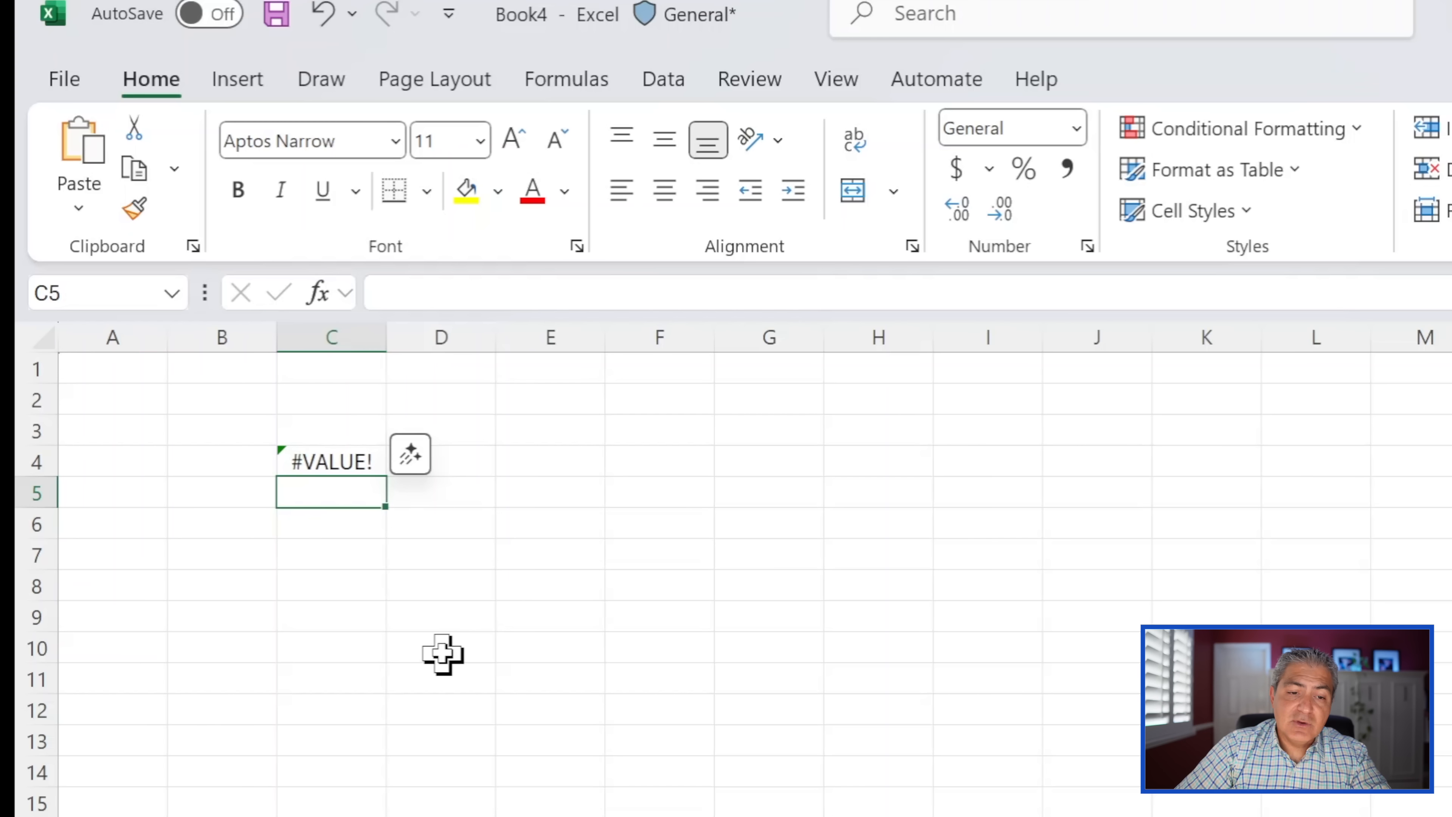
pyautogui.moveTo(805, 630)
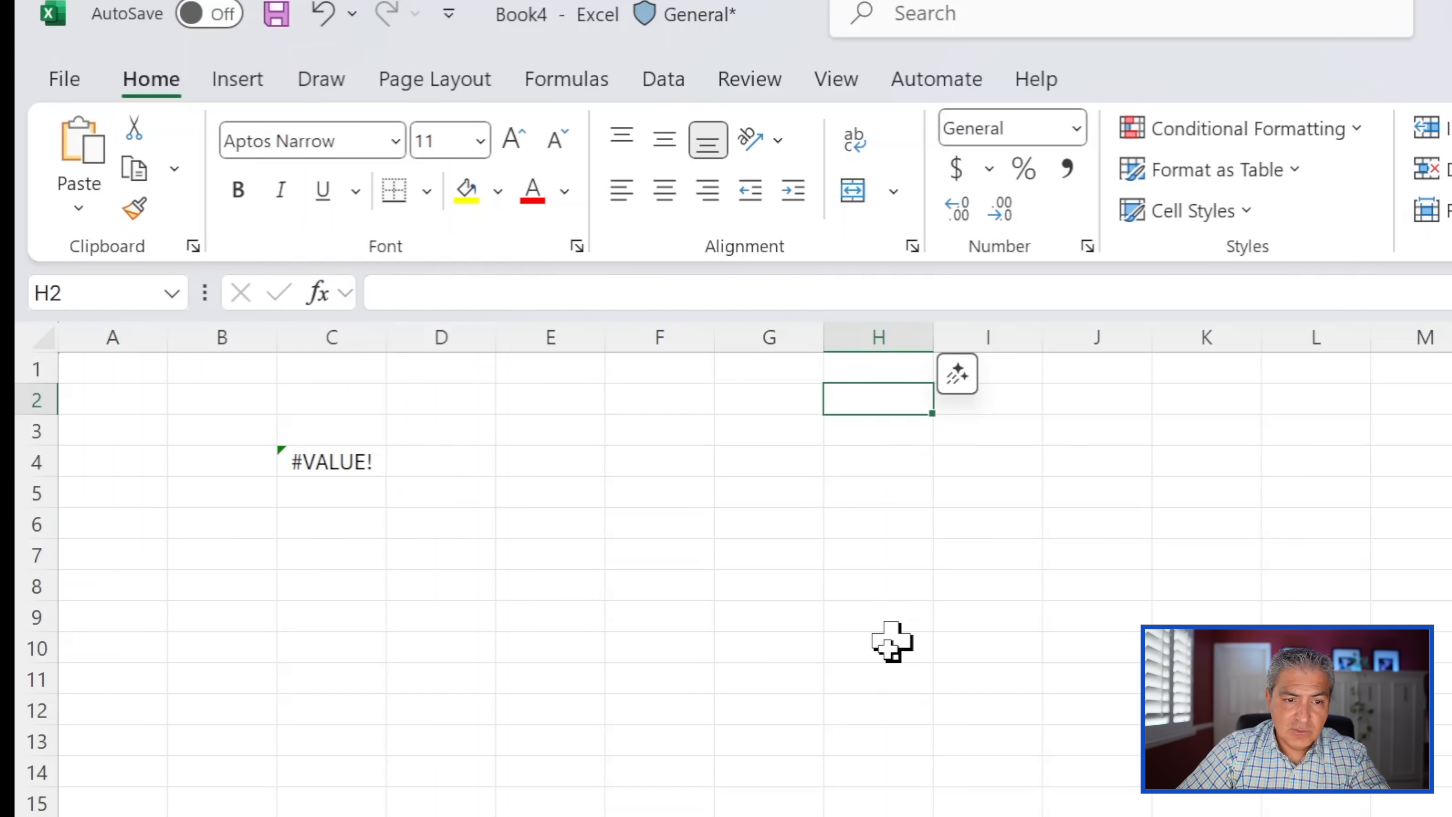
pyautogui.moveTo(819, 667)
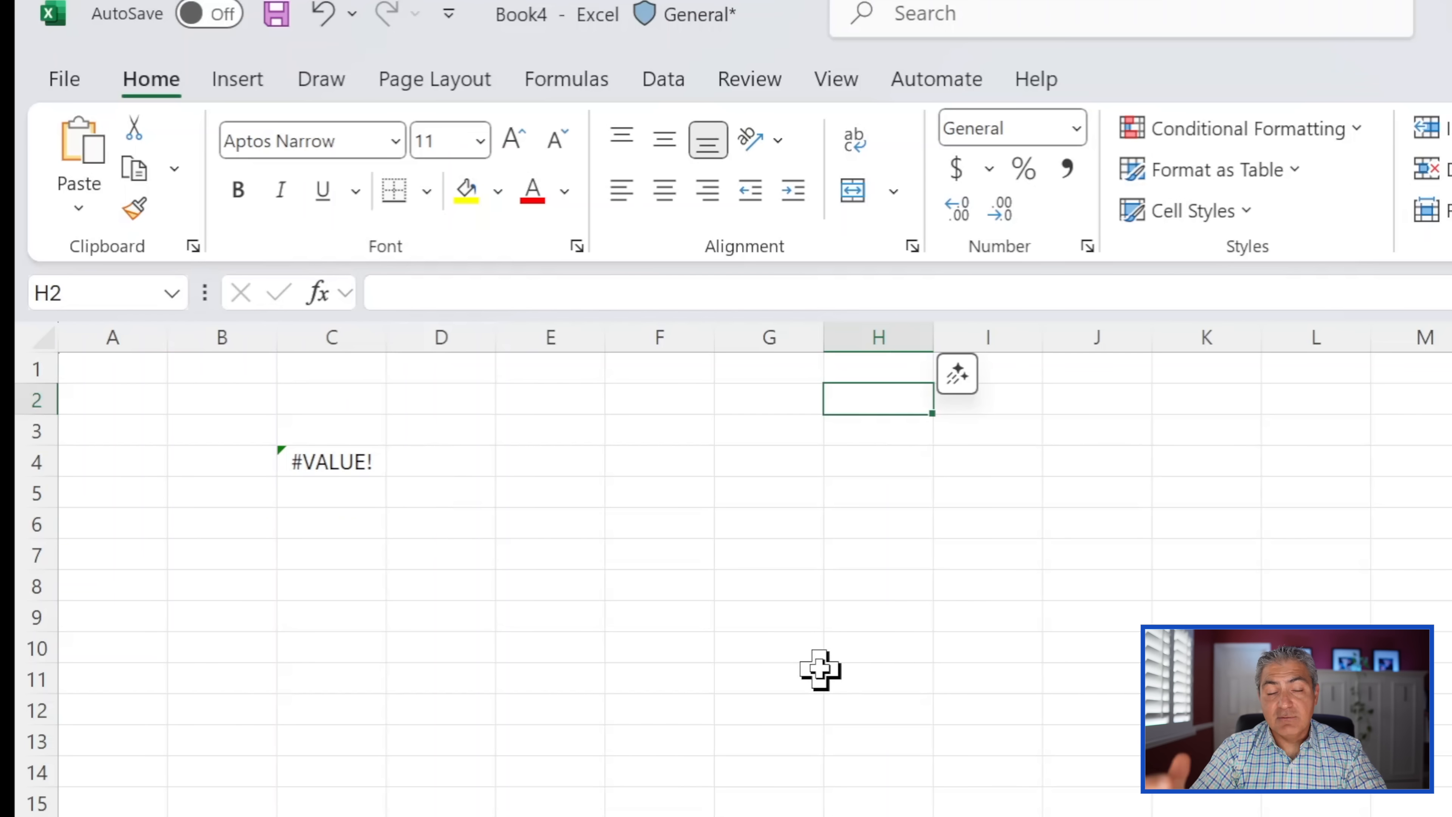
# Enter BURGER then chicken soup in H2 so the formula lists each food's ingredients.
pyautogui.write('BURGER')
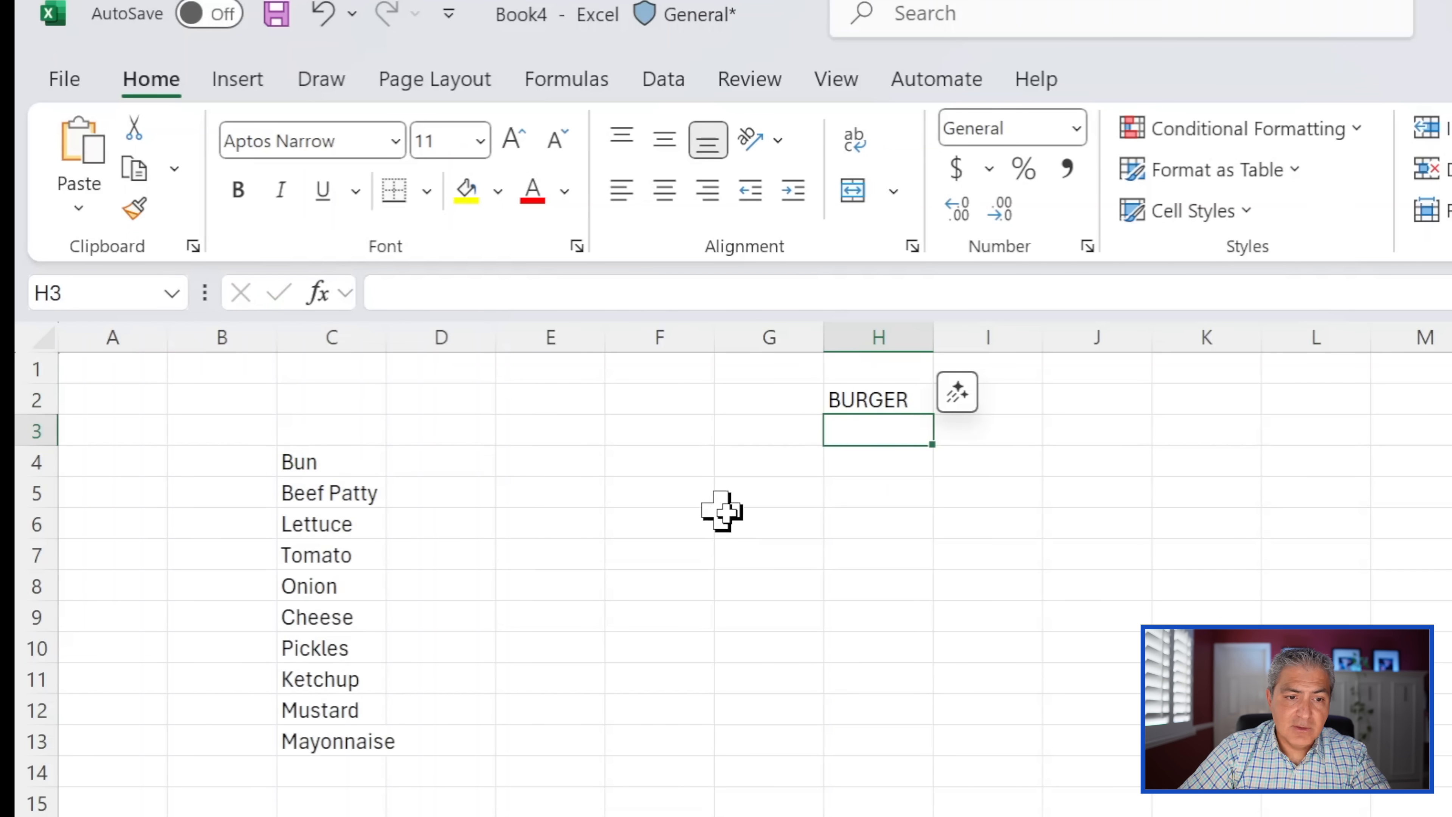
pyautogui.moveTo(628, 512)
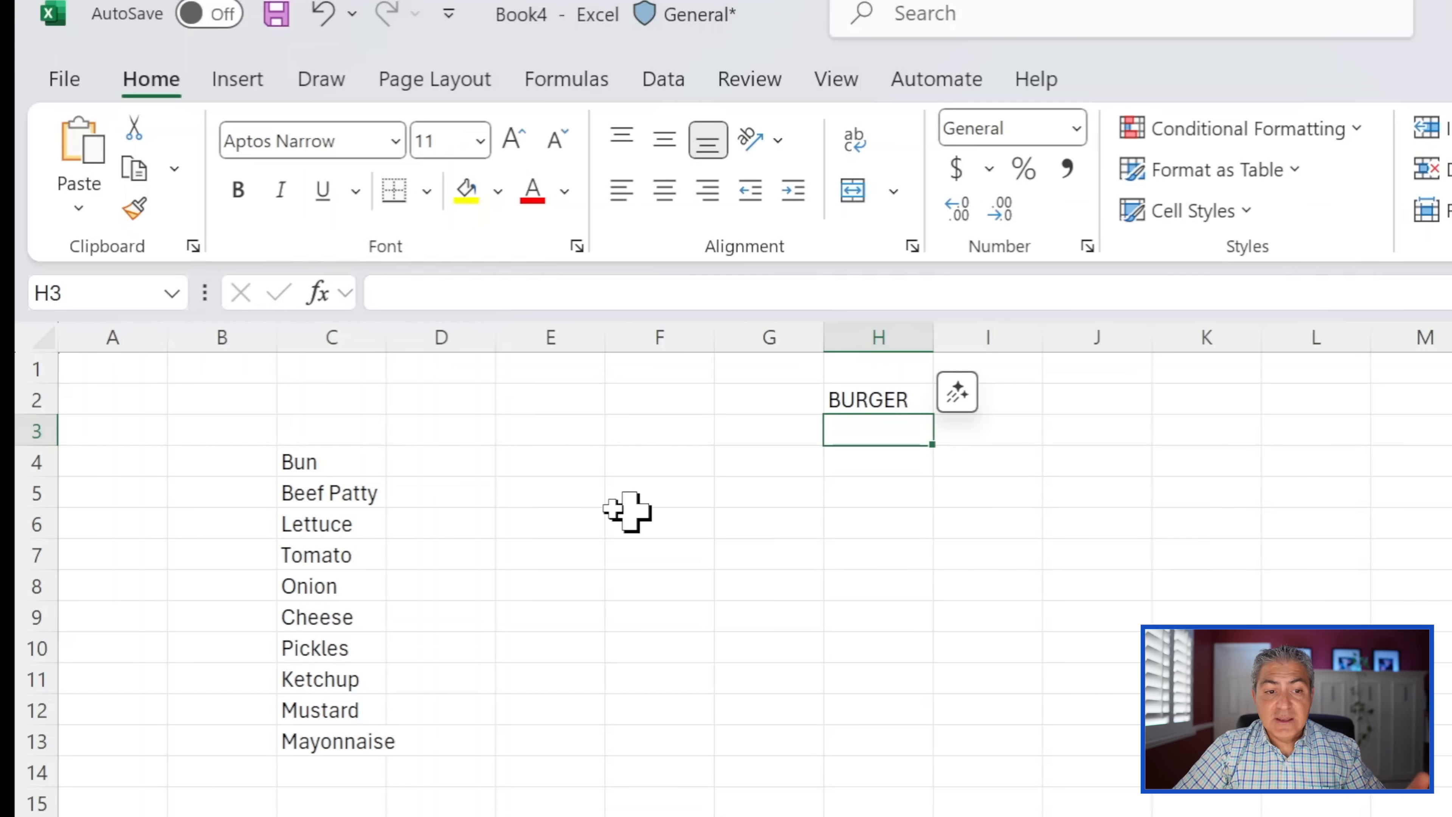
pyautogui.moveTo(366, 463)
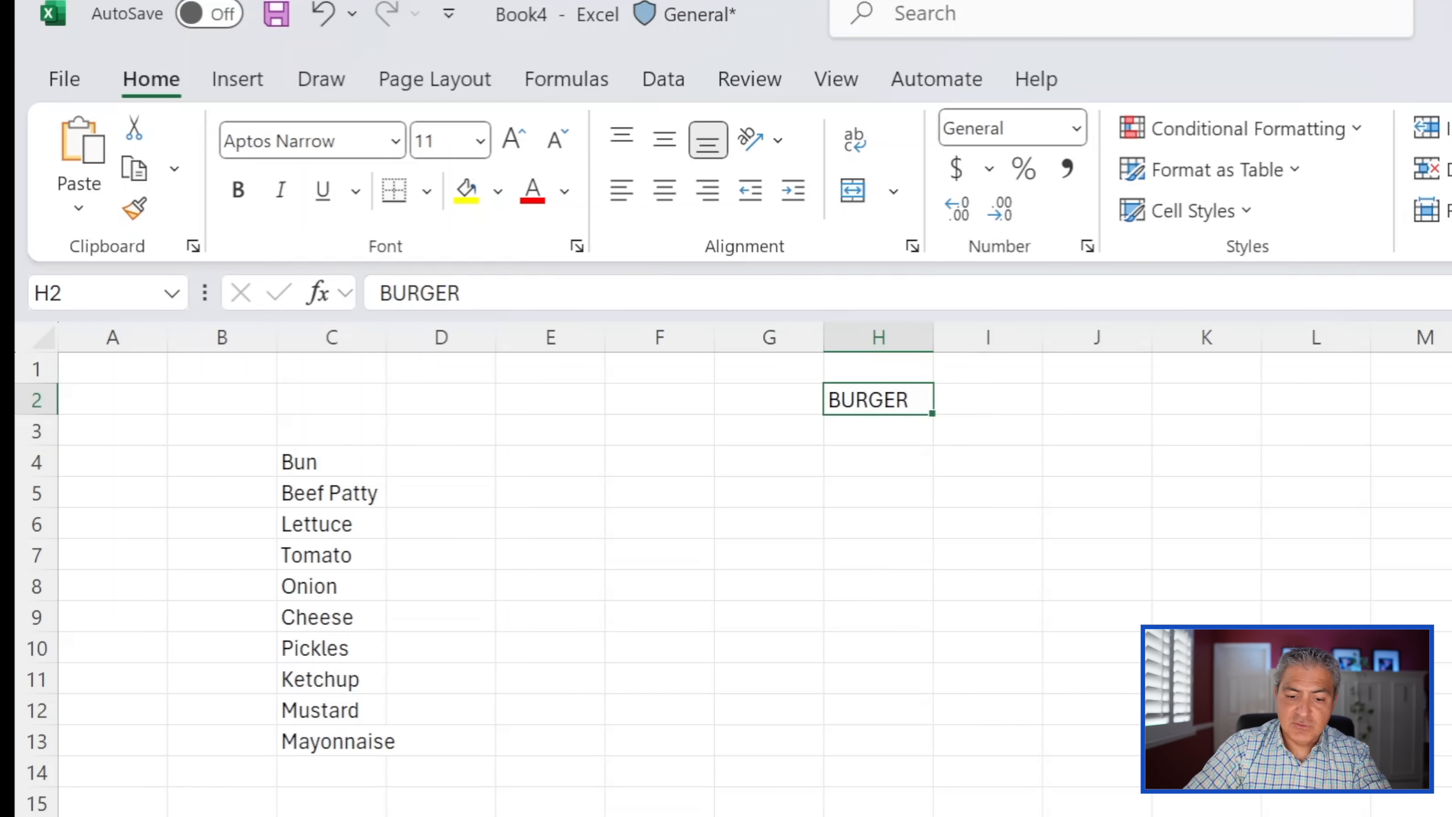
pyautogui.write('chicken soup')
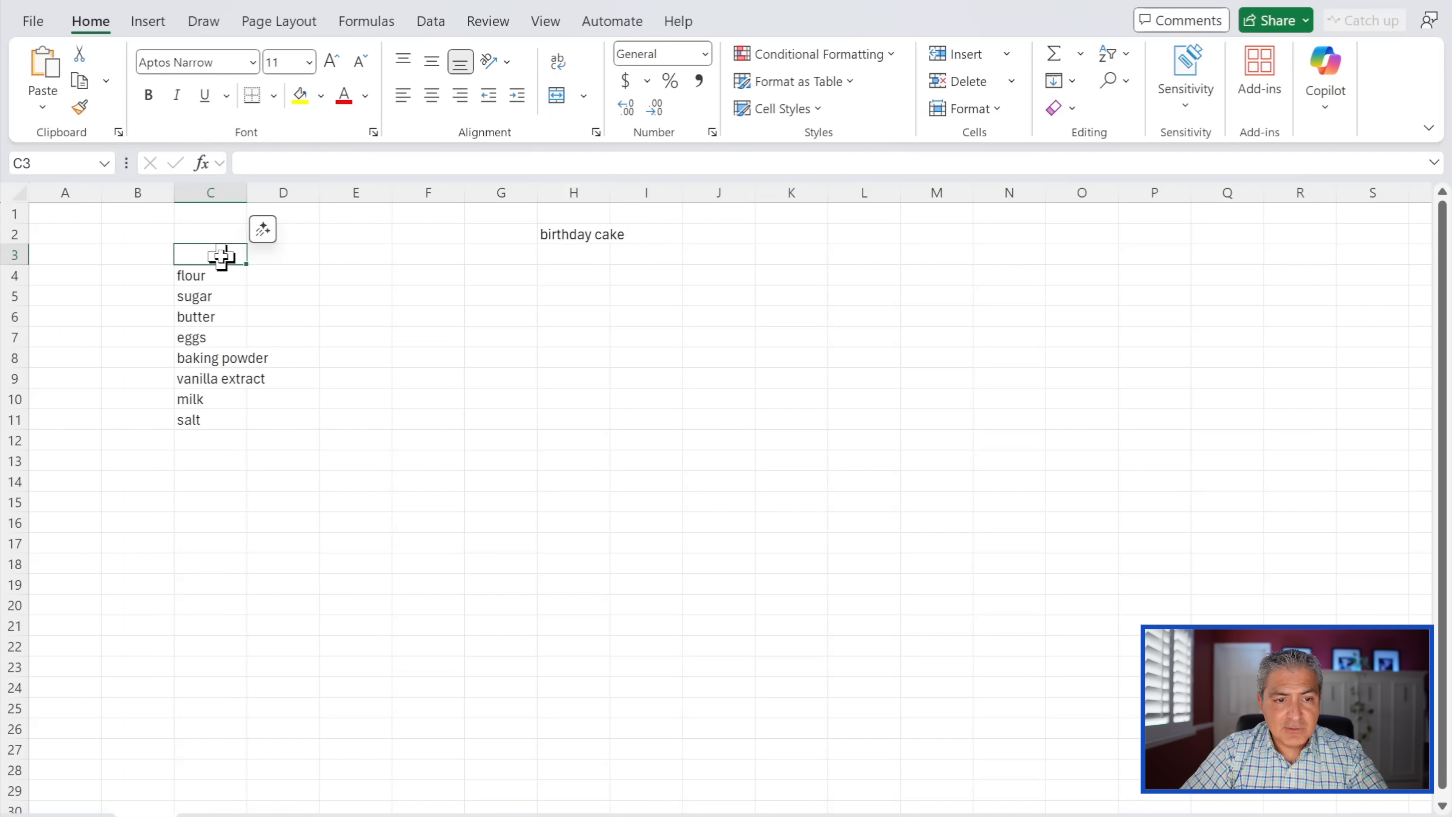
# Change H2 to france so the COPILOT formula lists French cities down column C.
pyautogui.click(209, 275)
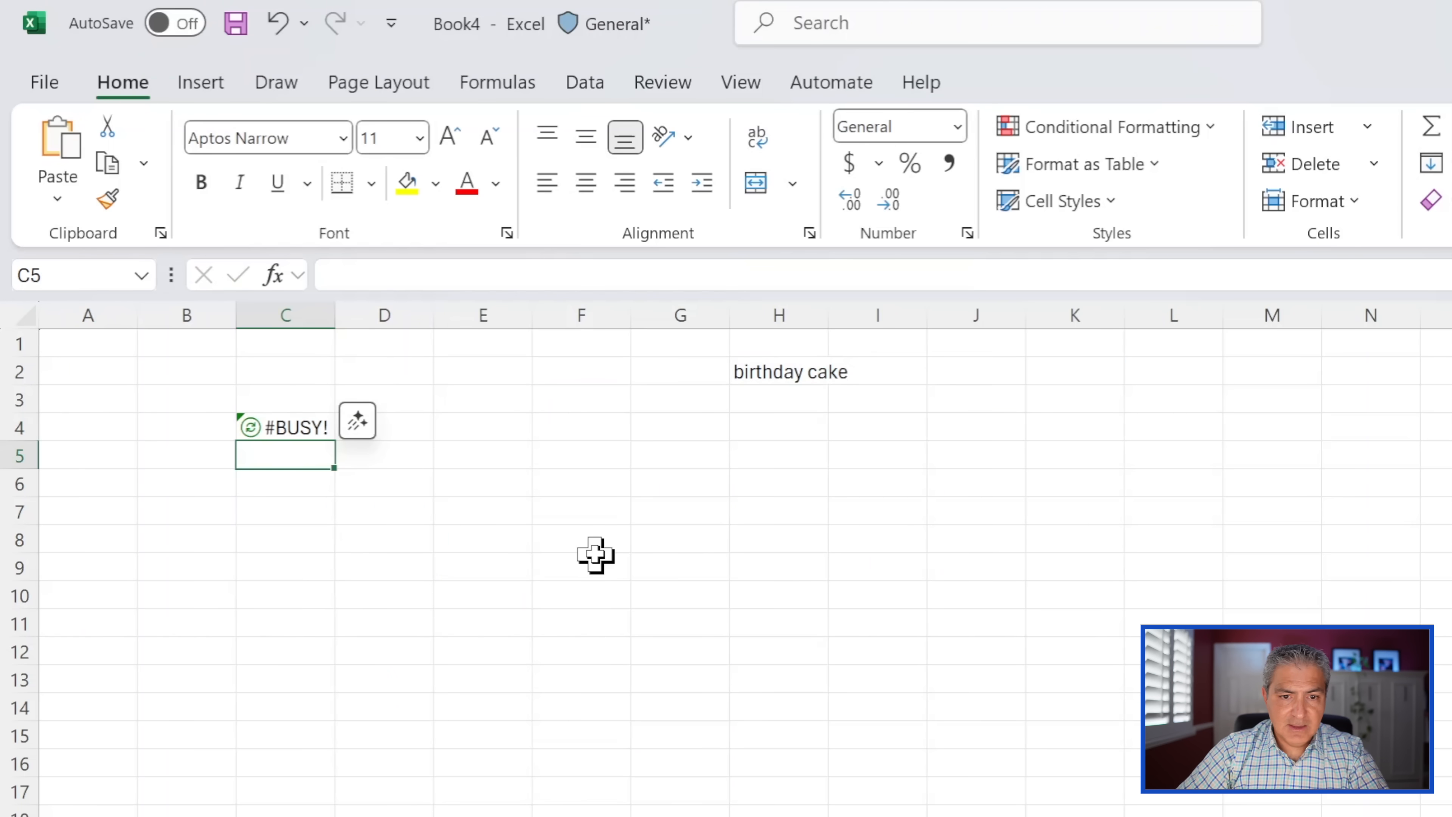
pyautogui.click(778, 372)
pyautogui.write('china')
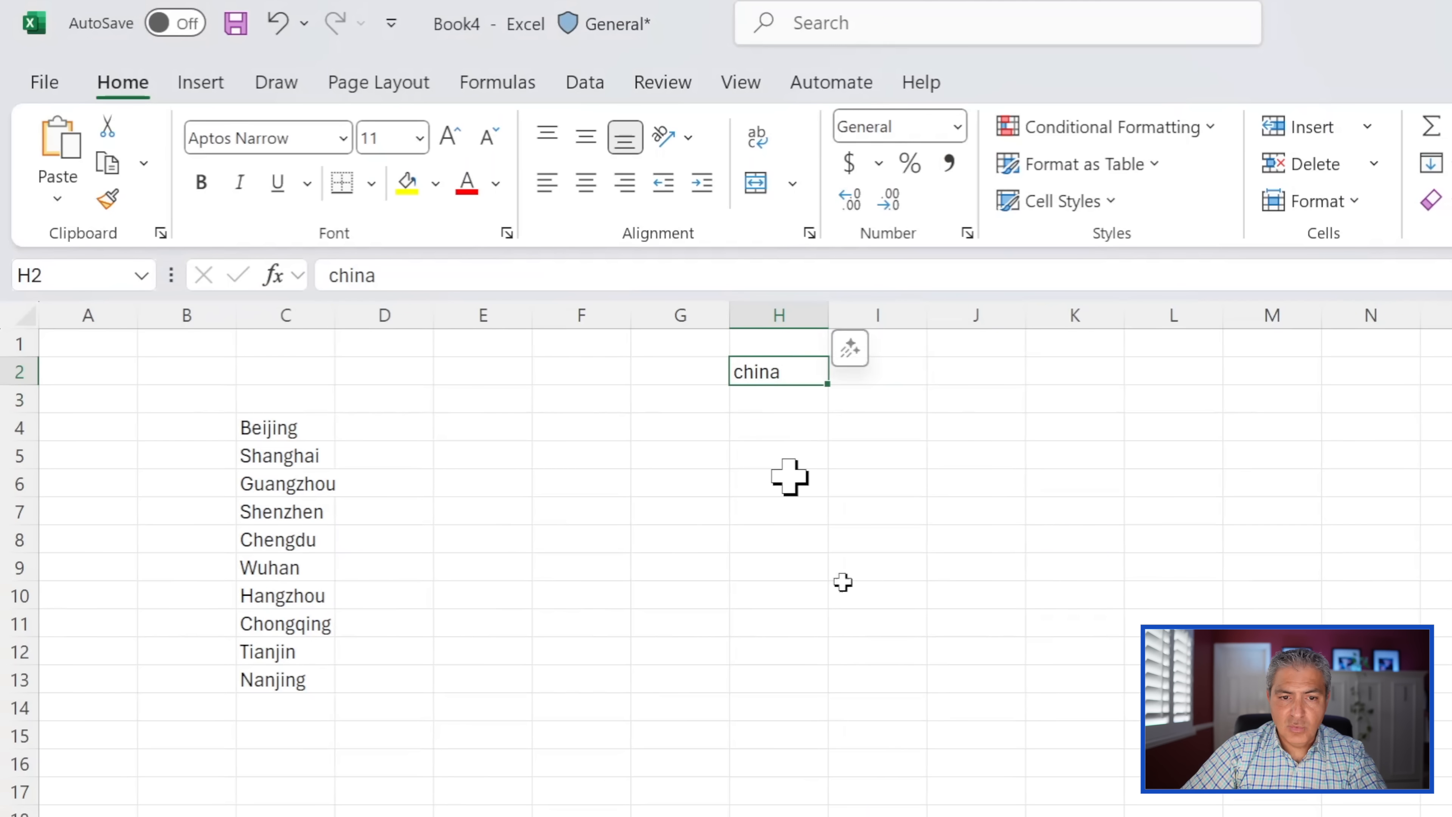
pyautogui.write('france')
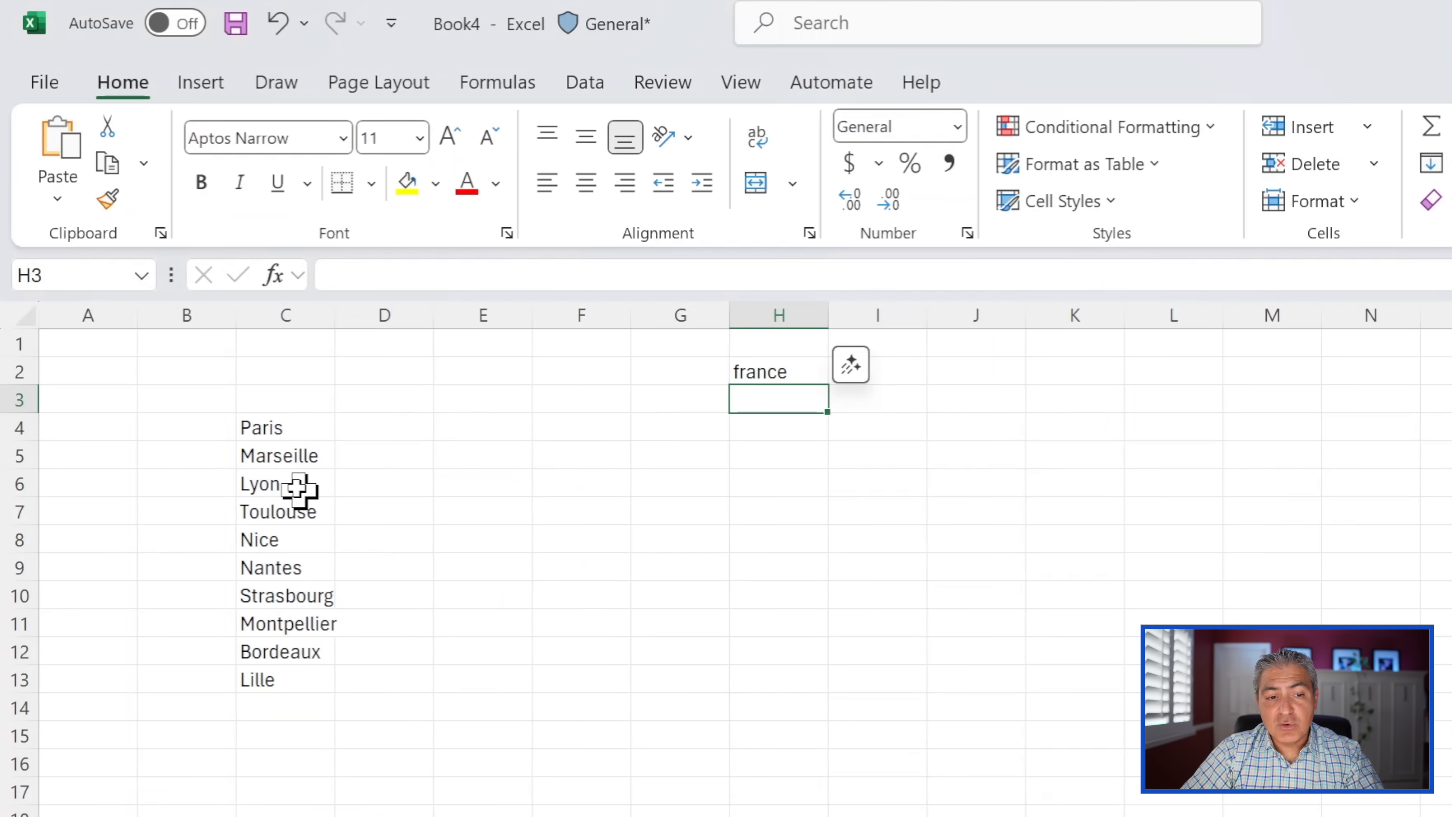
pyautogui.click(261, 426)
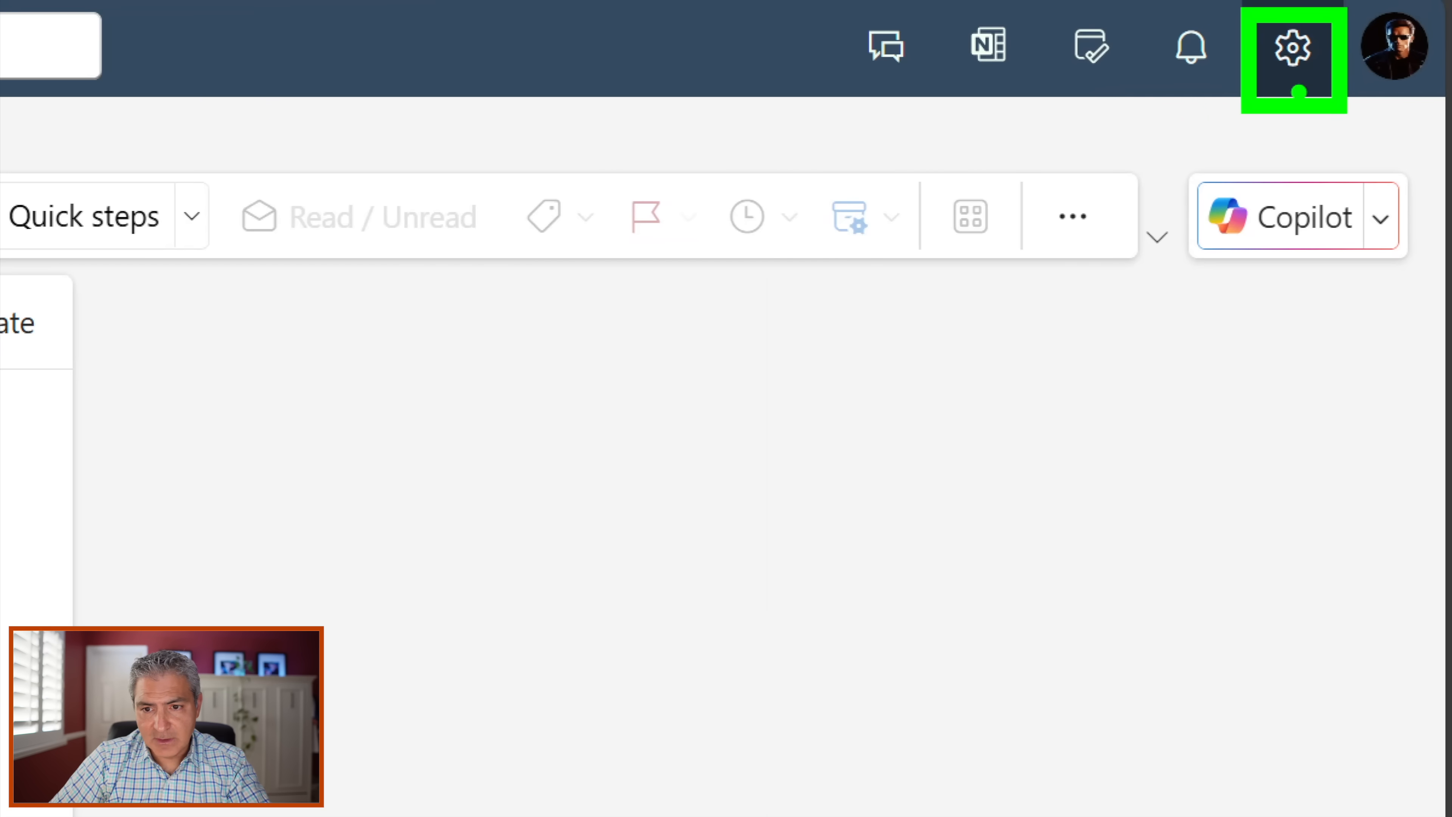
# Reach the Copilot preferences page in Outlook's Settings.
pyautogui.click(1294, 61)
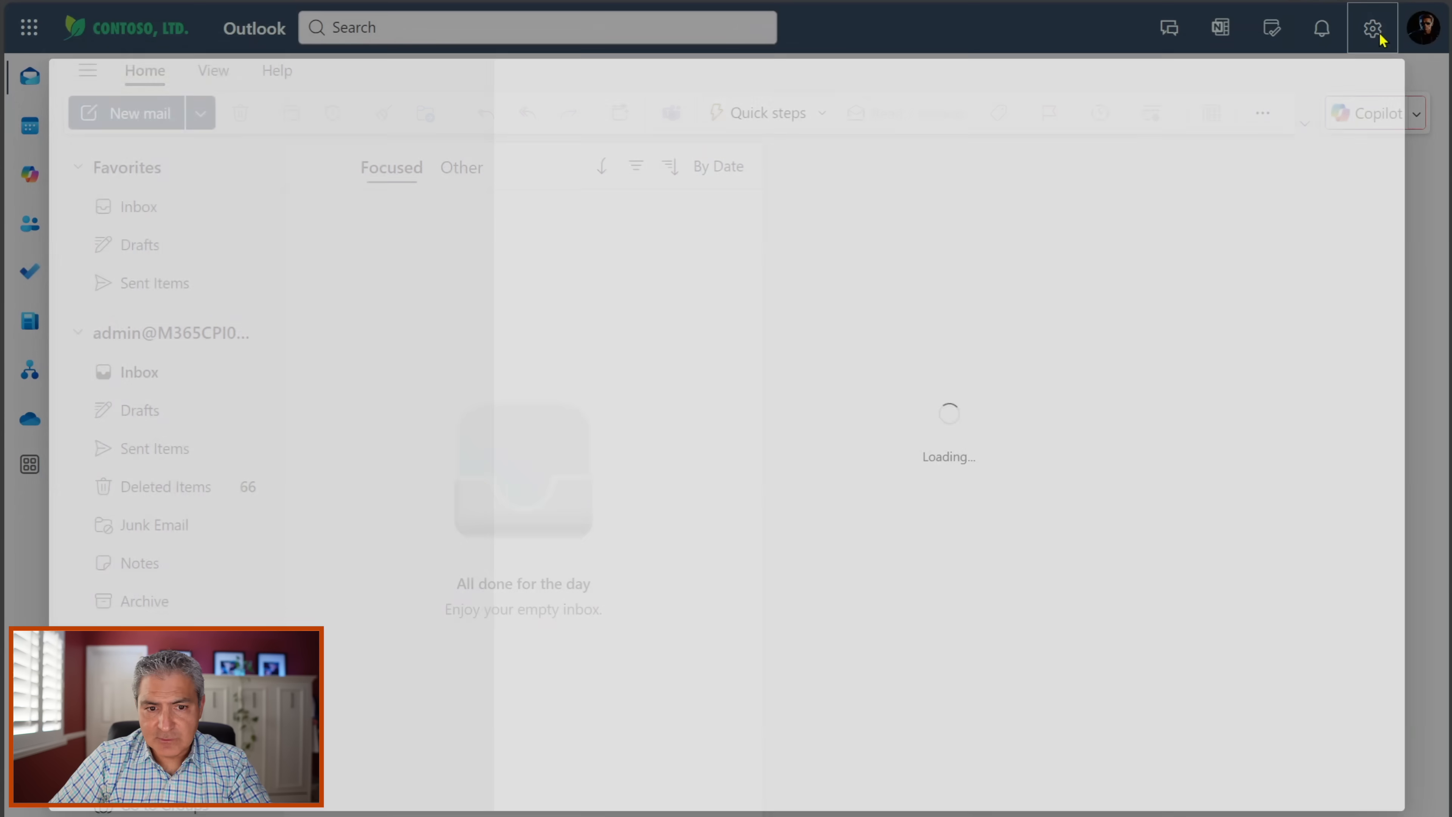
pyautogui.click(1373, 28)
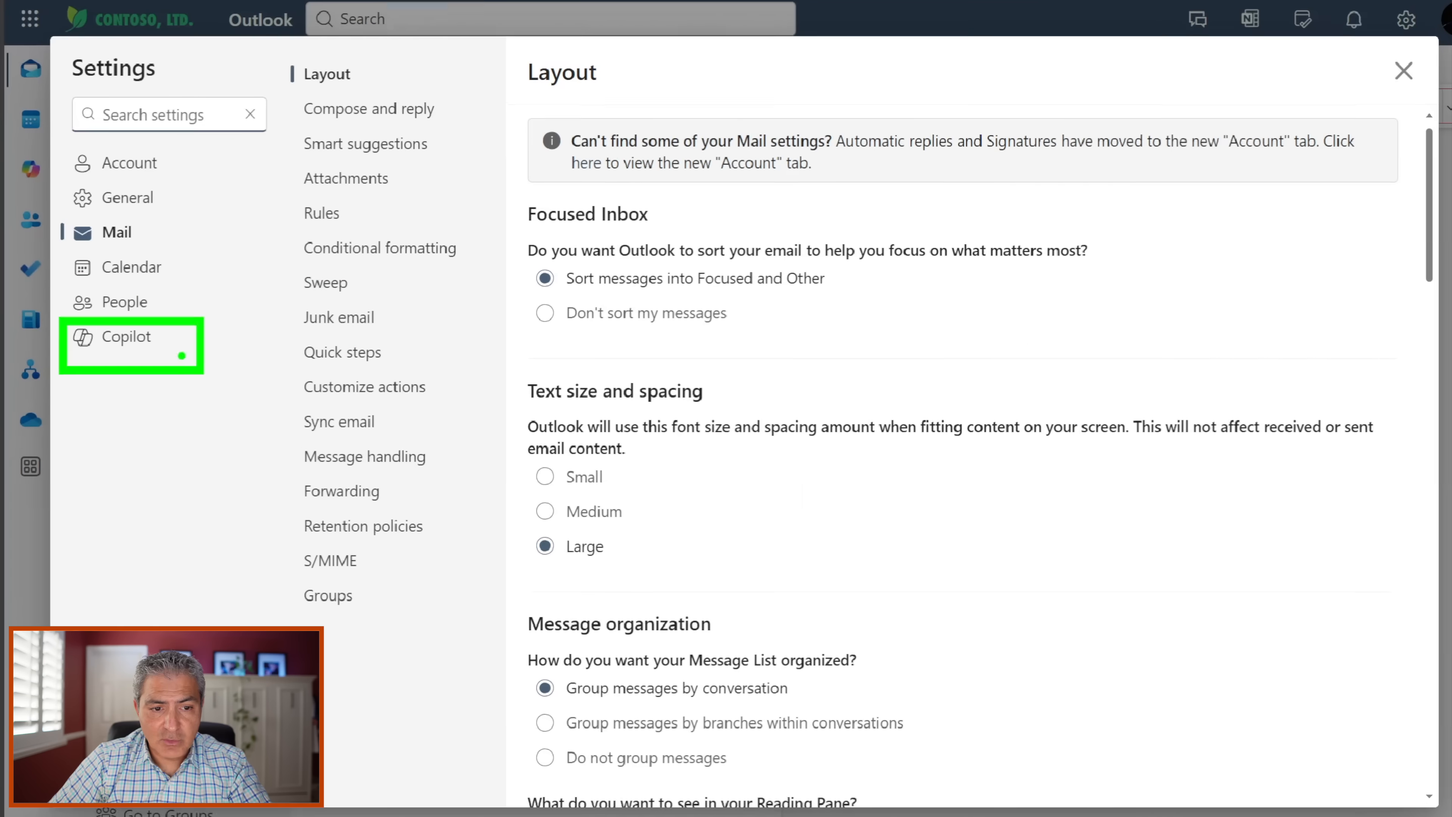
pyautogui.click(125, 336)
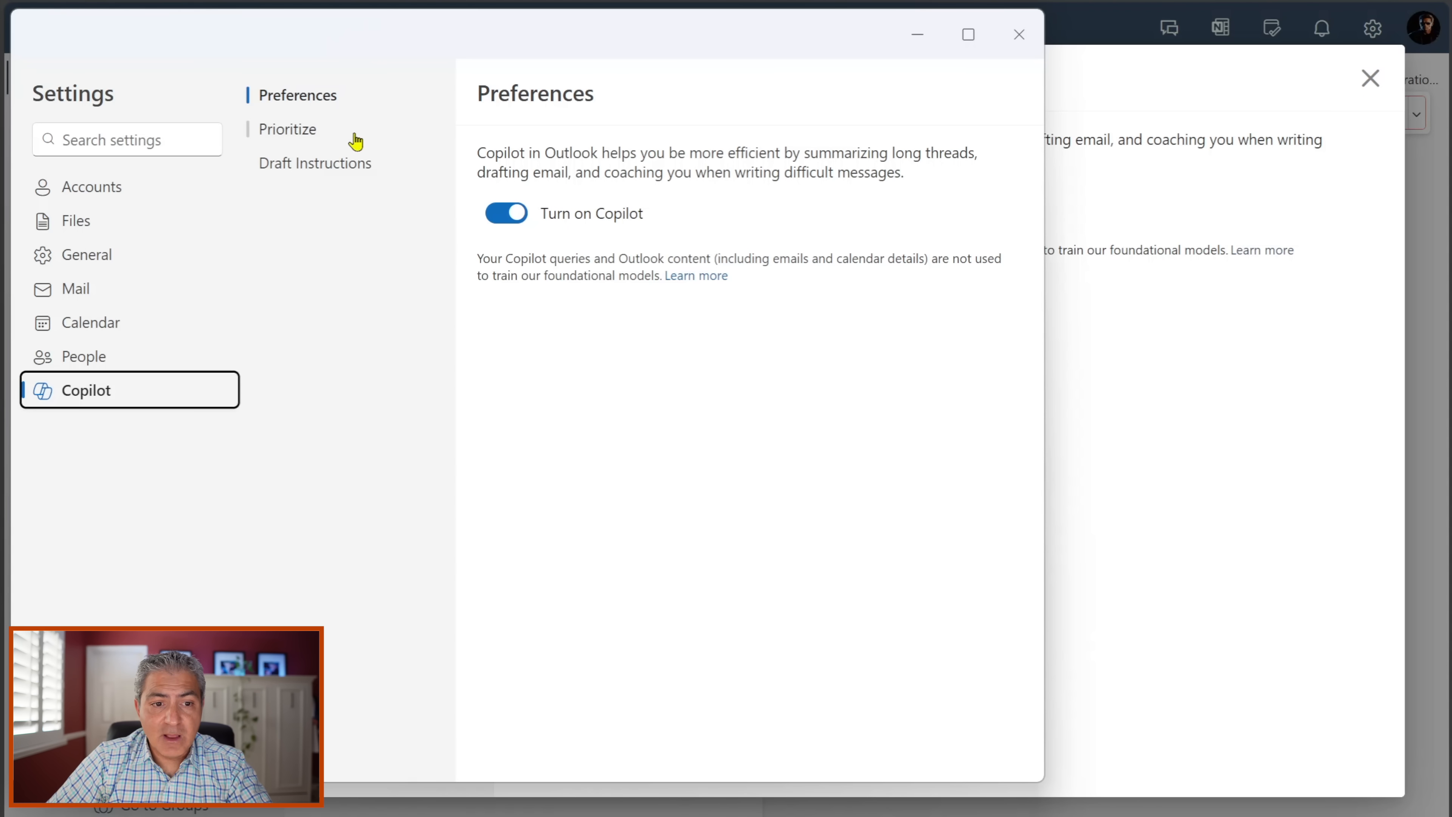
# In Prioritize settings, add a higher-priority rule for emails from a specific sender.
pyautogui.click(289, 129)
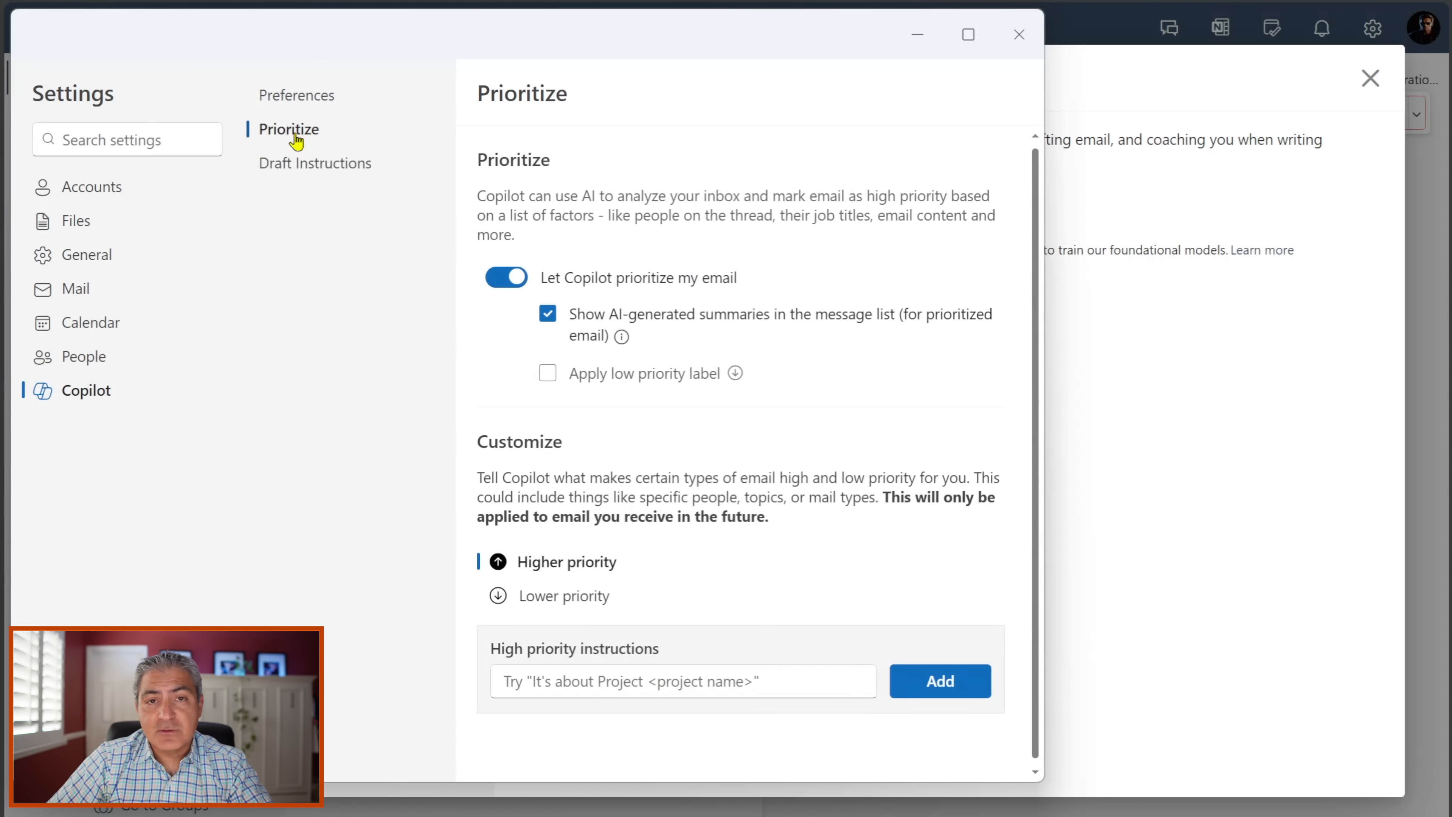
pyautogui.moveTo(652, 229)
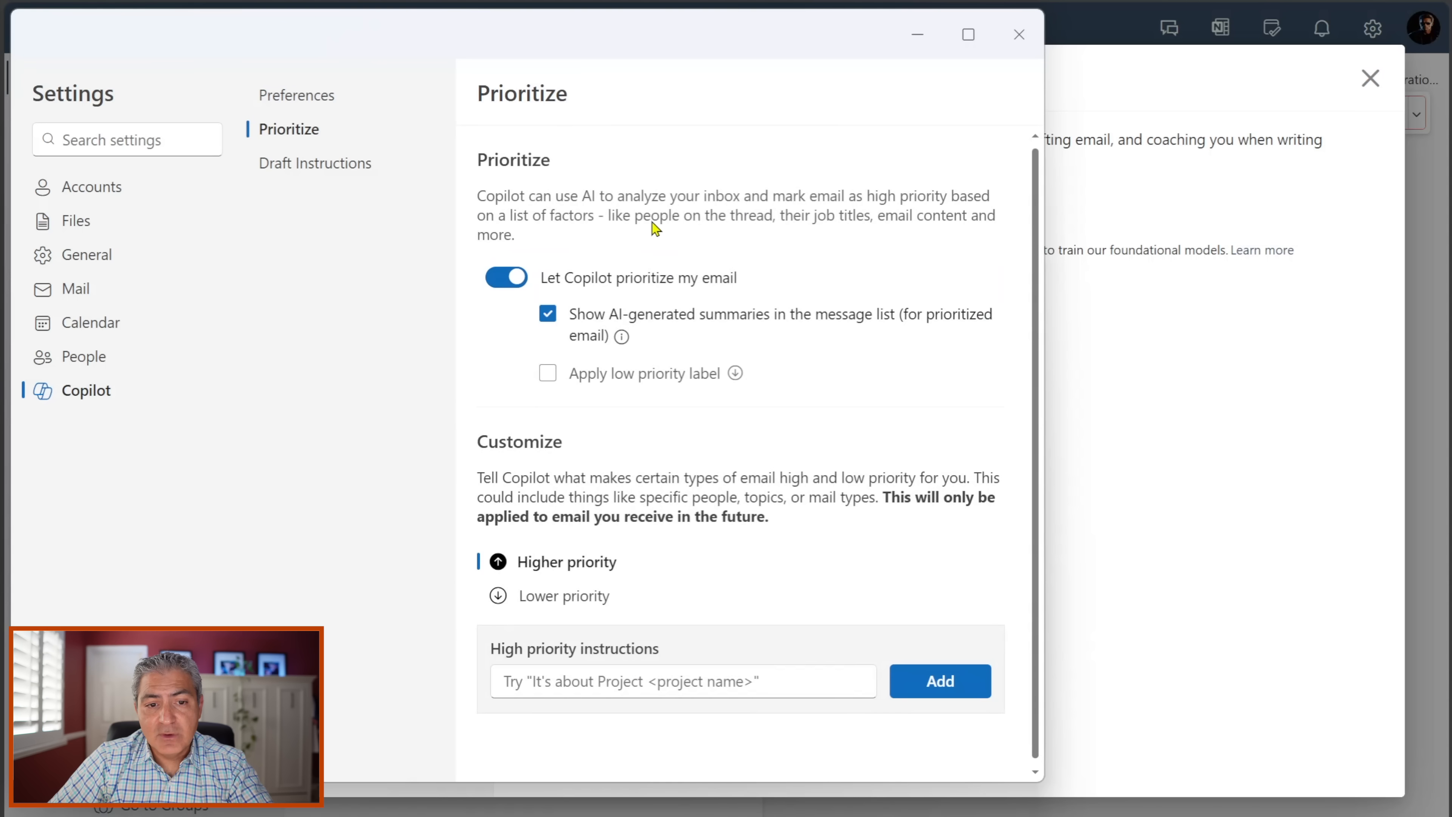
pyautogui.moveTo(576, 290)
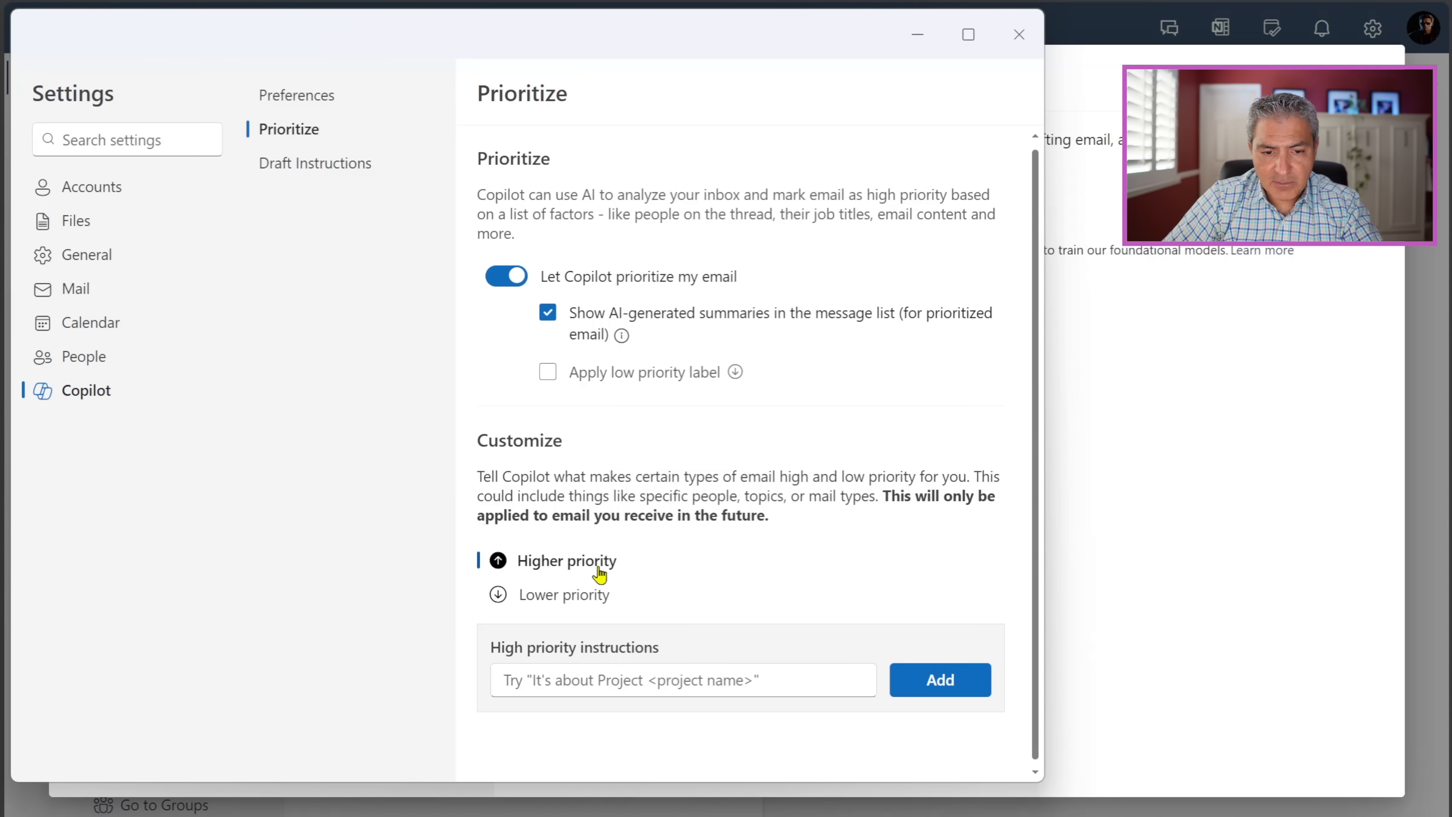
pyautogui.click(681, 680)
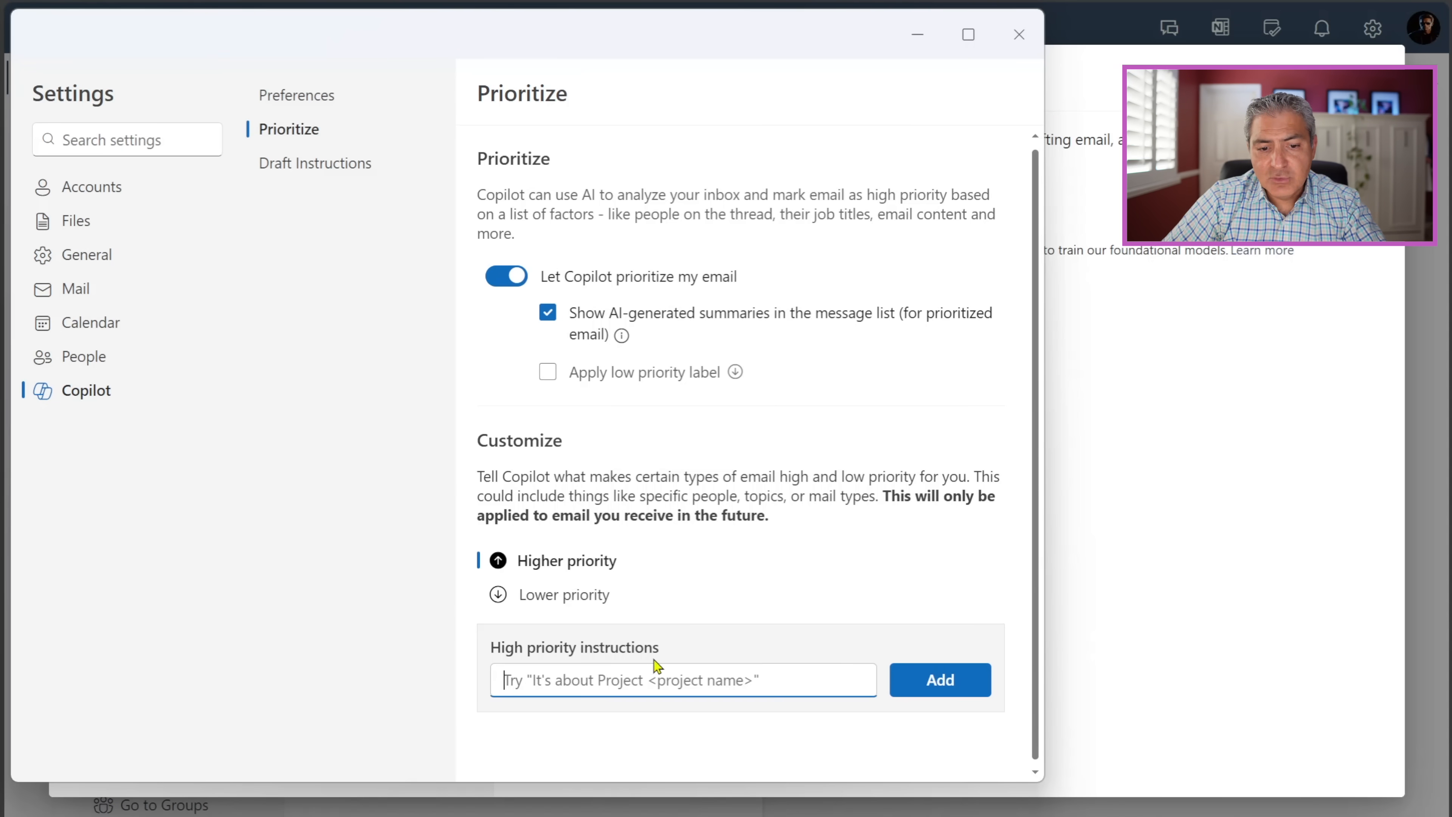
pyautogui.moveTo(813, 535)
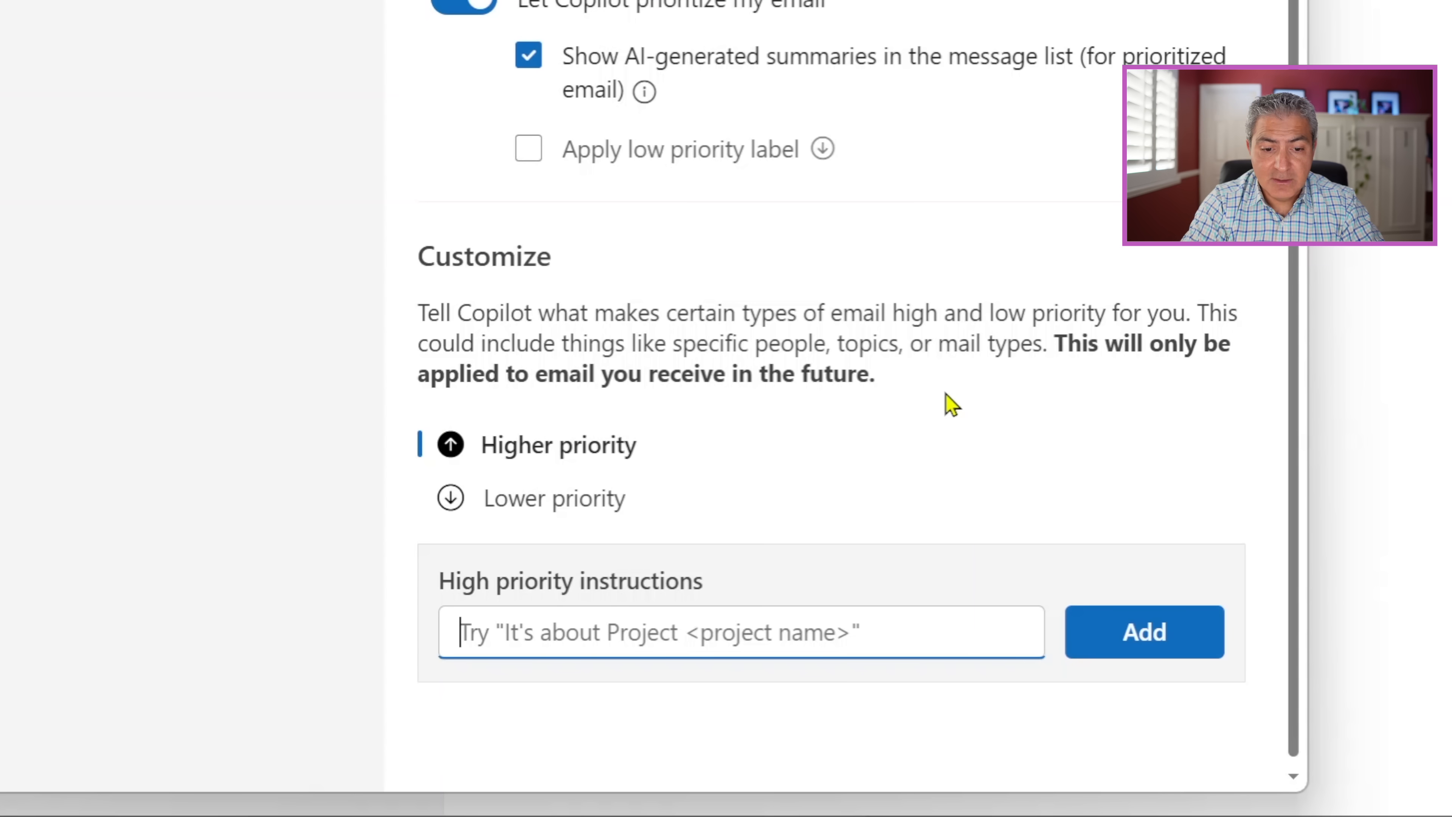
pyautogui.write('Any emails from Mod')
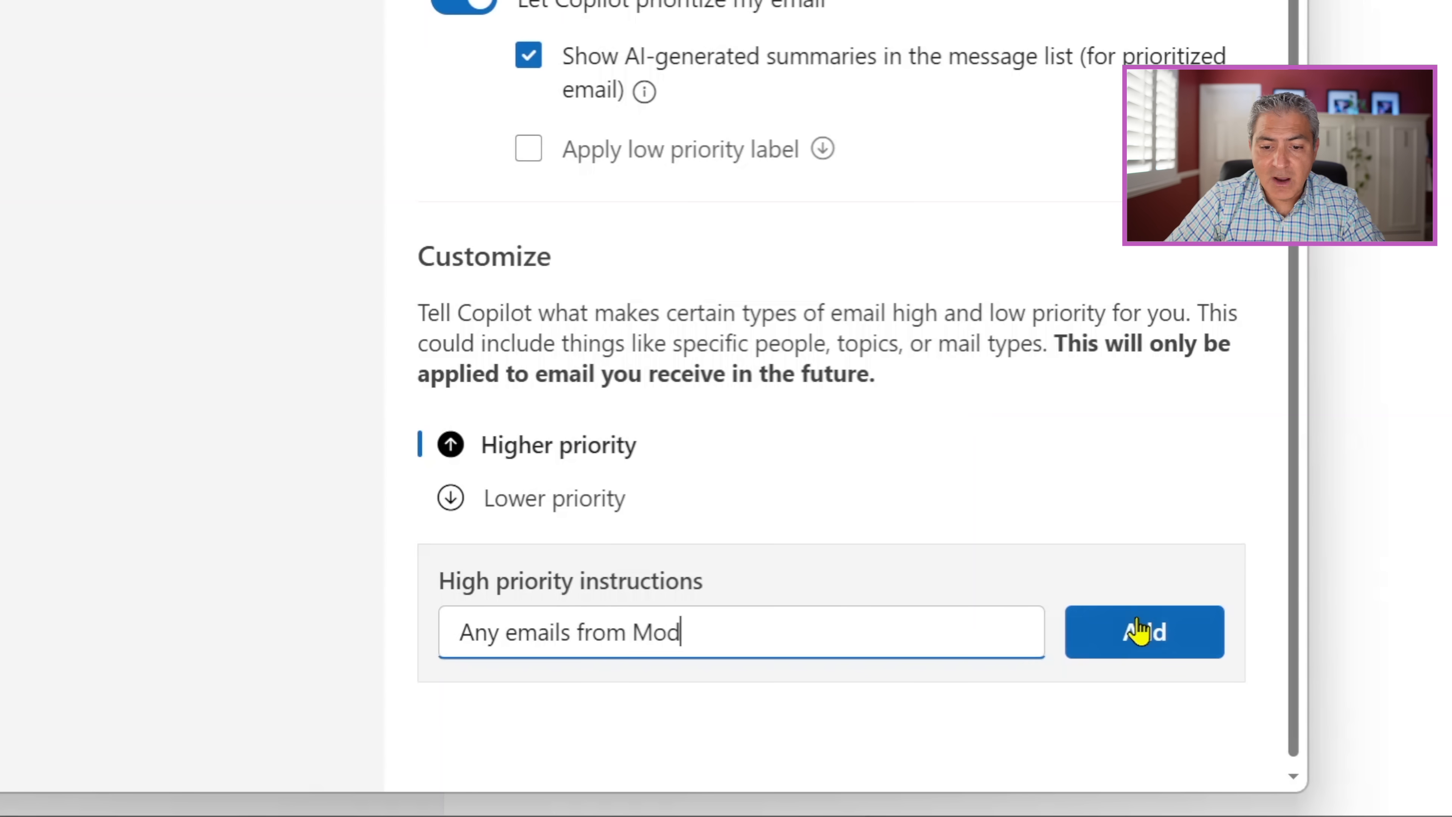
pyautogui.click(1143, 631)
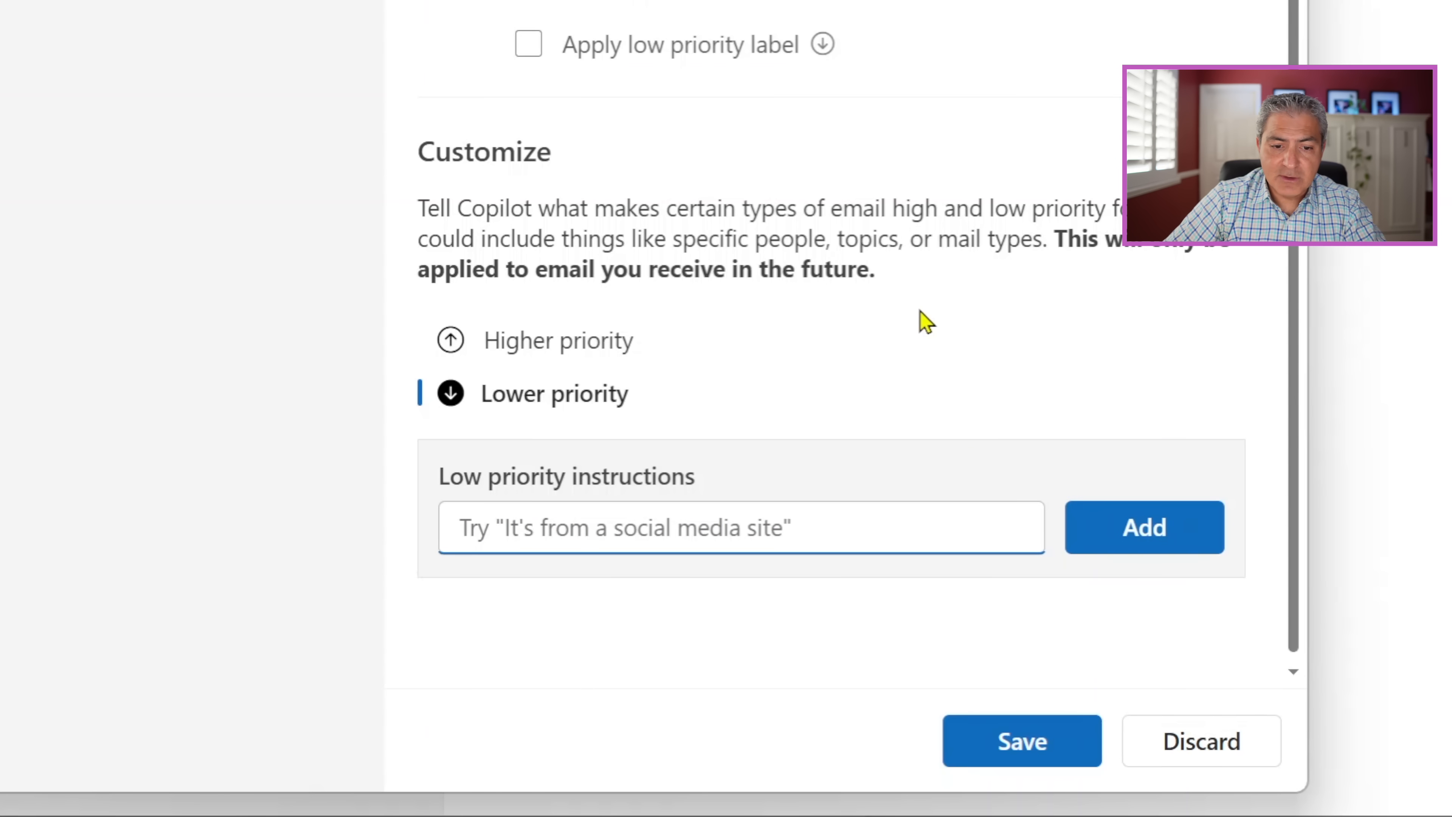
# Add a lower-priority rule for emails from Albert, then return to the higher-priority list.
pyautogui.write('Any emails')
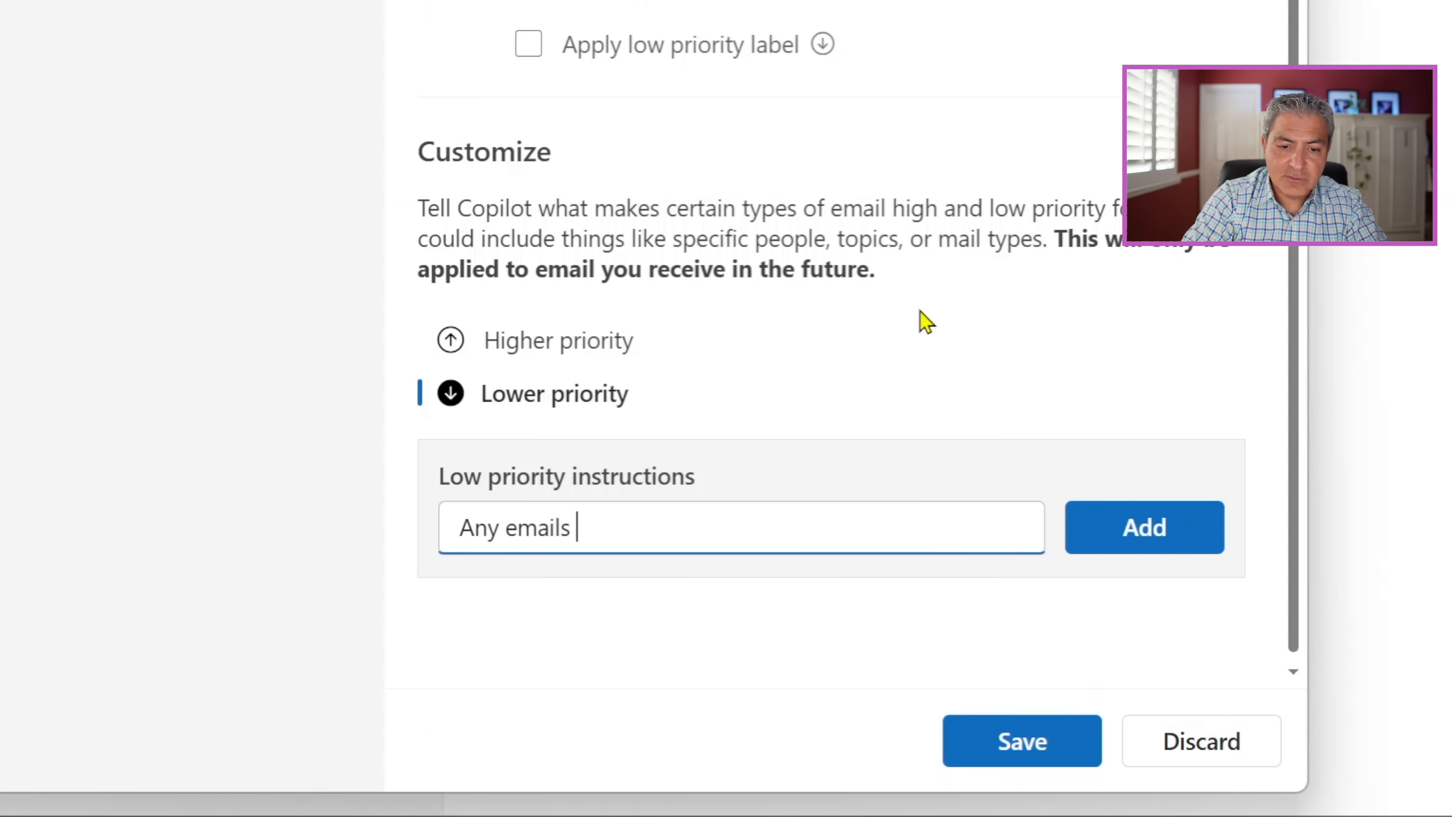
pyautogui.write('from Albert')
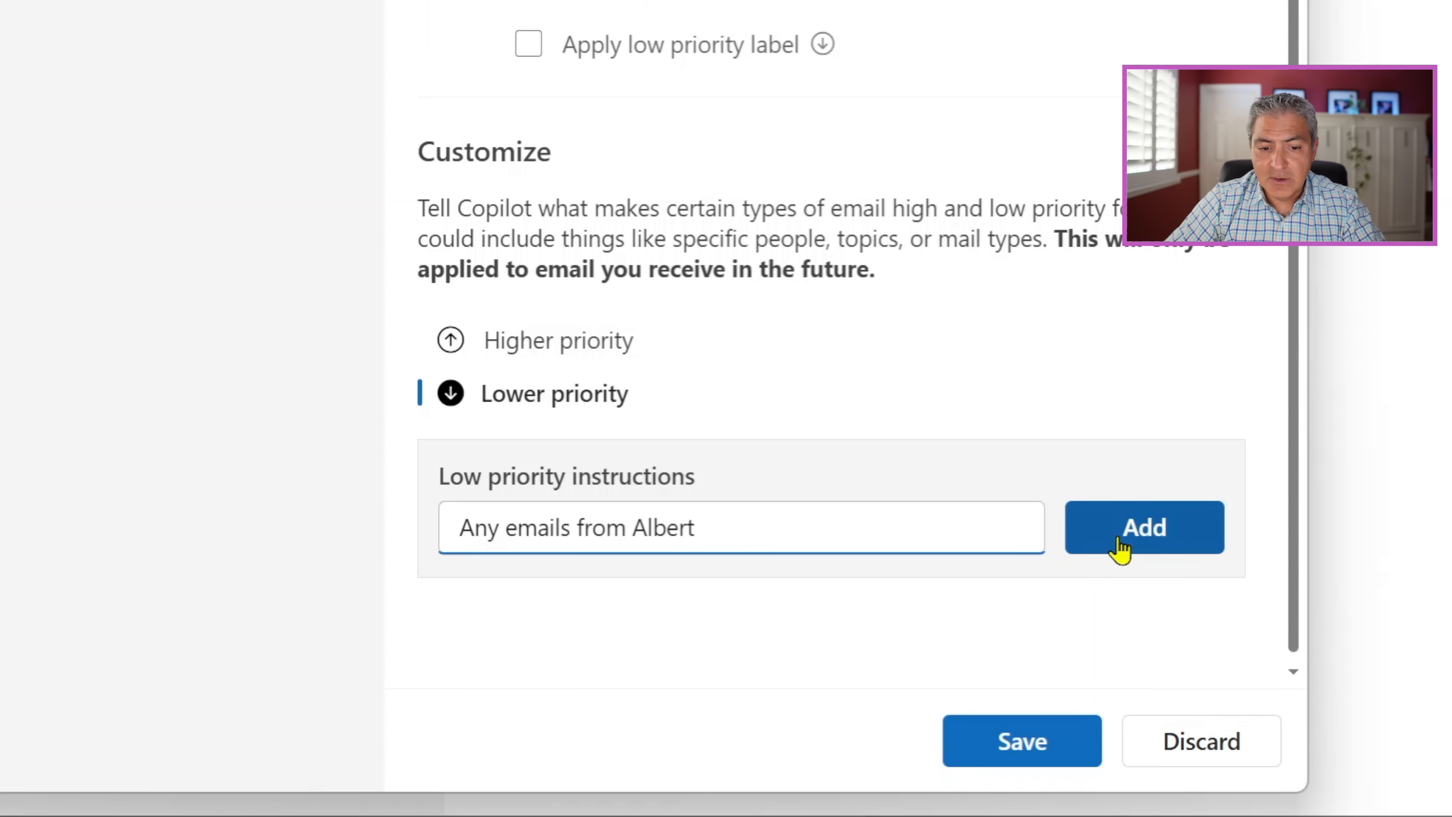
pyautogui.click(1144, 527)
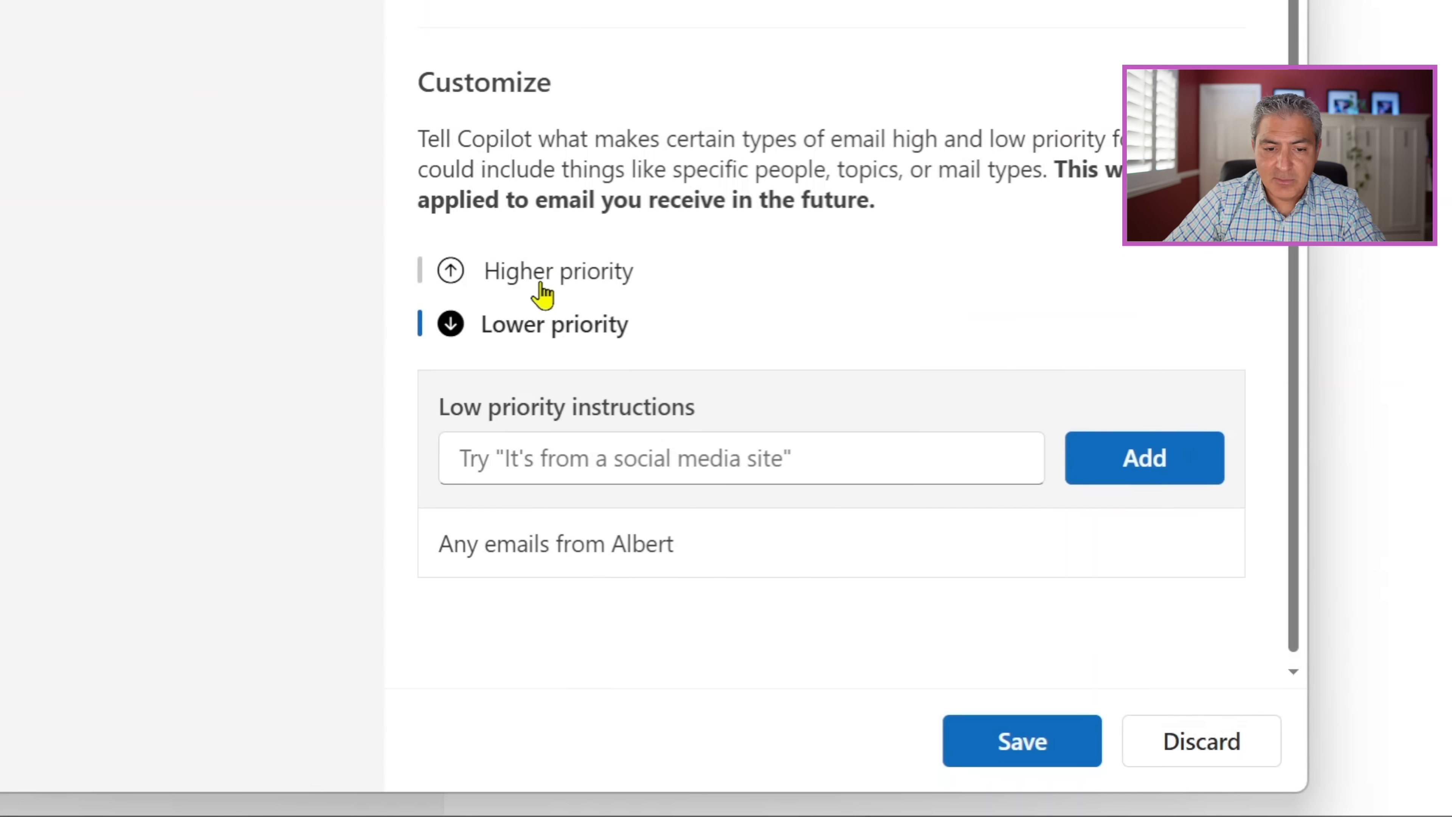
pyautogui.click(558, 270)
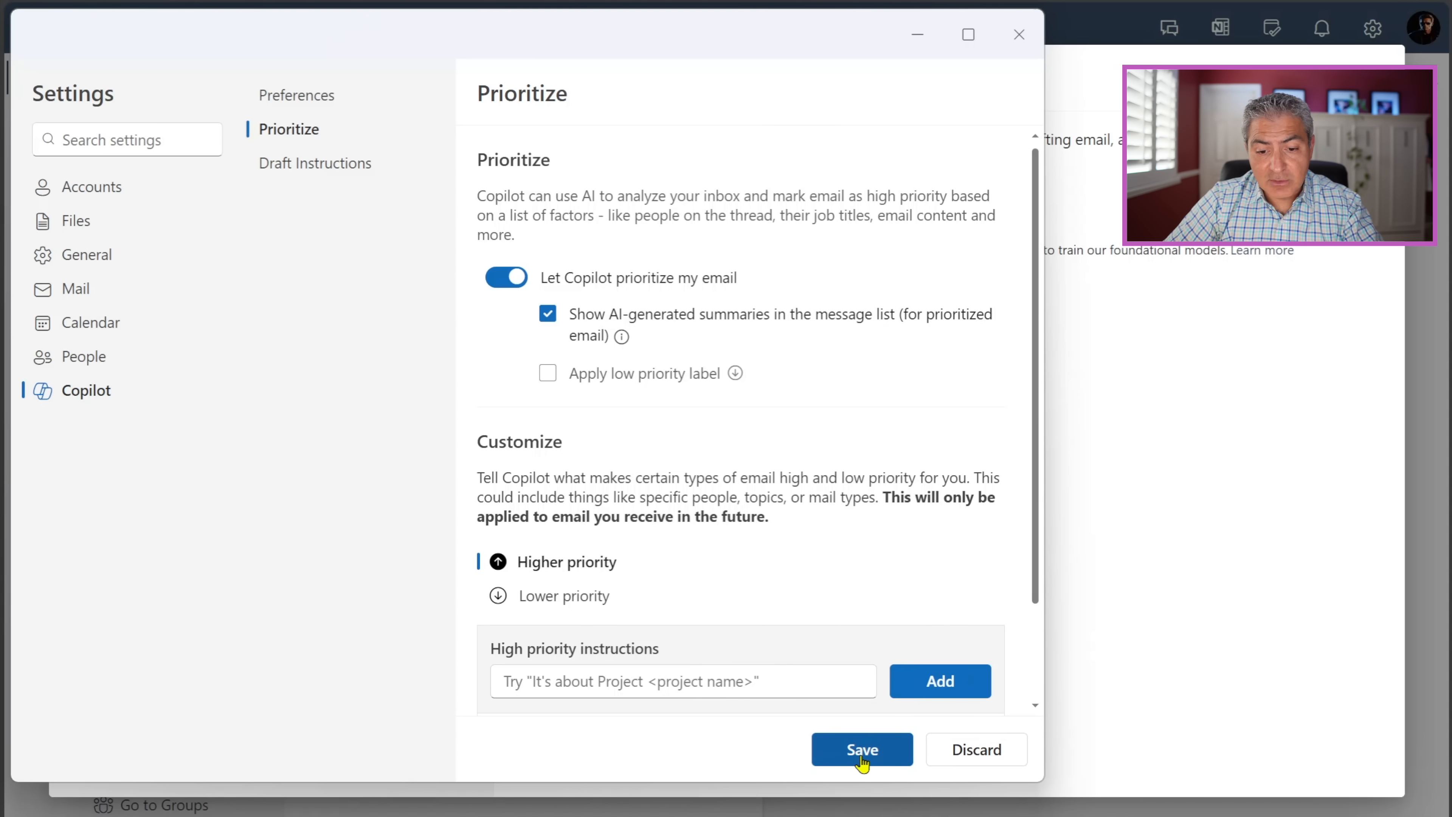
# Save the prioritization rules and return to the inbox.
pyautogui.click(861, 749)
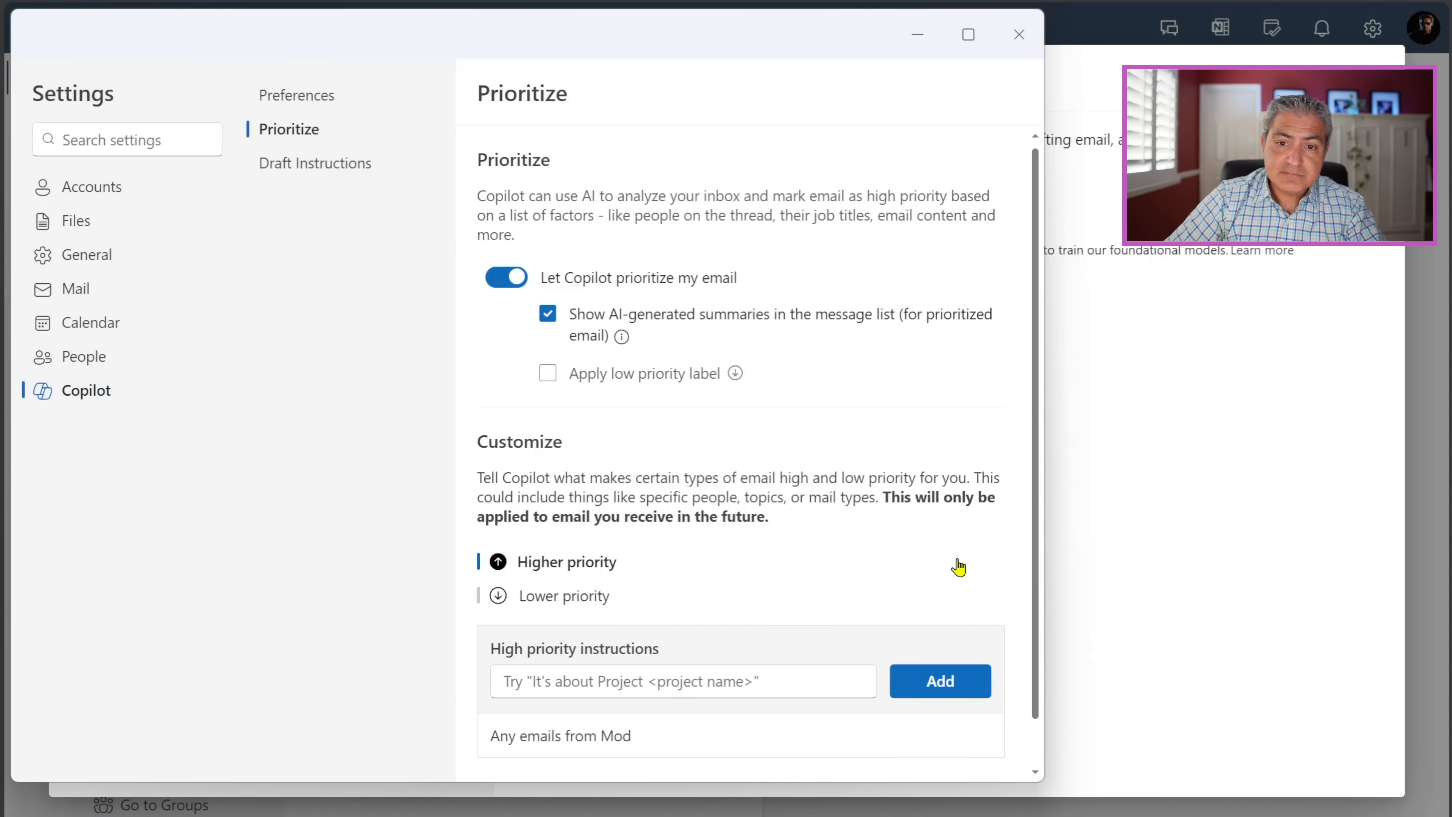
pyautogui.click(1019, 34)
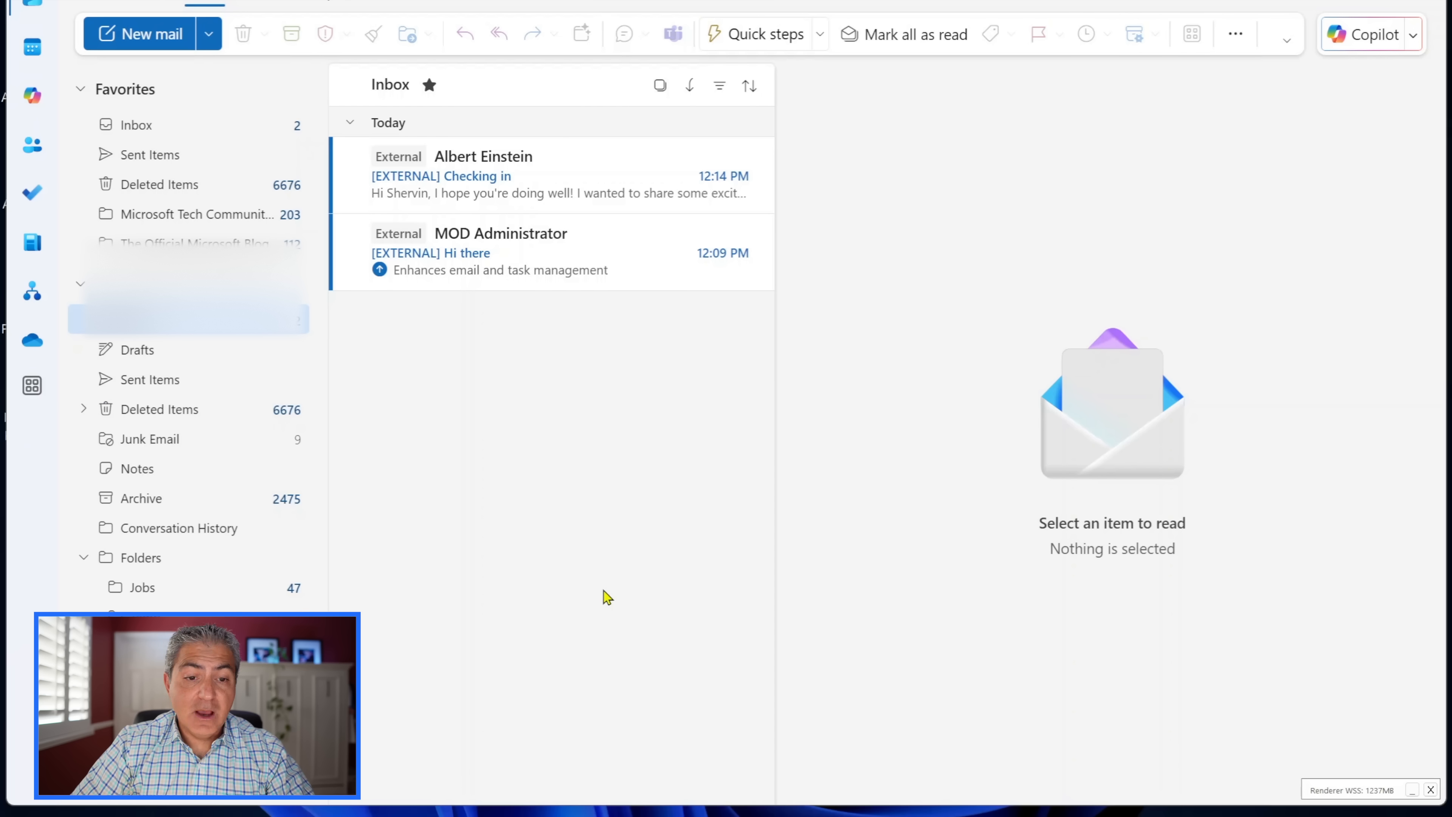
pyautogui.moveTo(549, 350)
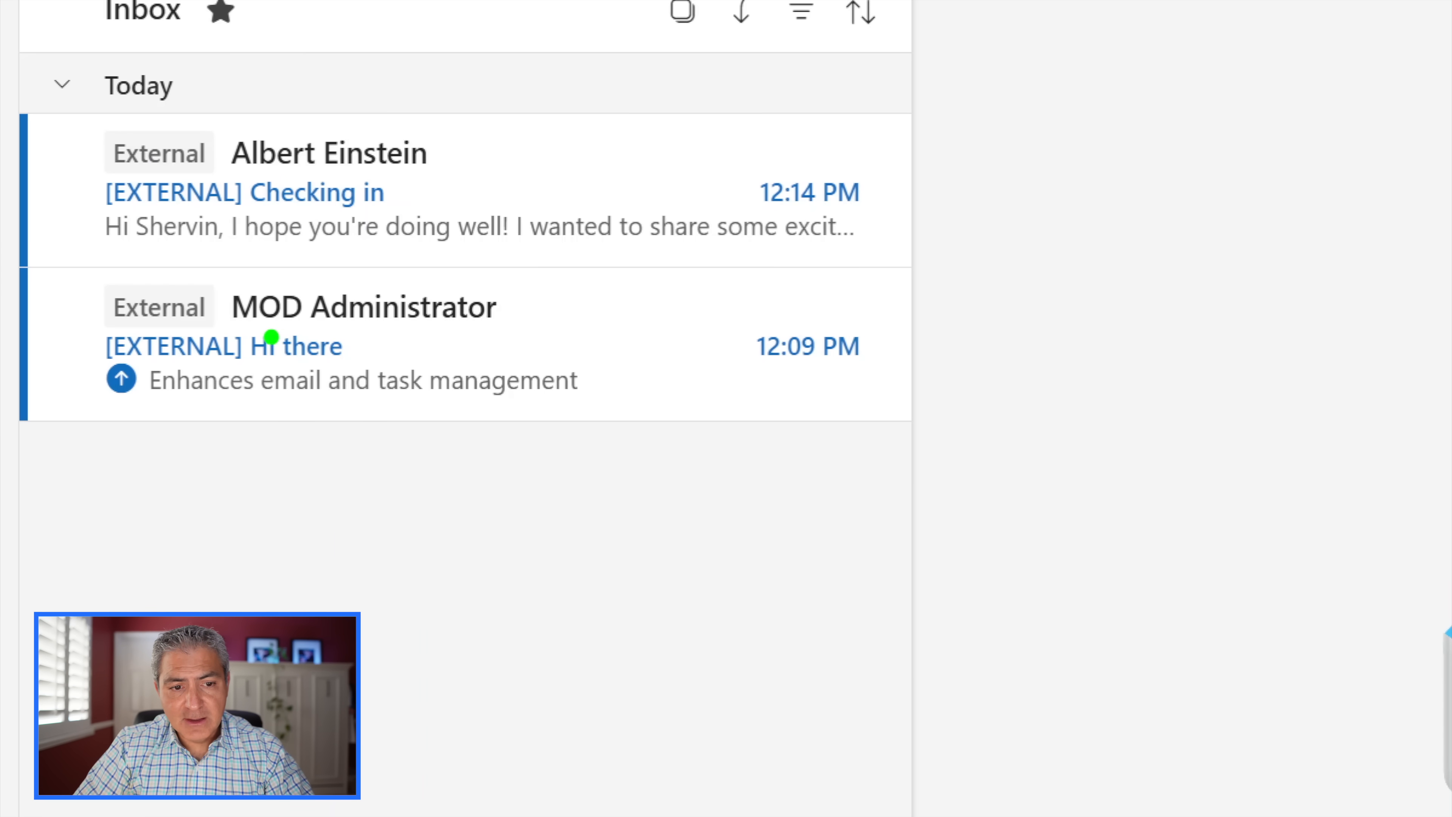
pyautogui.moveTo(251, 337); pyautogui.dragTo(493, 337)
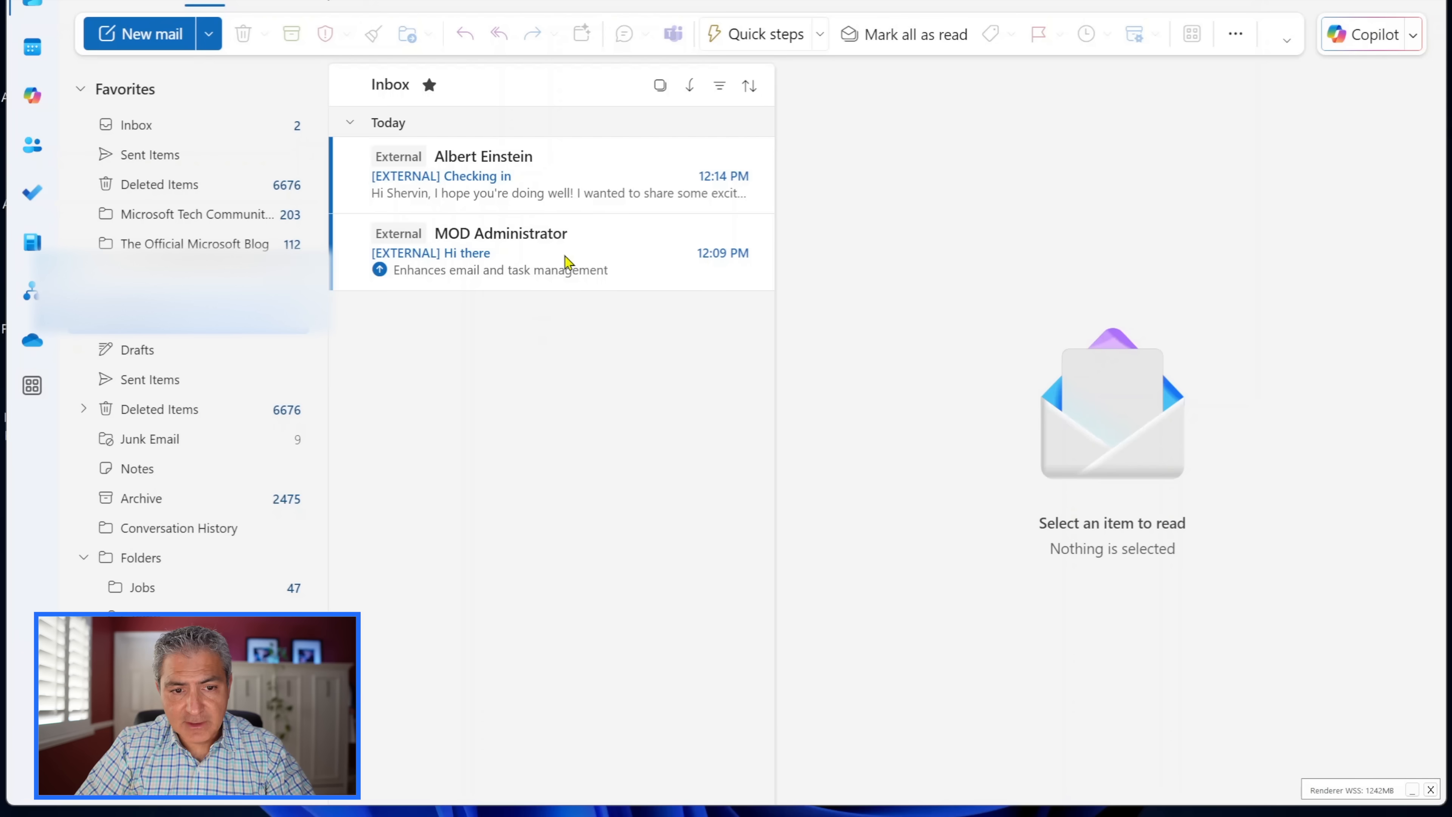
# View the MOD Administrator message flagged High priority with its AI summary, then close it.
pyautogui.click(500, 251)
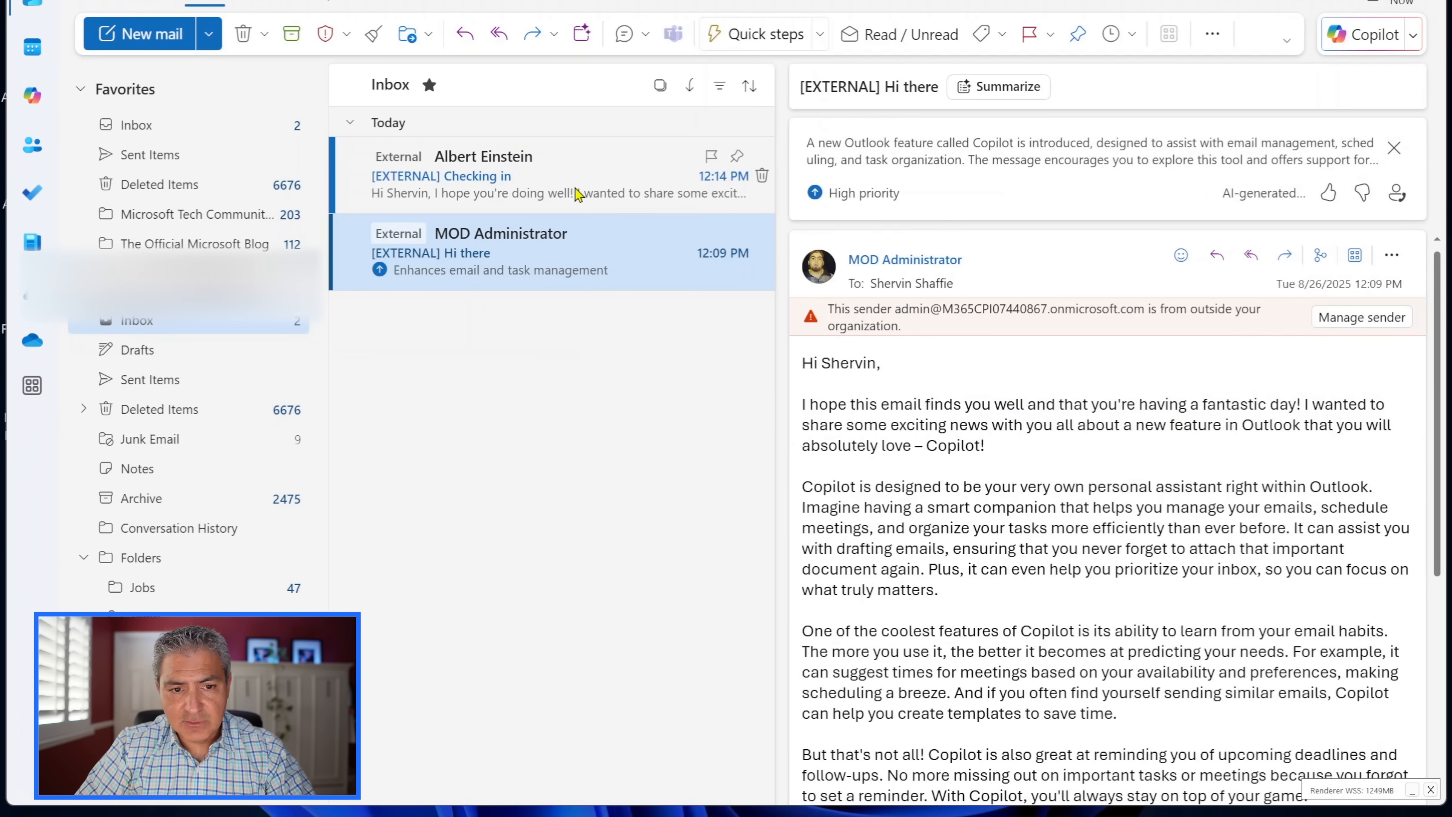
pyautogui.click(481, 176)
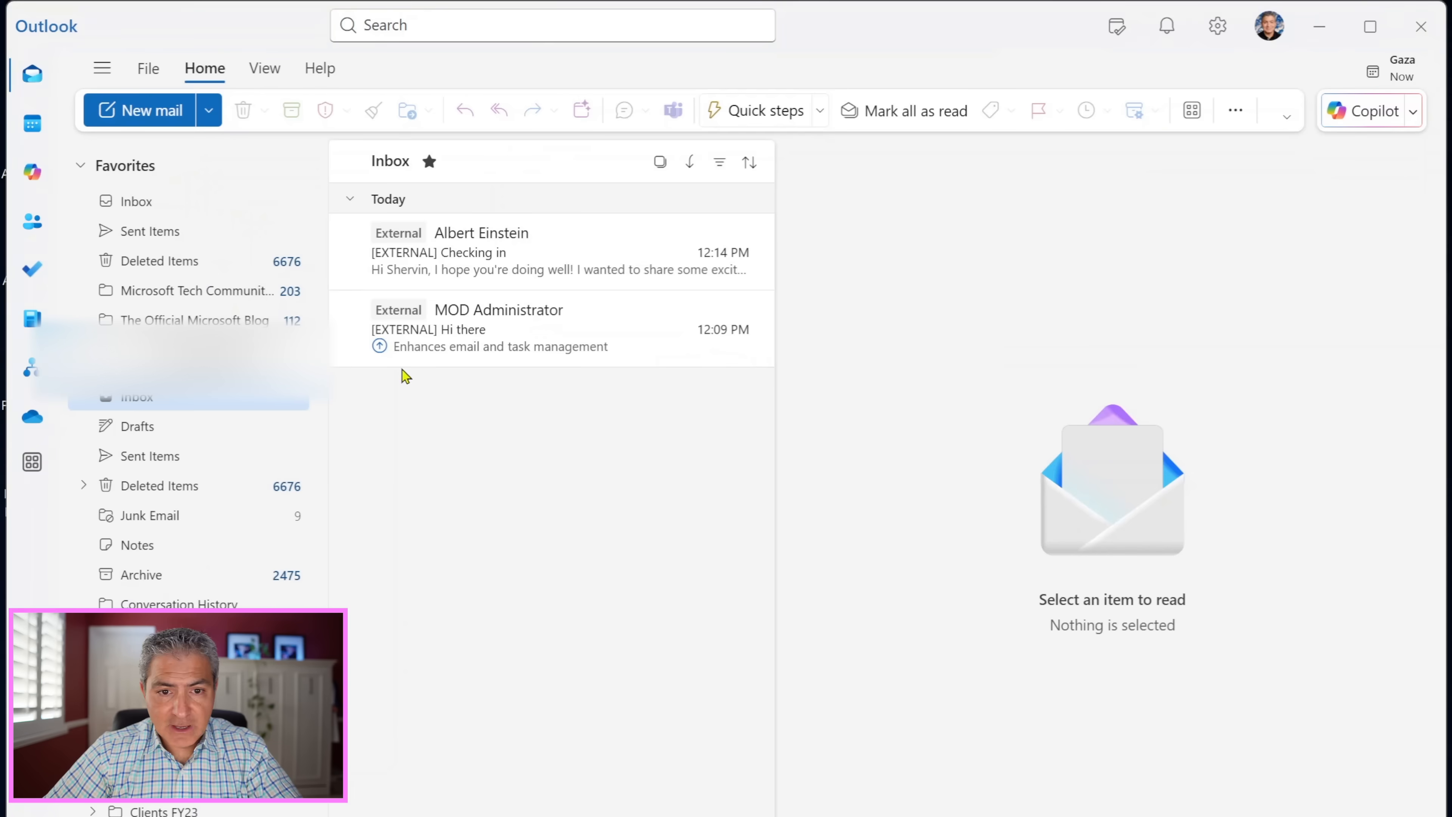
# Enable 'Apply low priority label' in Copilot's Prioritize settings and close Settings.
pyautogui.click(1217, 25)
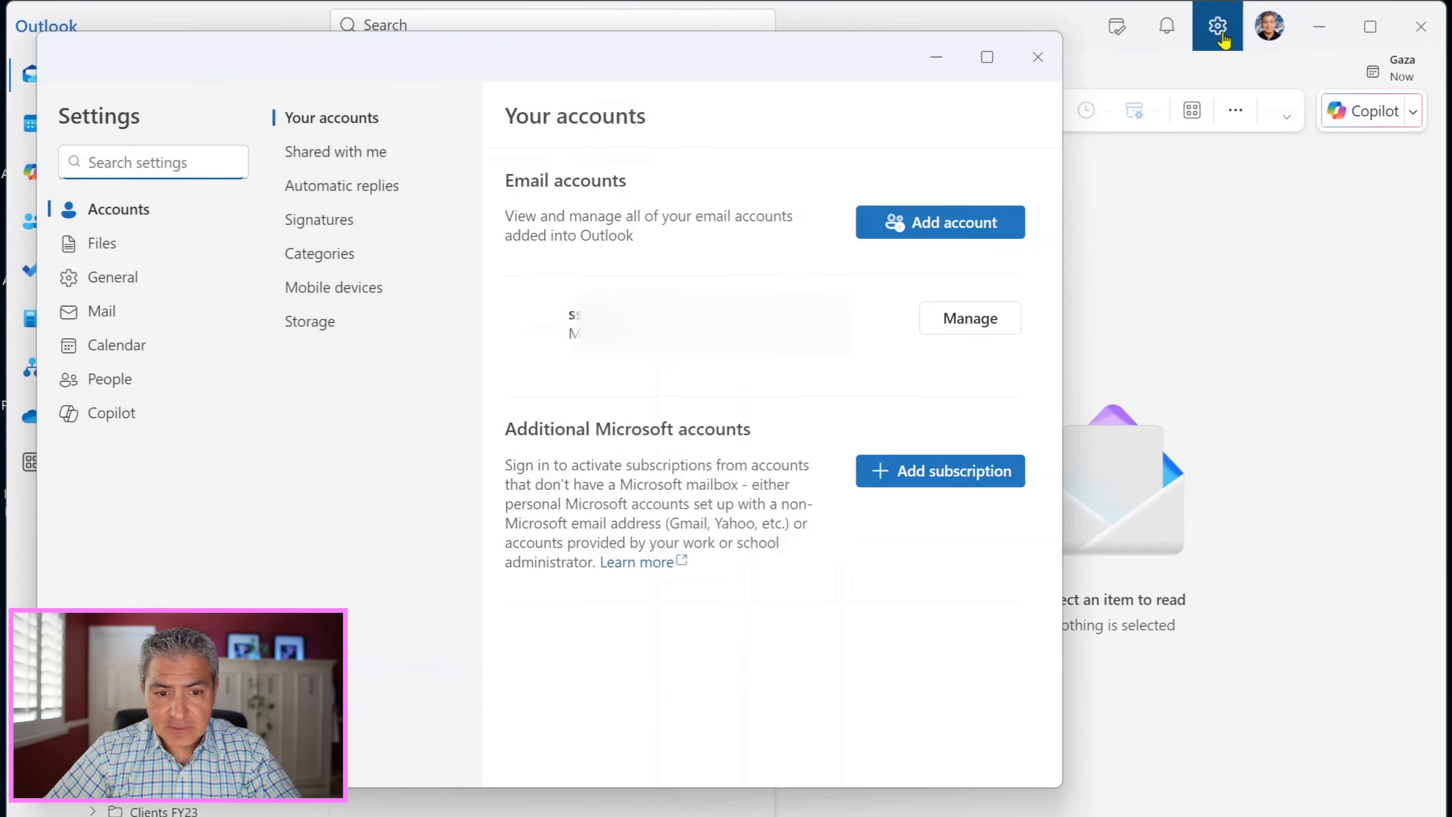
pyautogui.click(111, 412)
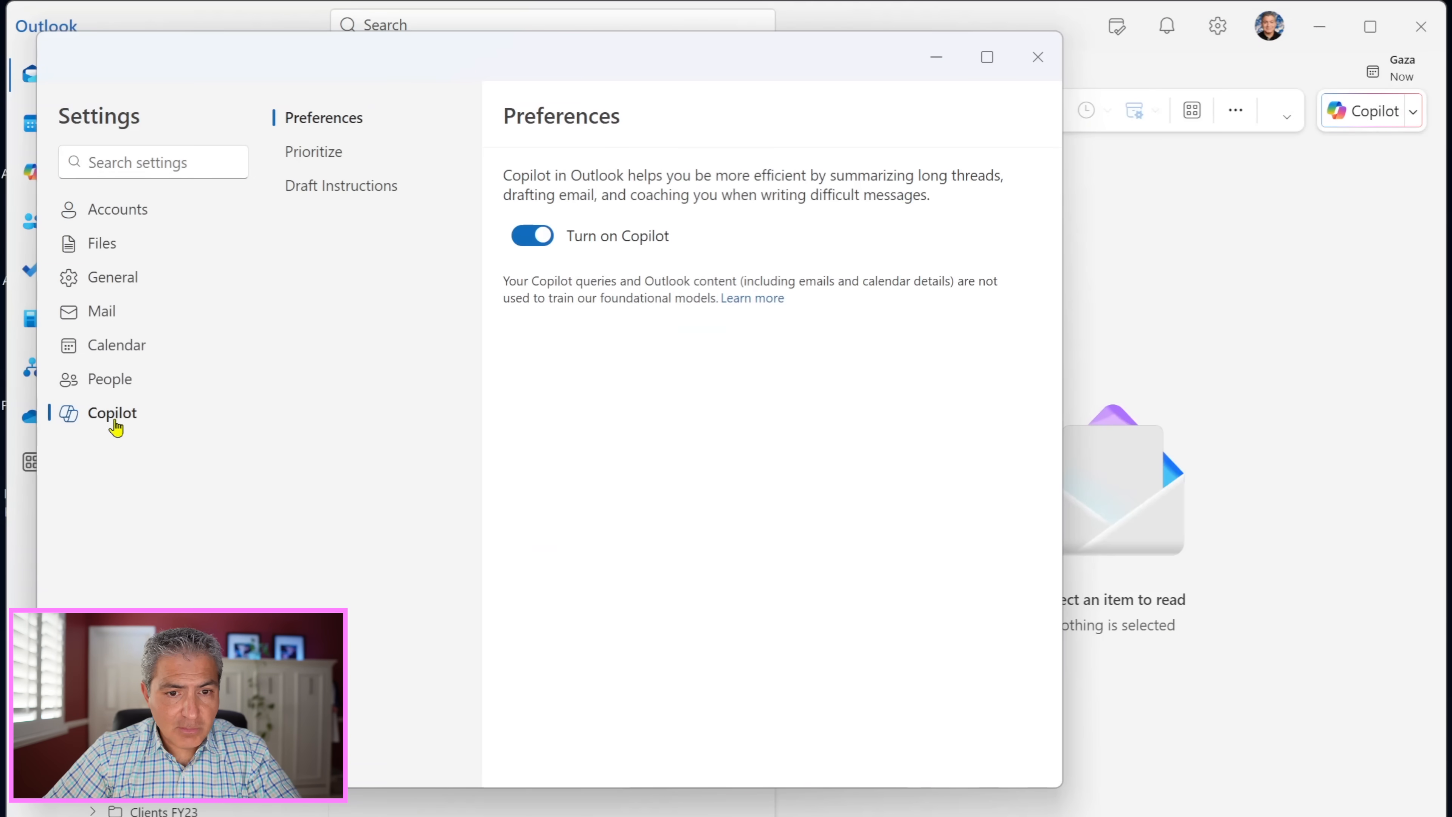
pyautogui.click(313, 151)
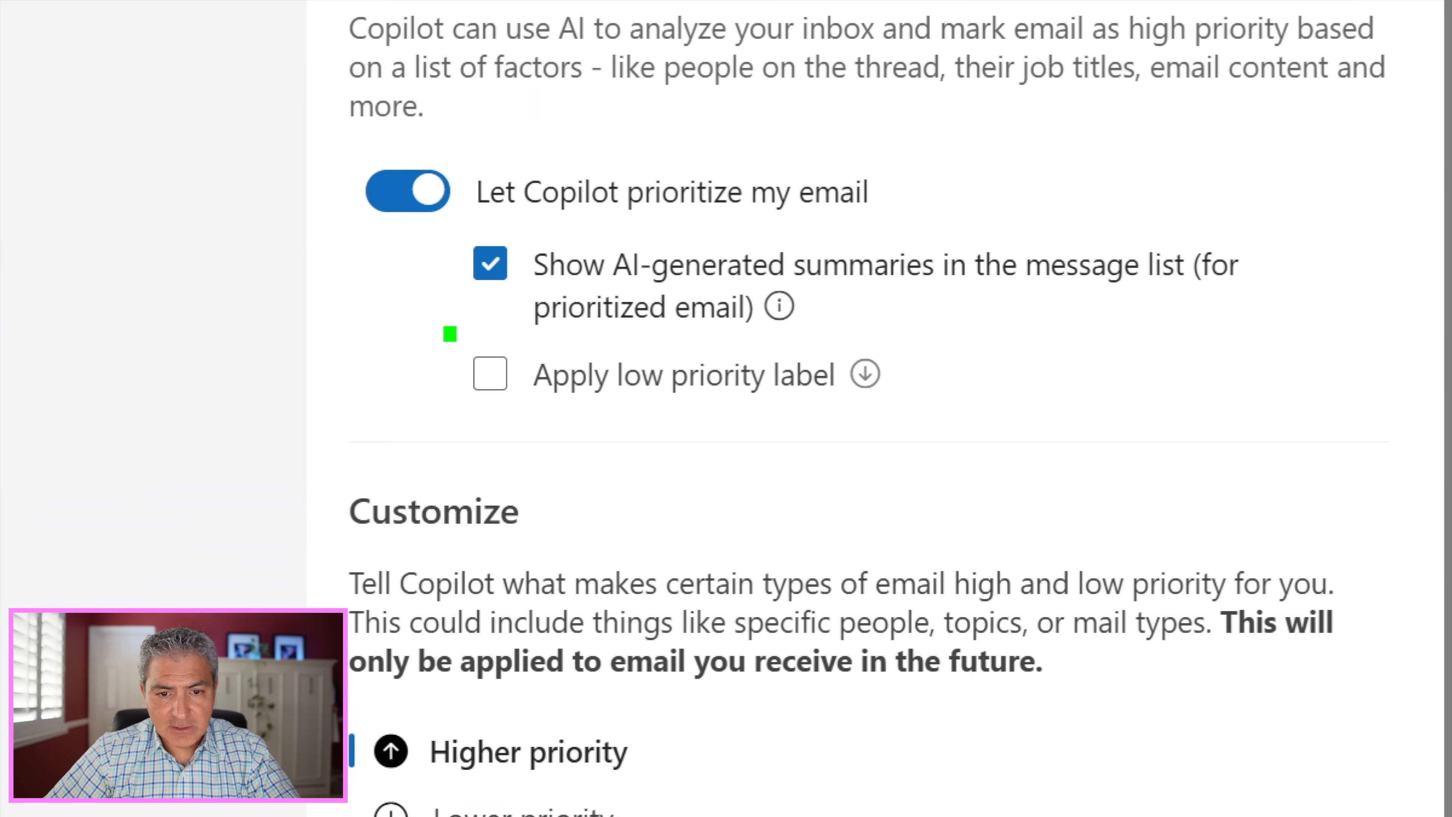
pyautogui.click(574, 391)
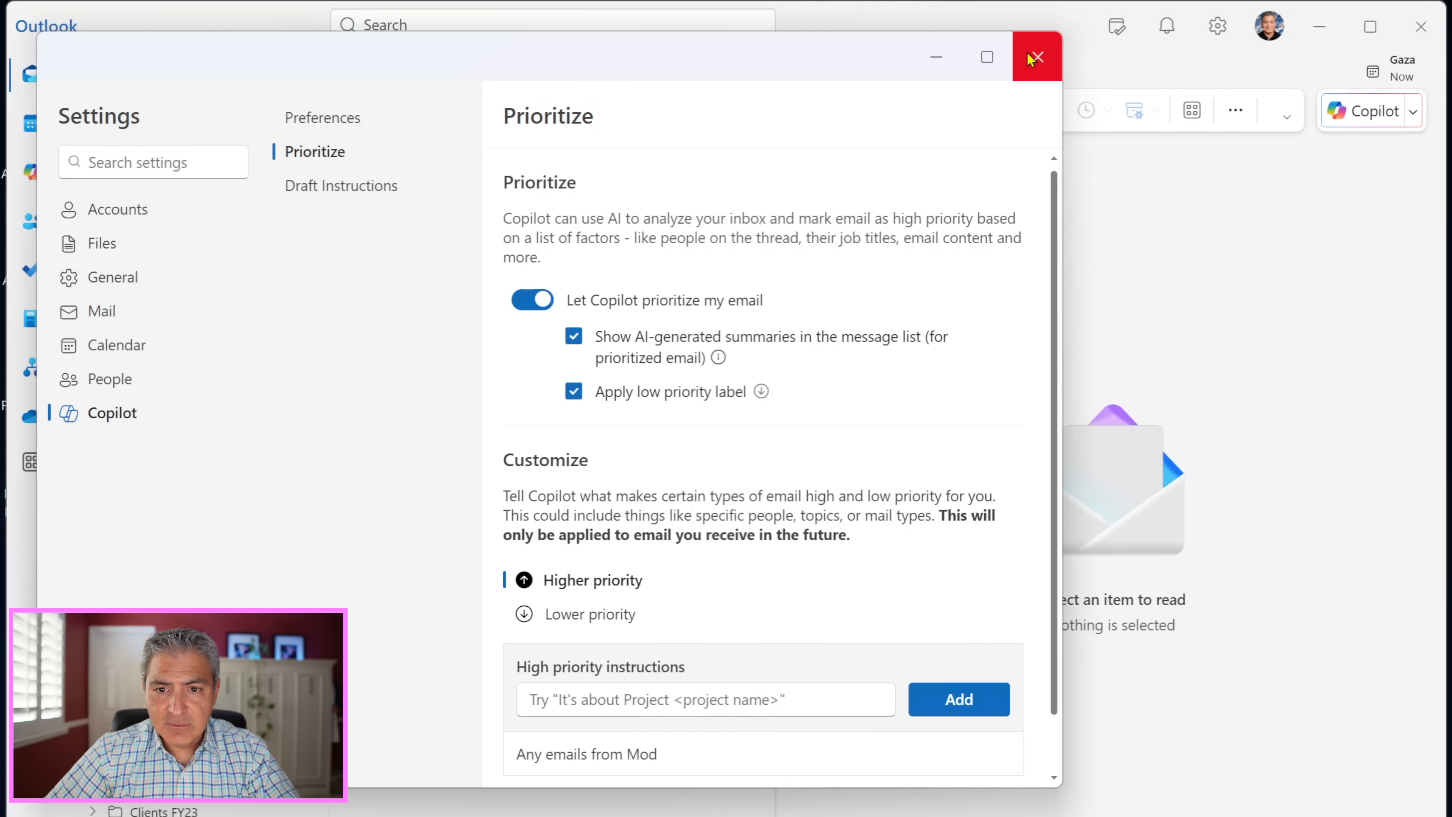
pyautogui.click(1035, 57)
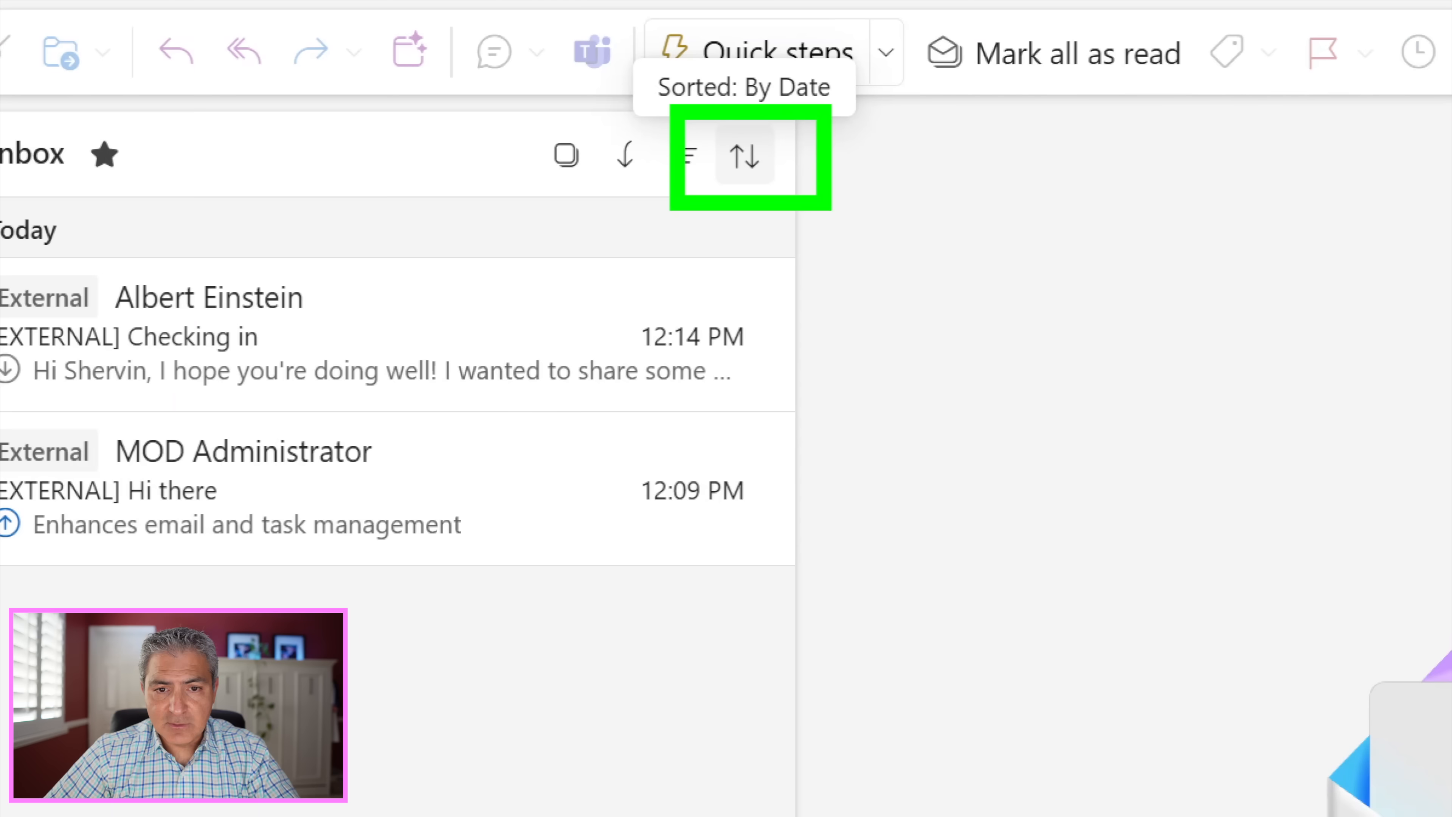
# Sort the inbox by Priority, grouping mail into High and Low priority sections.
pyautogui.click(746, 161)
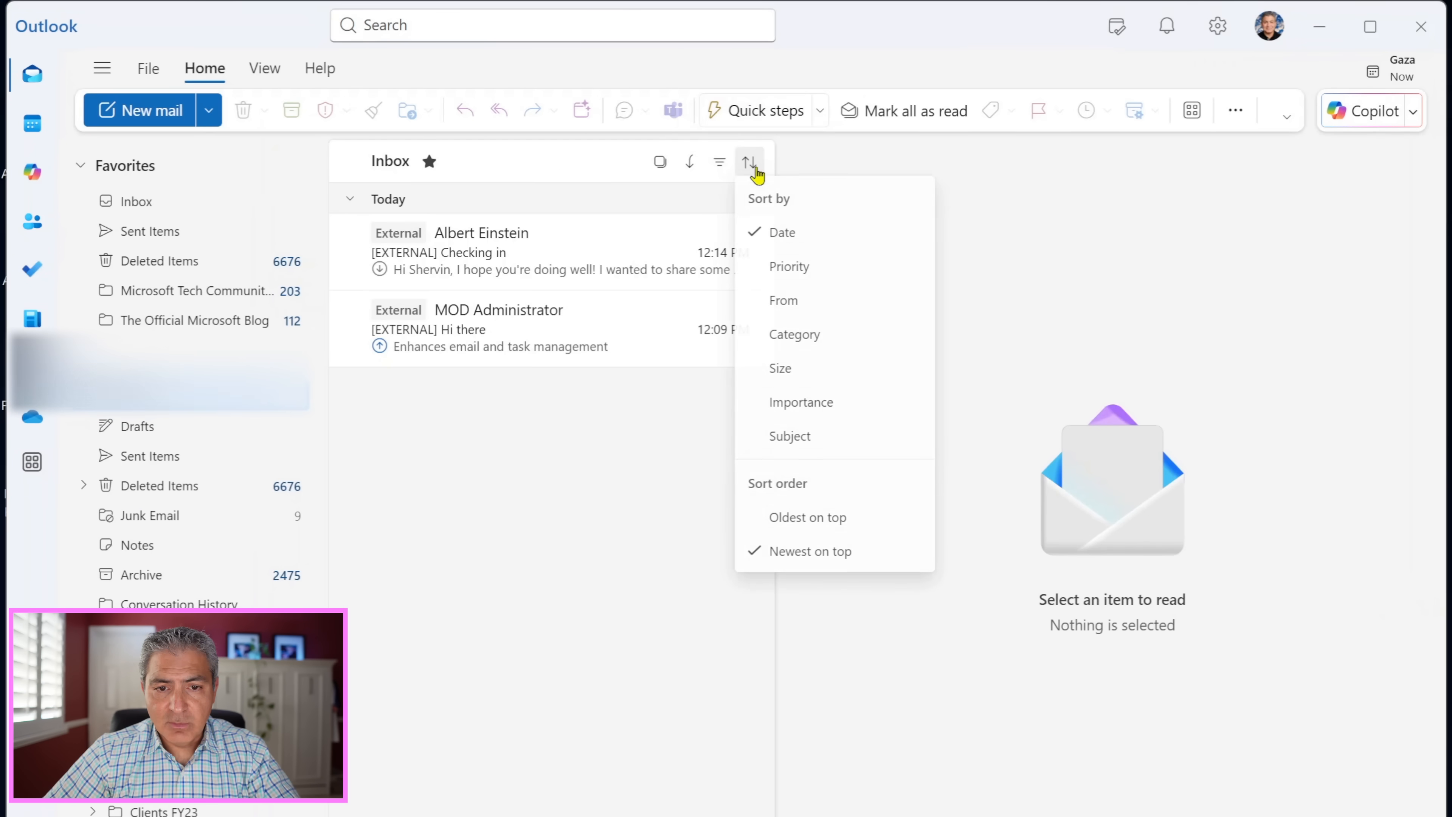
pyautogui.moveTo(787, 267)
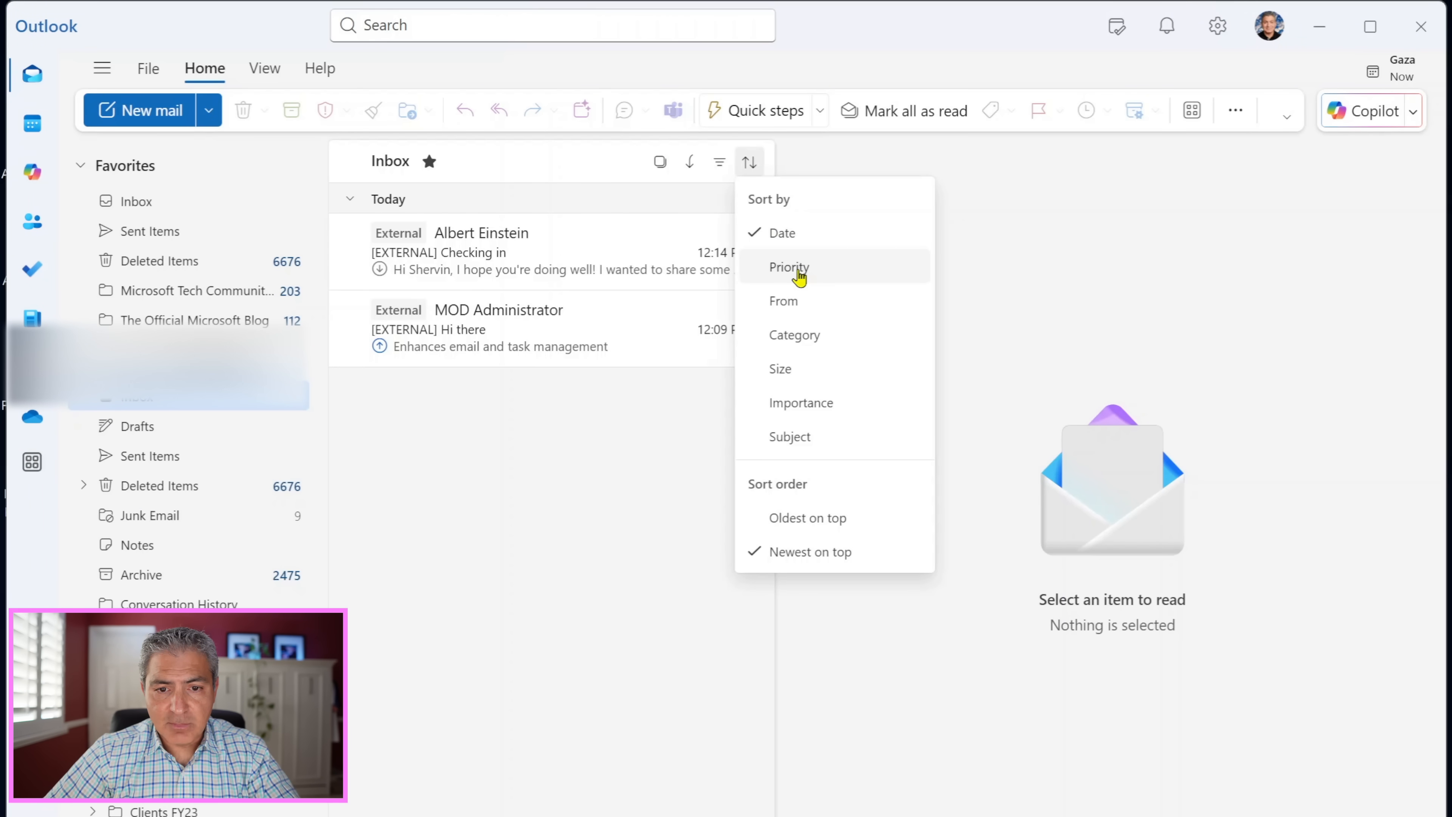
pyautogui.click(788, 266)
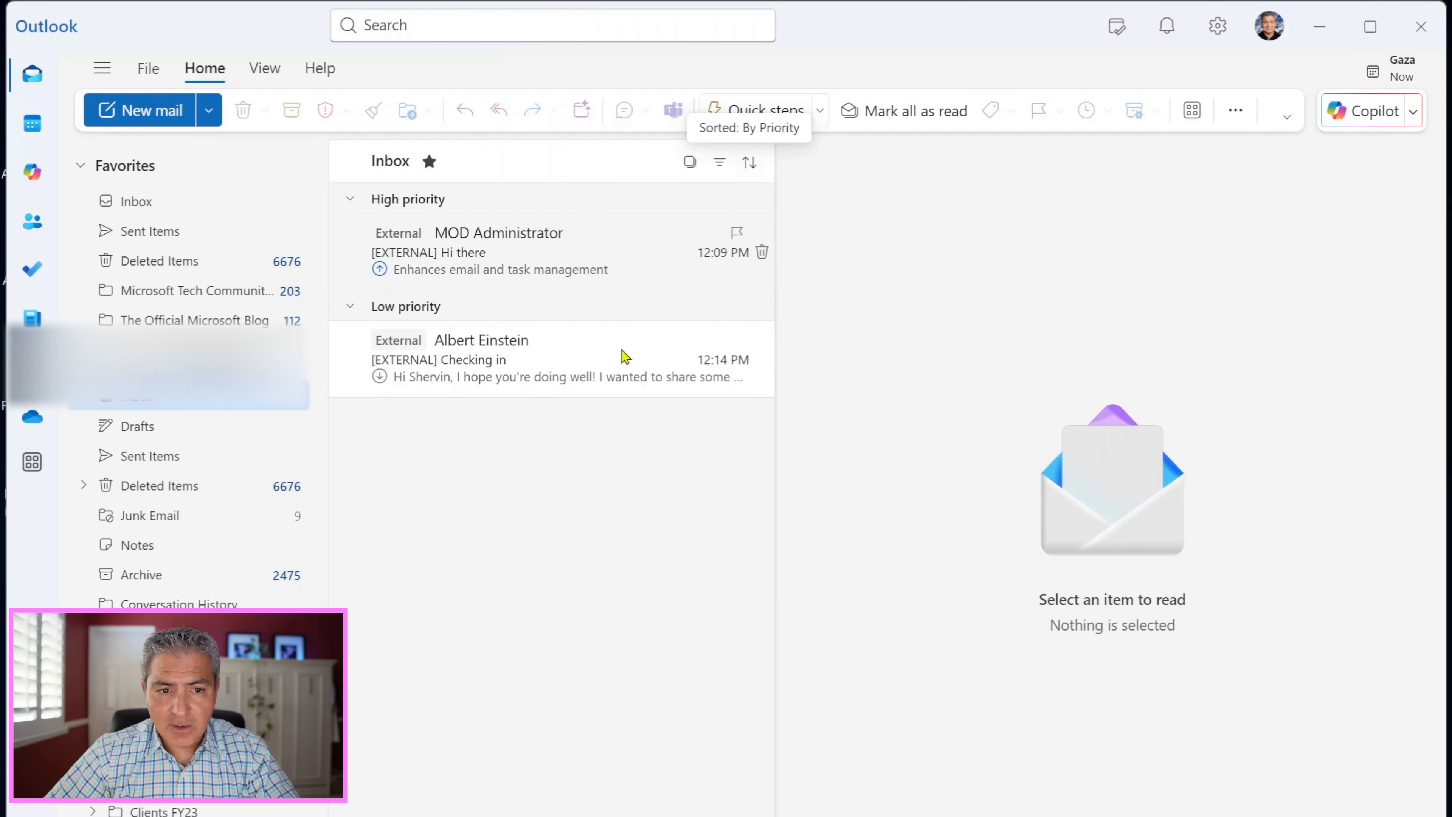